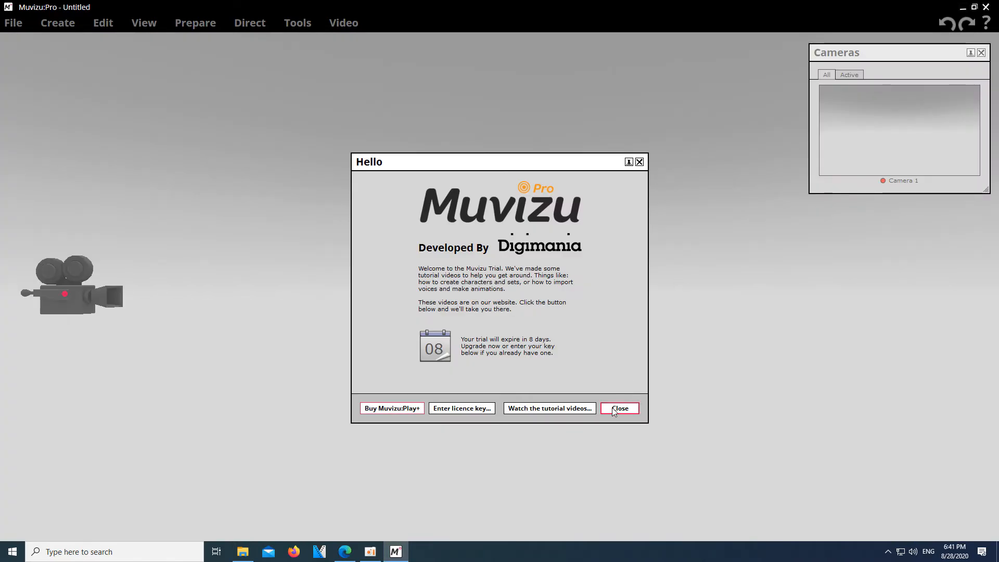
Dismiss the welcome message, browse the scene template categories, and start an empty scene
click(619, 407)
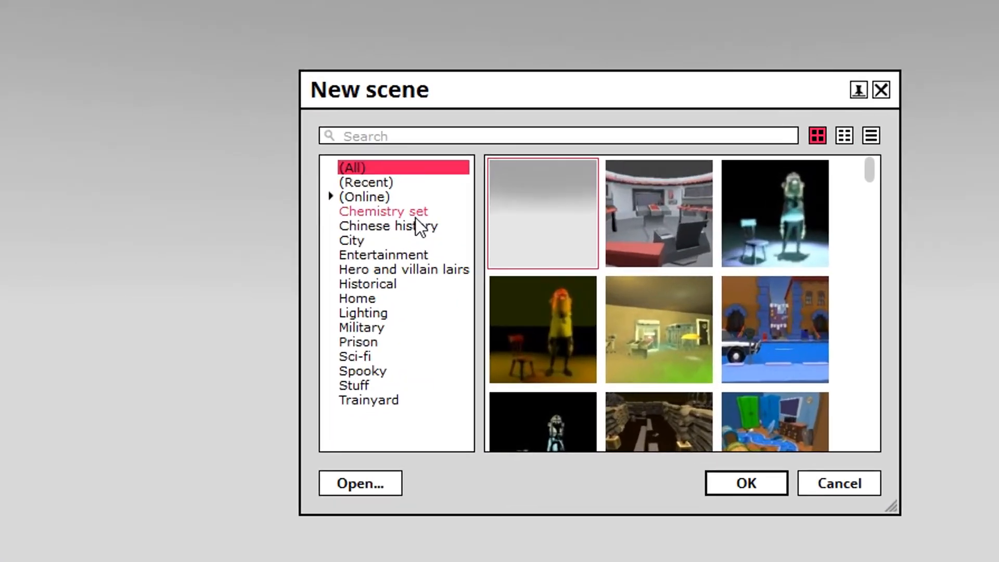
click(388, 226)
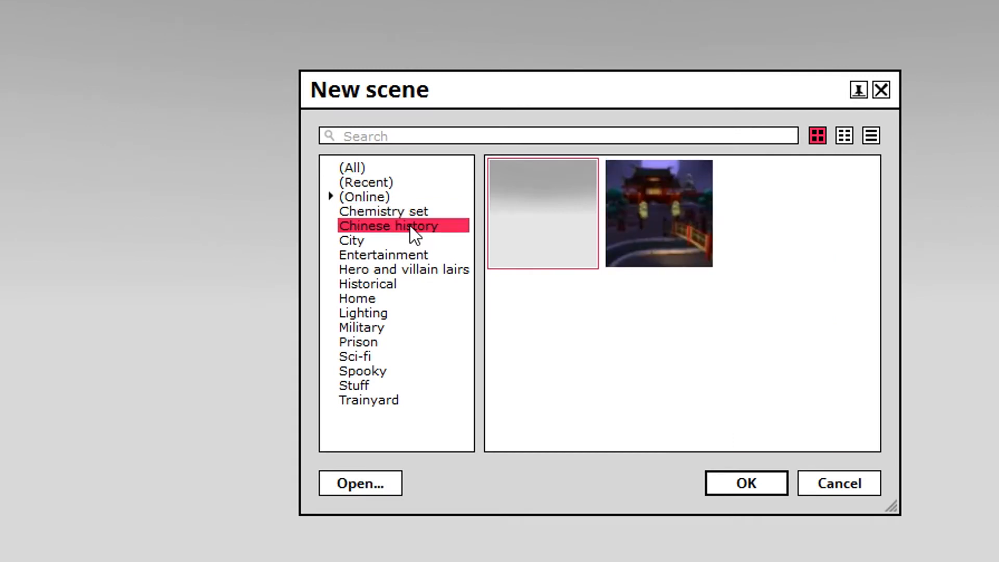
click(351, 240)
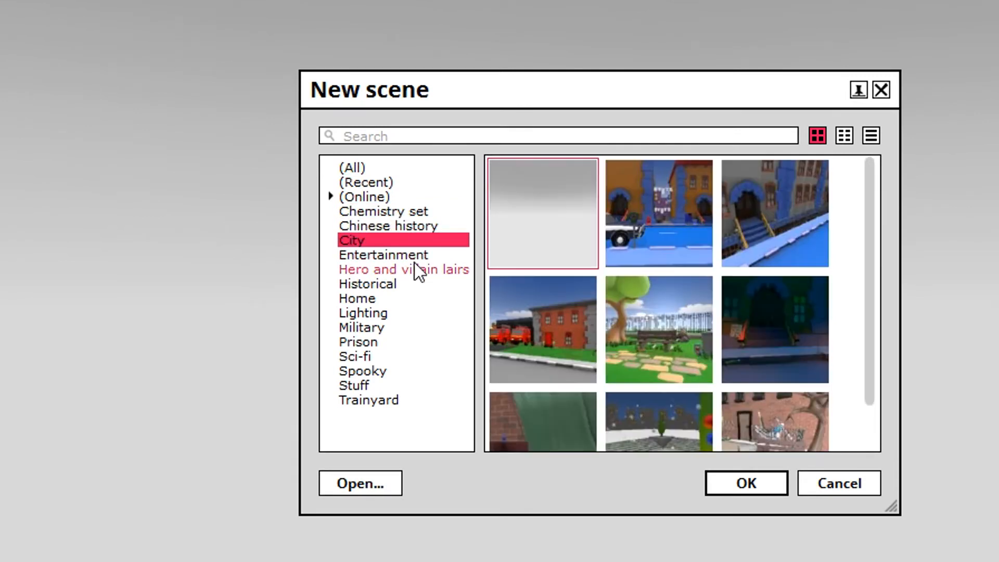
click(382, 255)
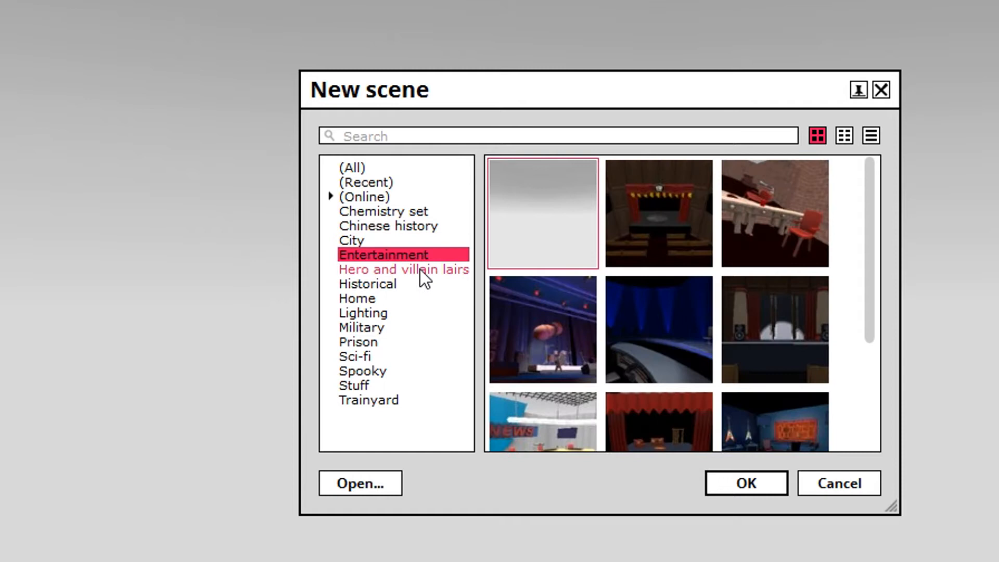
click(404, 269)
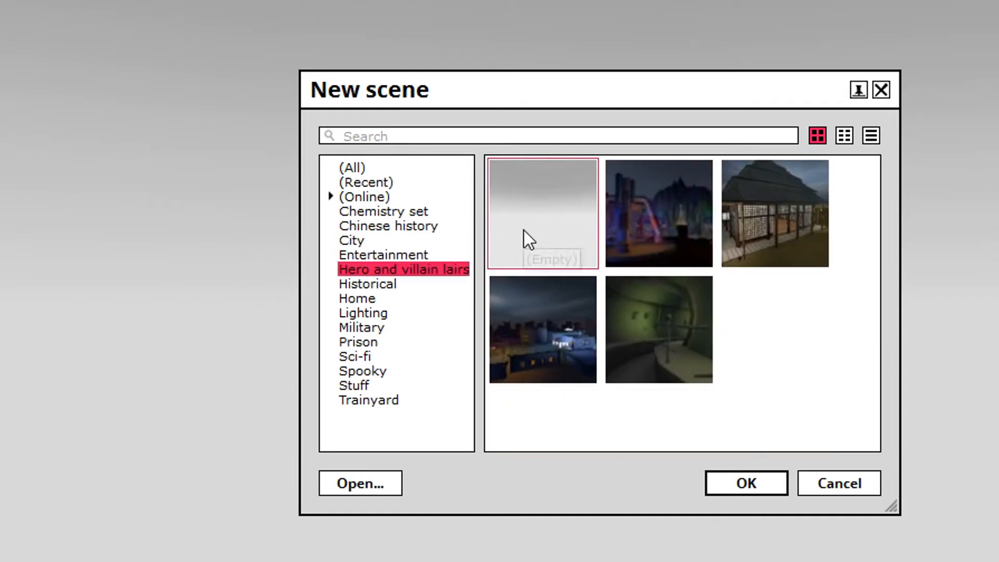
mouse_move(533, 246)
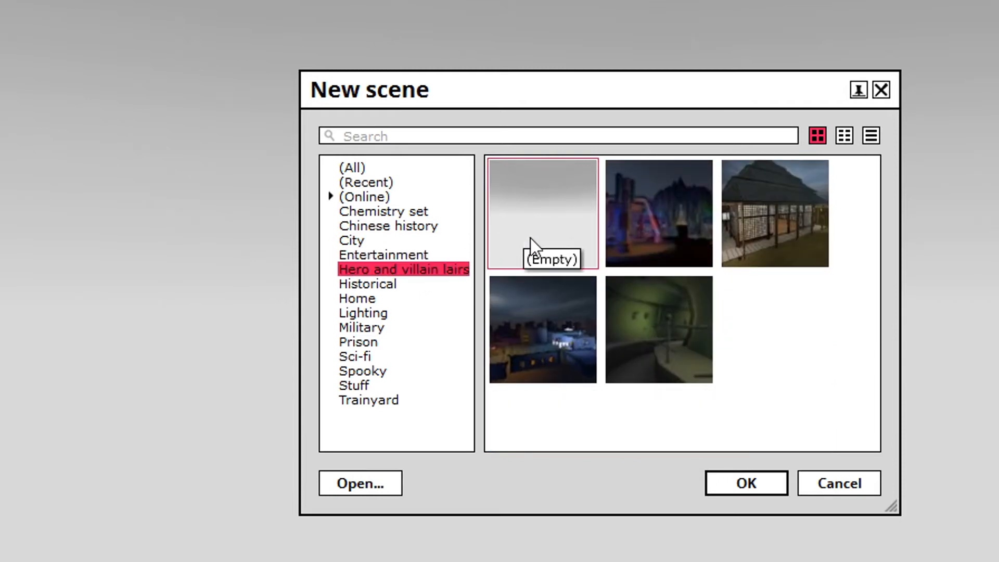
click(745, 482)
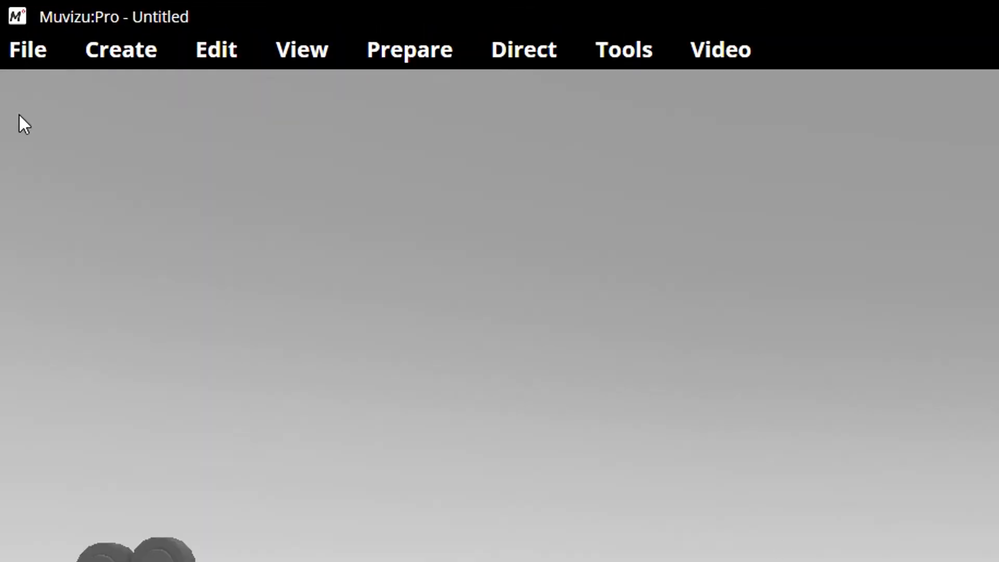
click(28, 49)
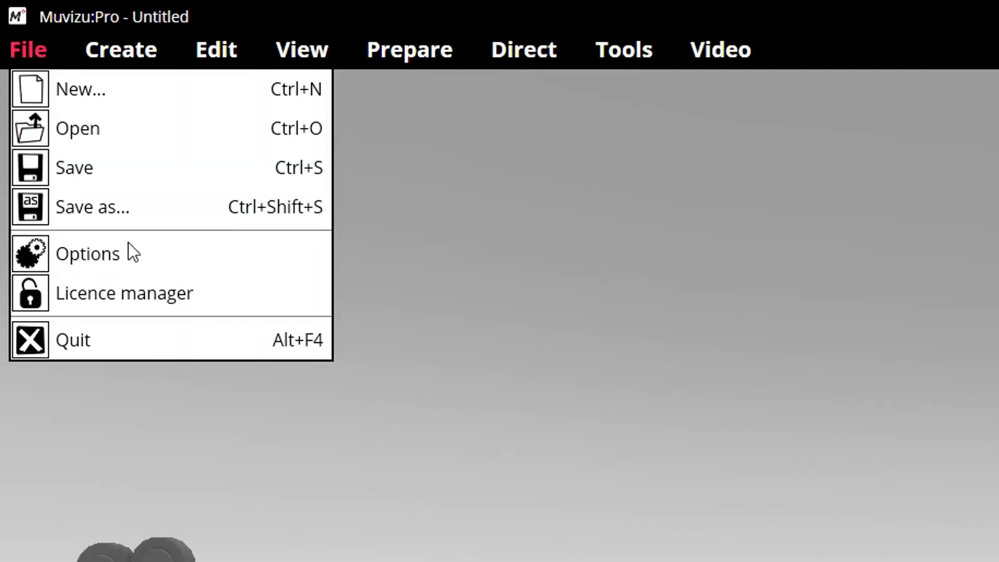
click(88, 253)
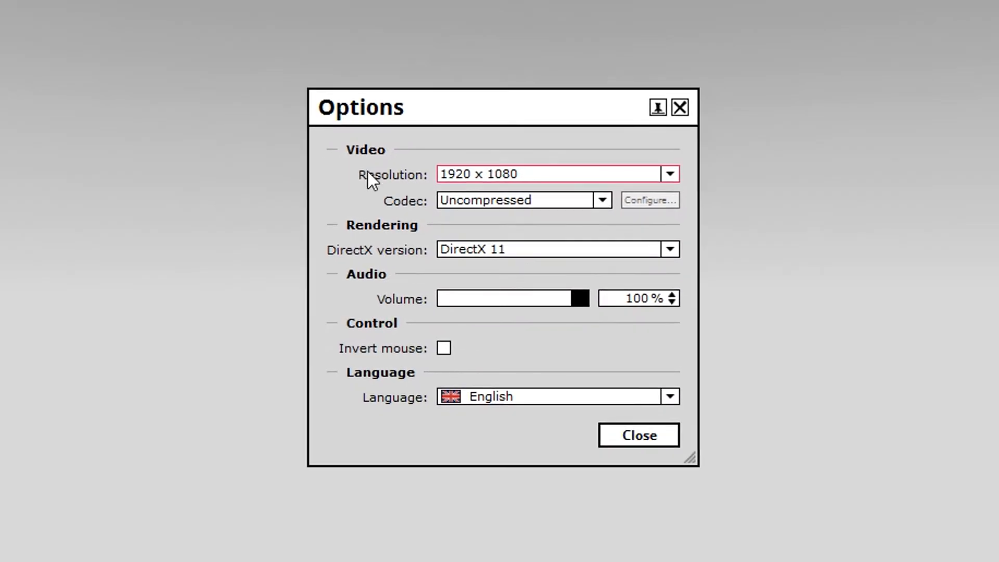
click(670, 249)
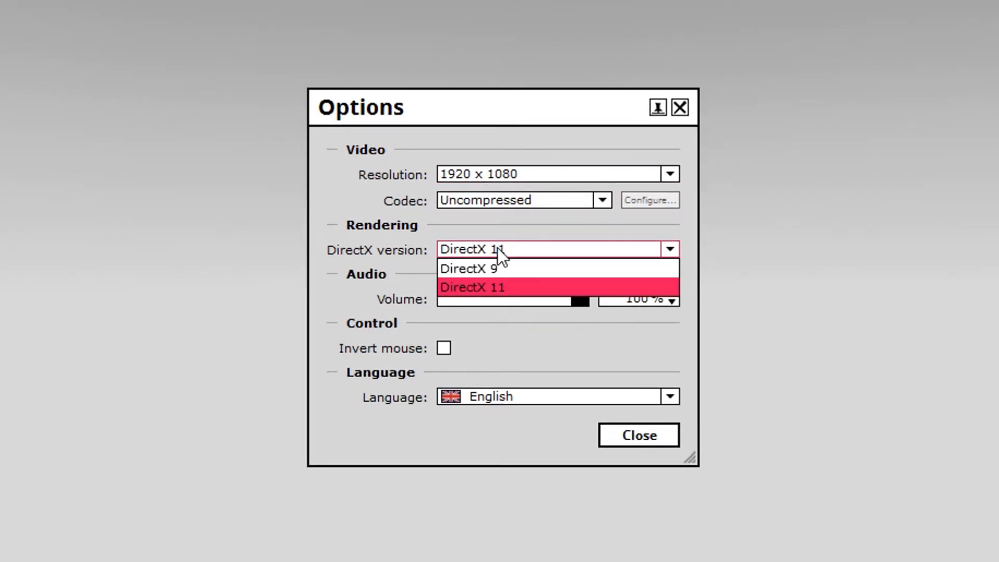
click(474, 287)
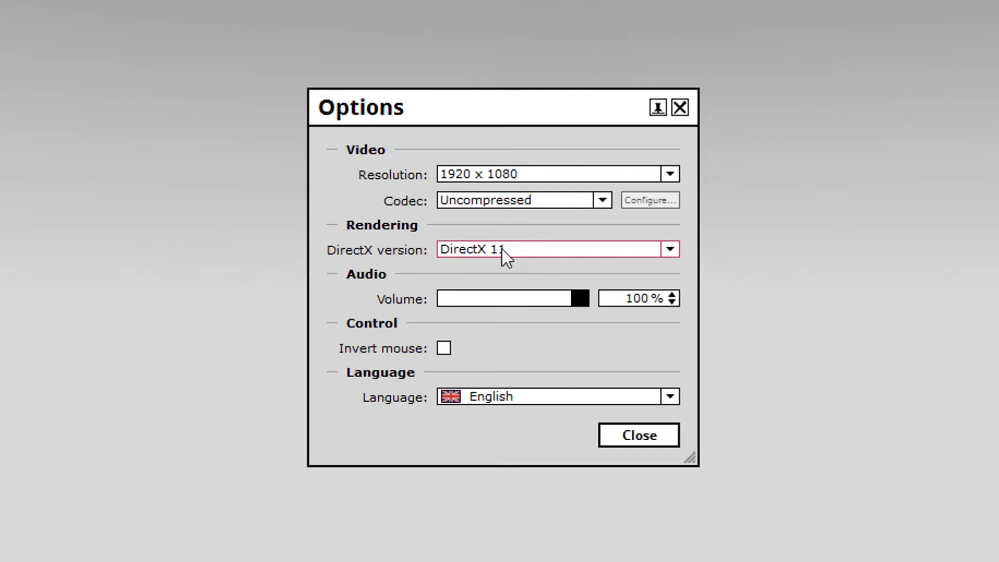
click(599, 200)
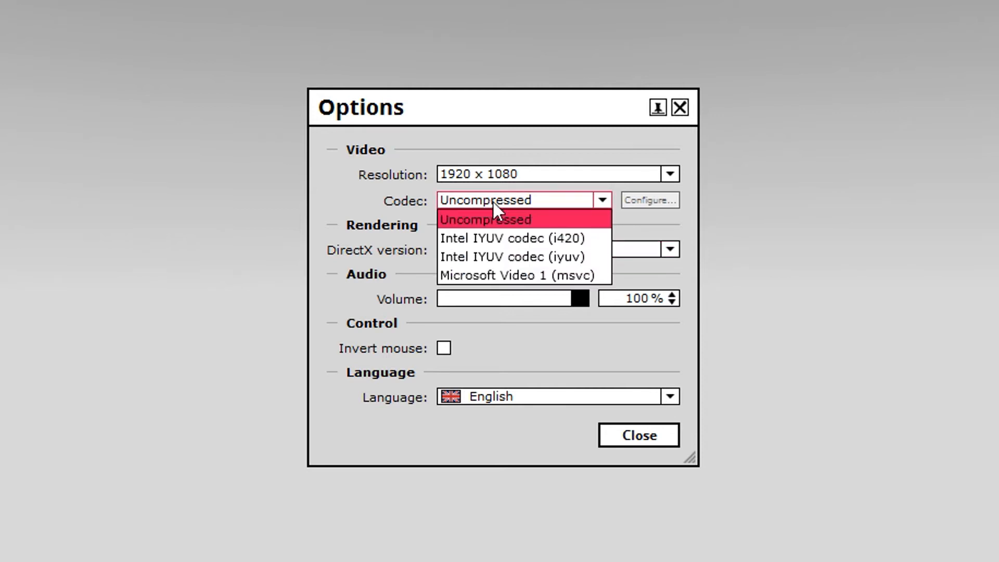
click(485, 219)
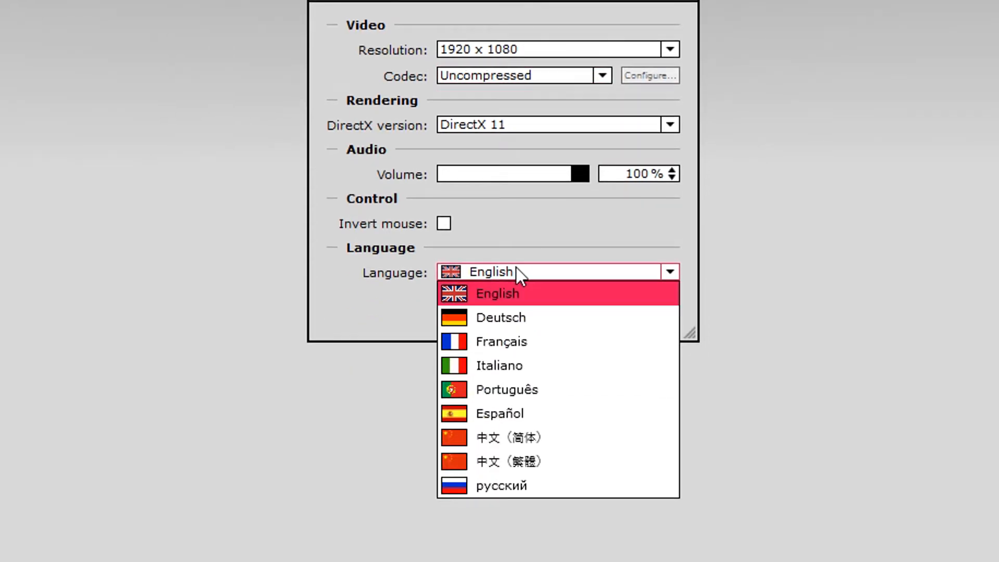
click(497, 293)
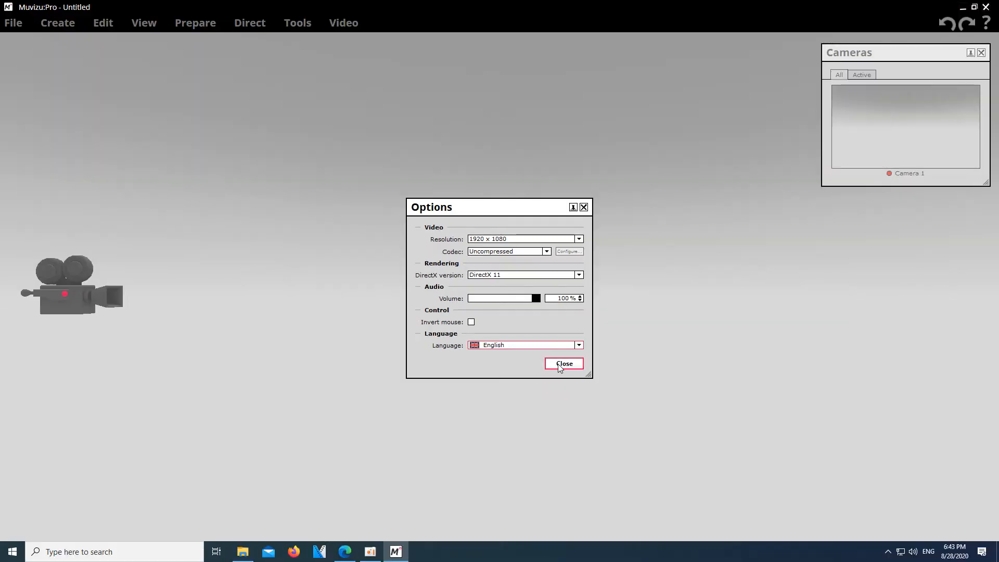
click(563, 363)
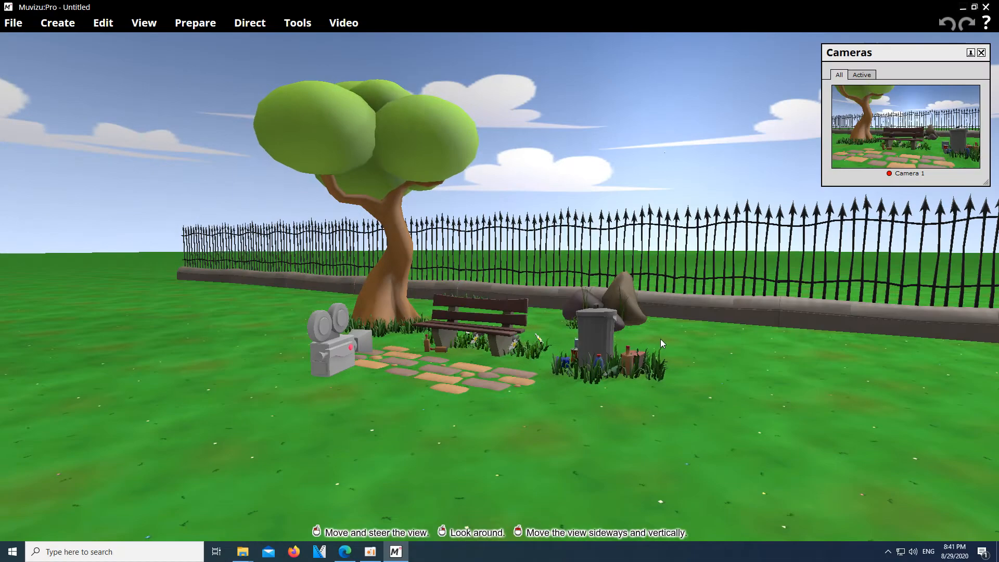
key(w)
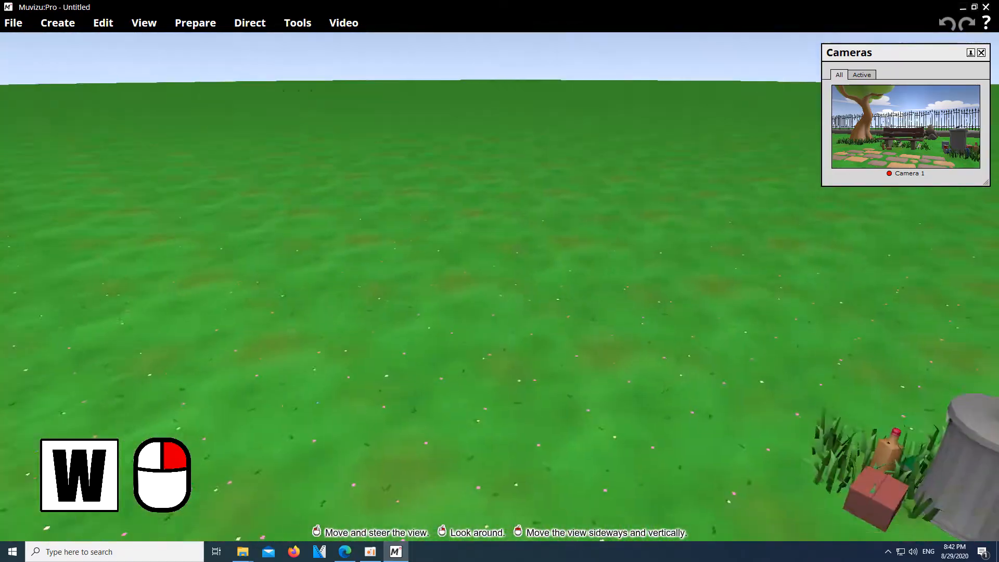
key(s)
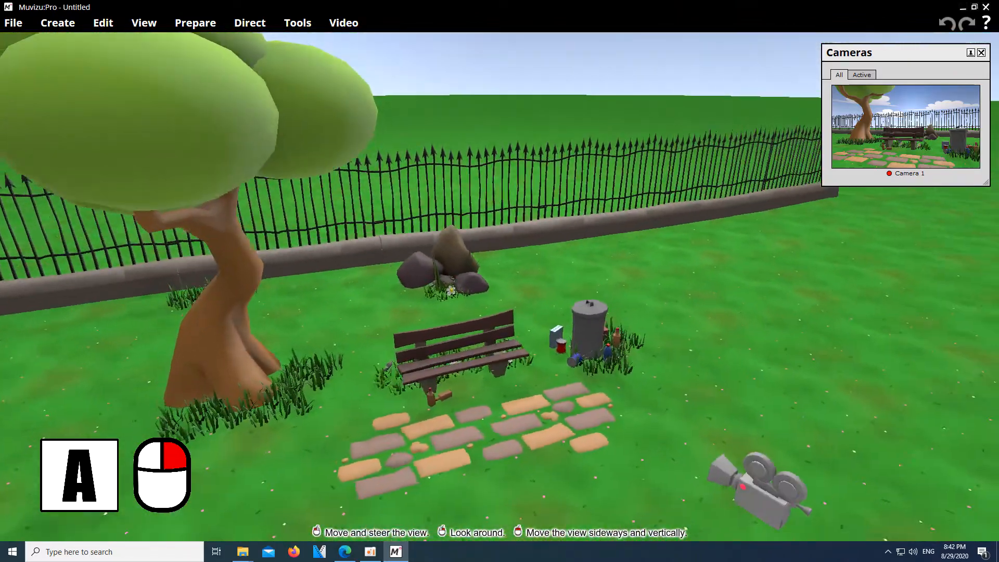
key(d)
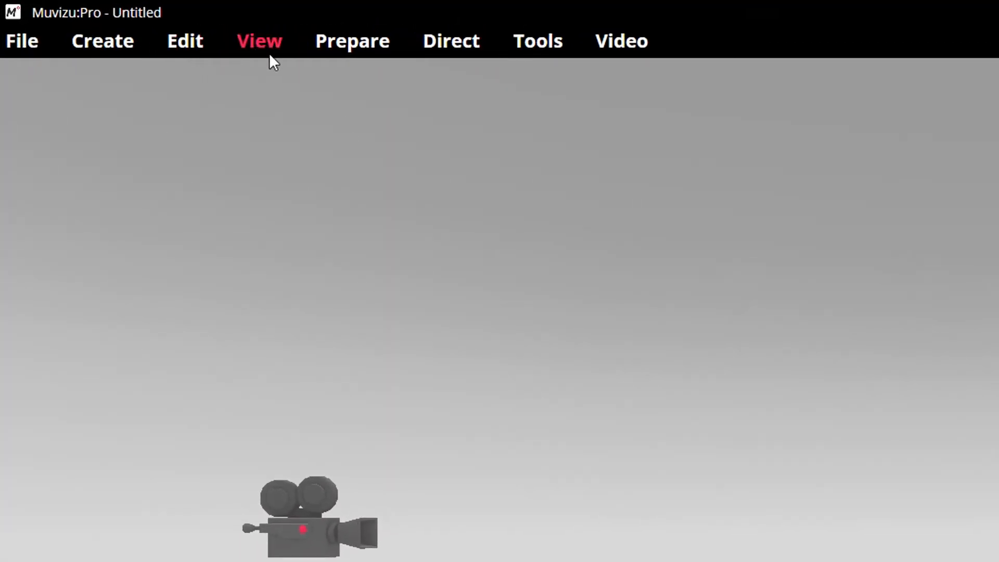
mouse_move(103, 41)
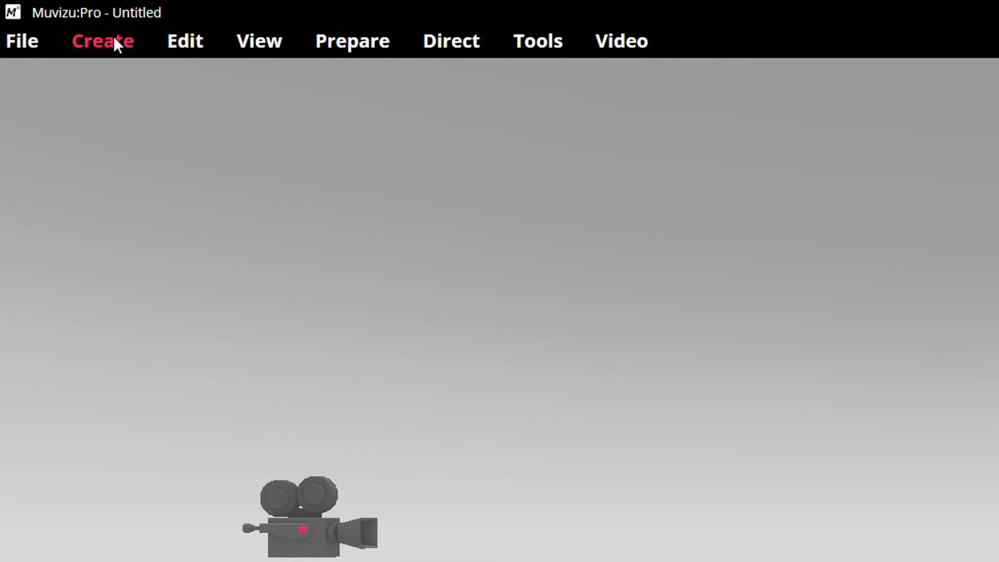
Add the Boy character from the Create > Characters library, then close the picker
click(258, 40)
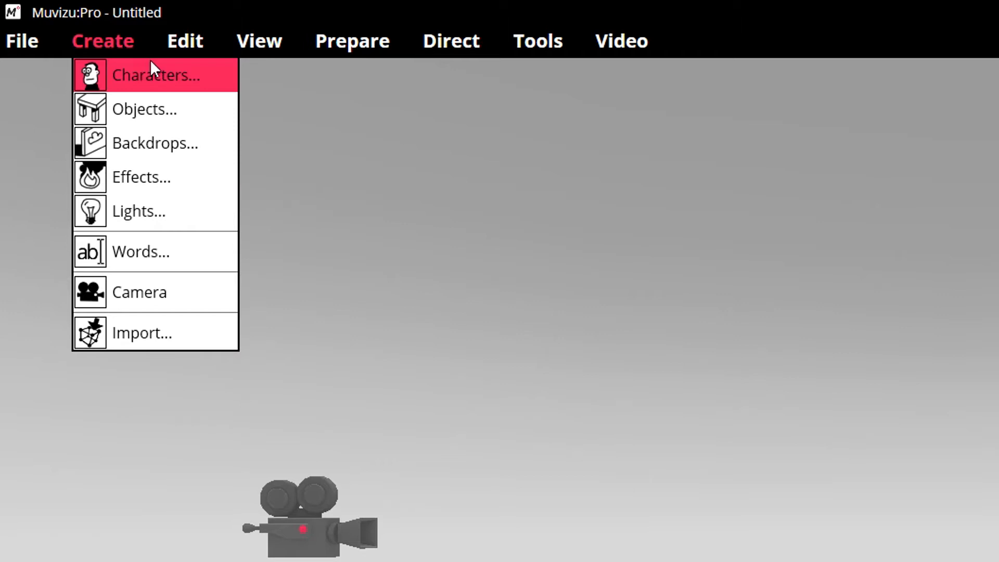
click(156, 74)
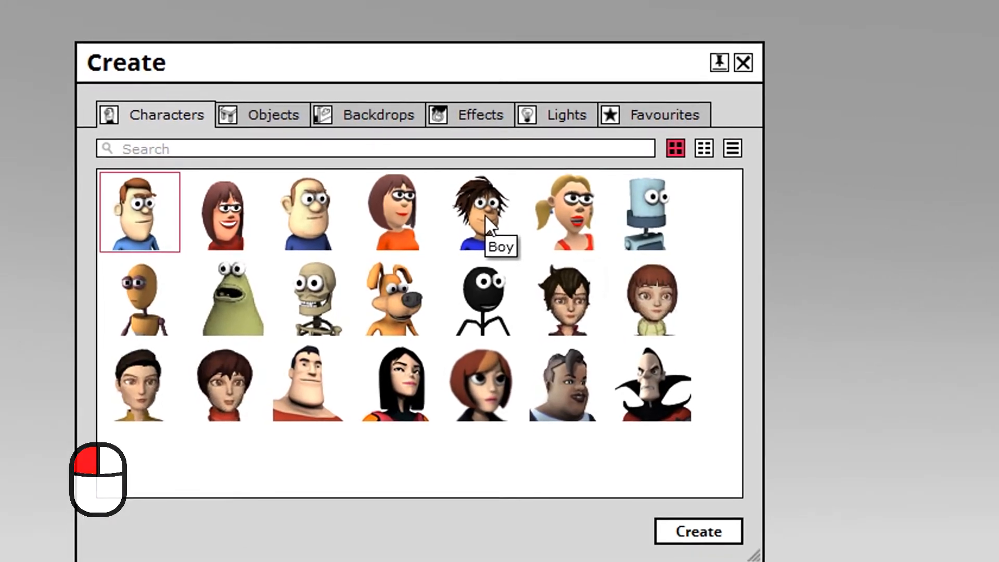
click(696, 531)
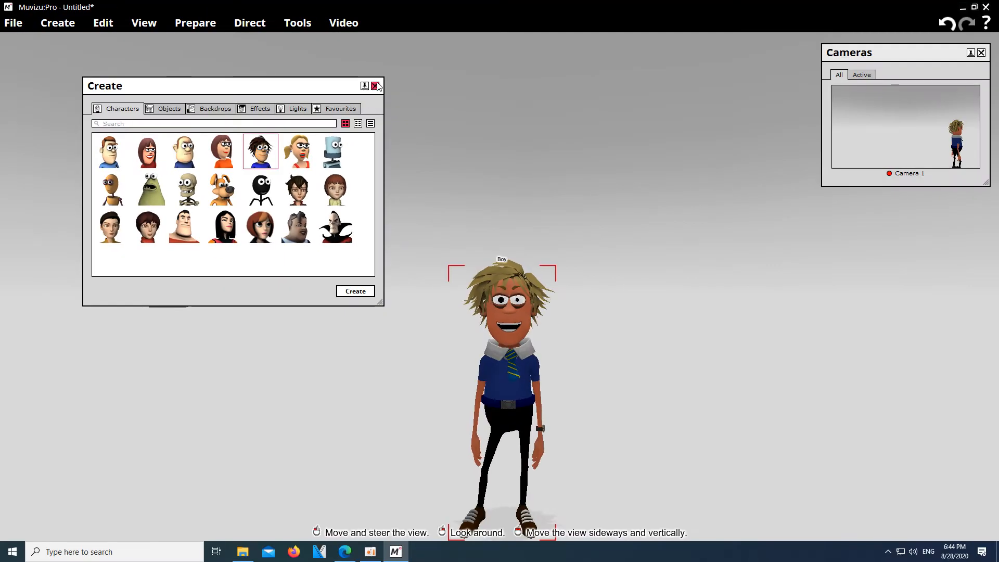
click(376, 86)
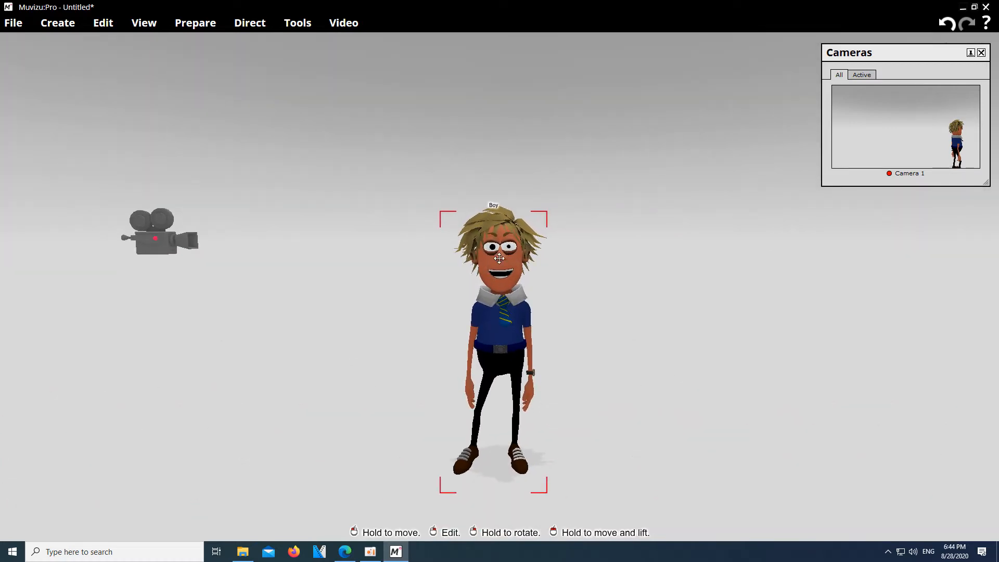
Open Boy's appearance editor and give him a new short hairstyle
double_click(494, 258)
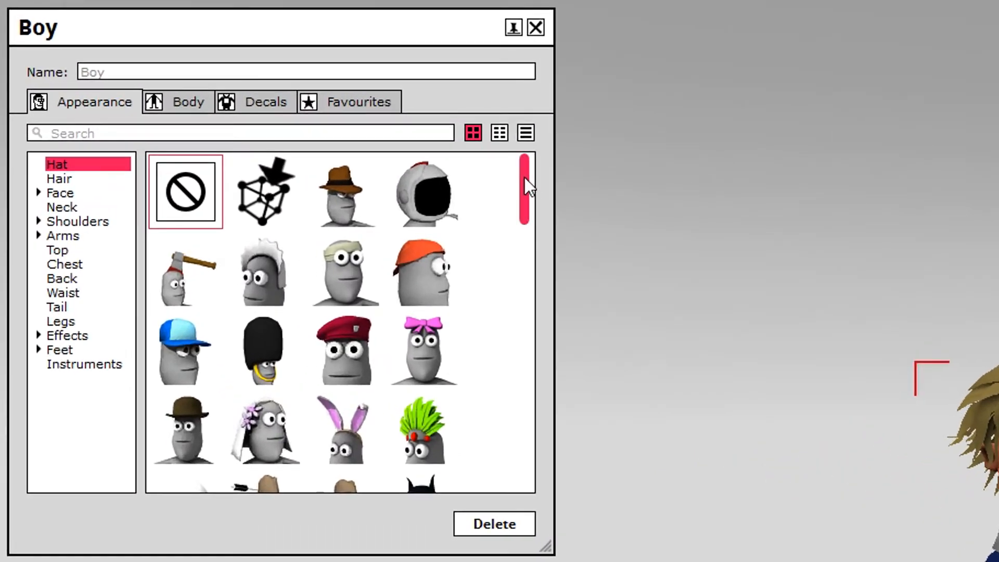
scroll(down, 3)
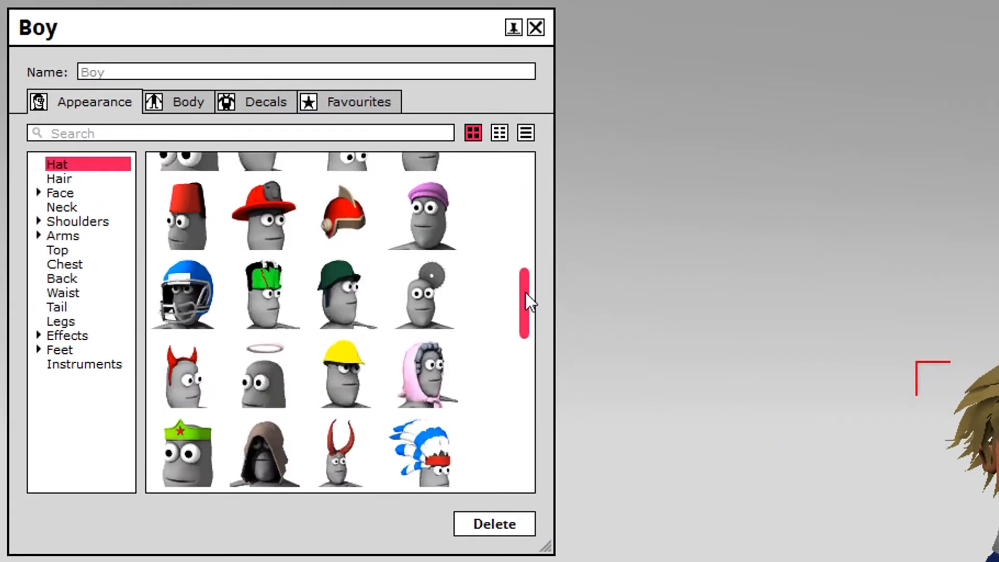
click(59, 178)
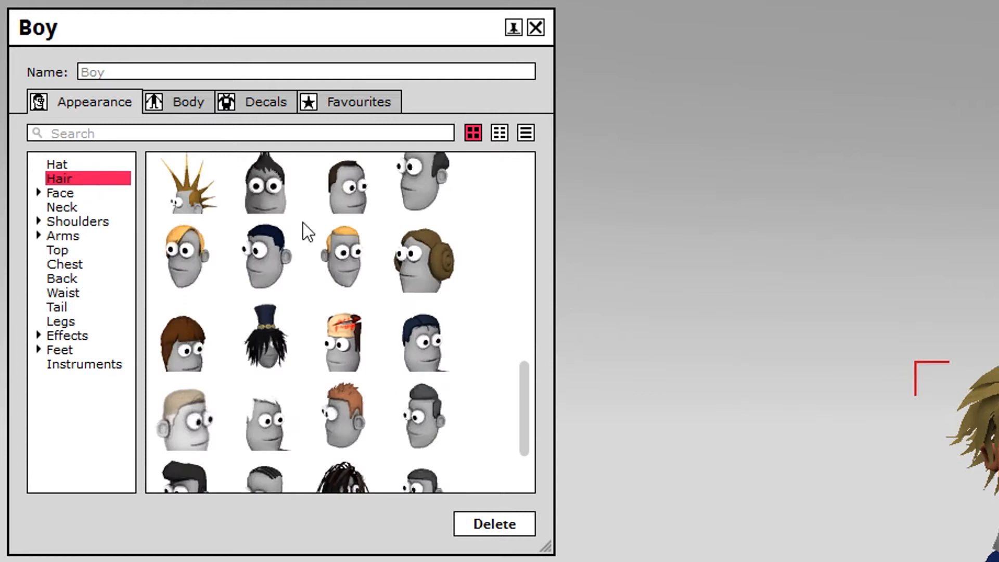
scroll(down, 3)
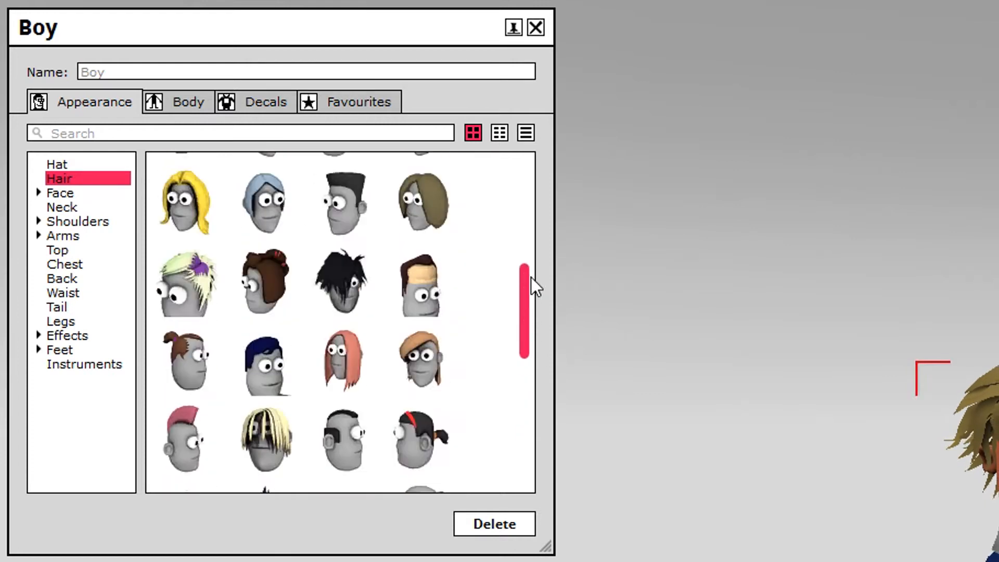
scroll(down, 3)
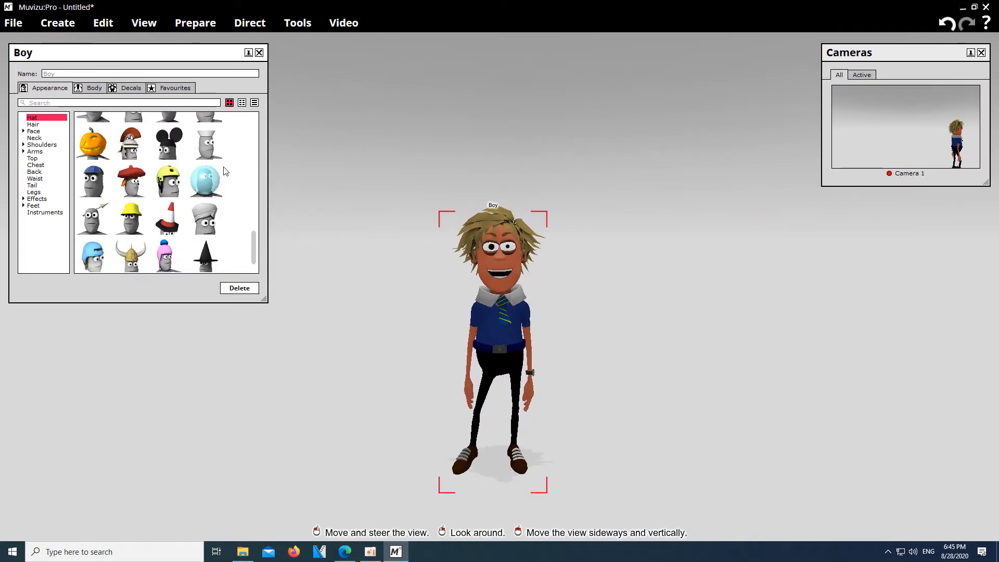
click(205, 217)
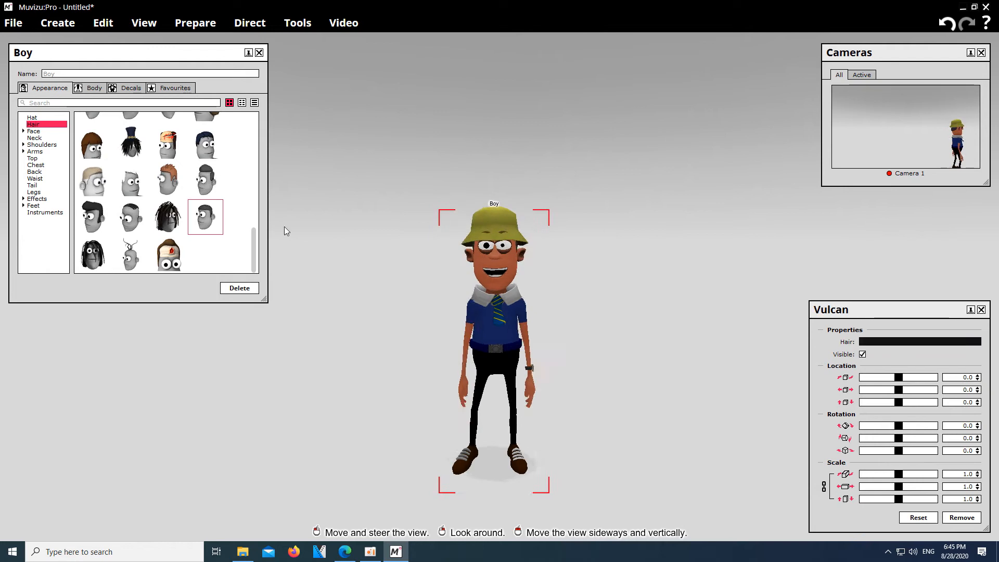
Check Boy's eye options, then close the editing panels, leaving the Camera 1 view
click(31, 117)
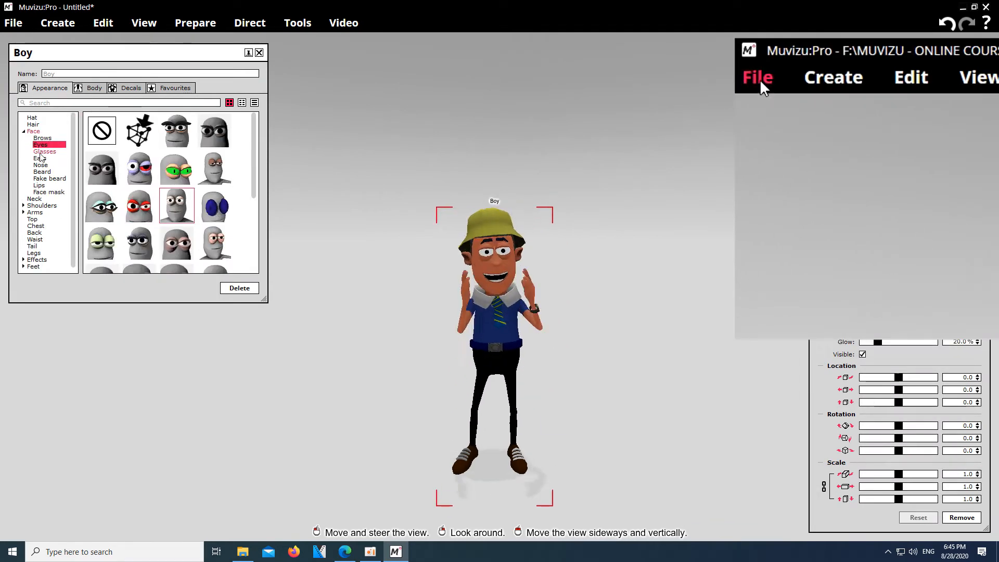
click(757, 77)
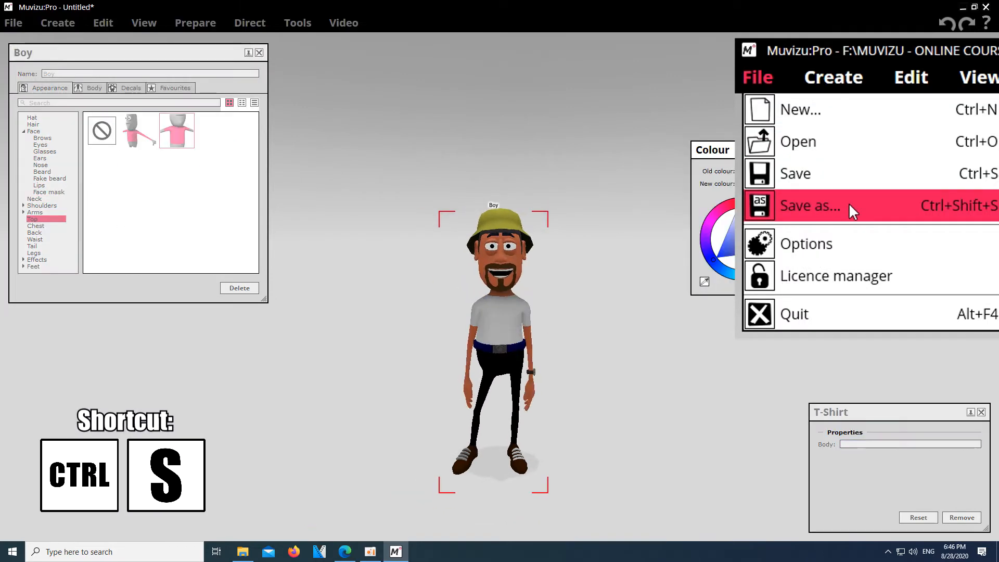
click(35, 239)
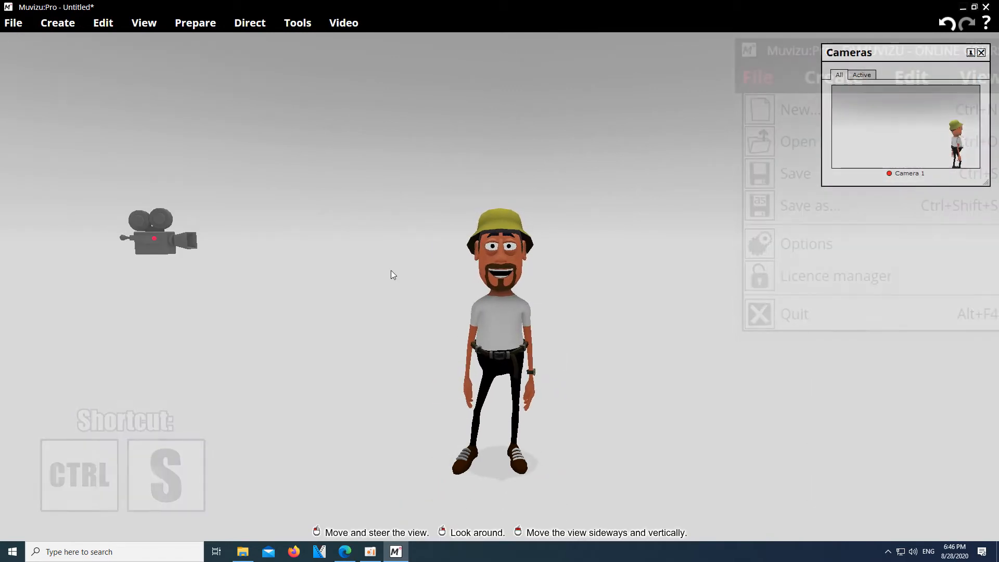
Open Direct > Character actions for Boy, listing Happy, Sad and Angry actions
click(13, 22)
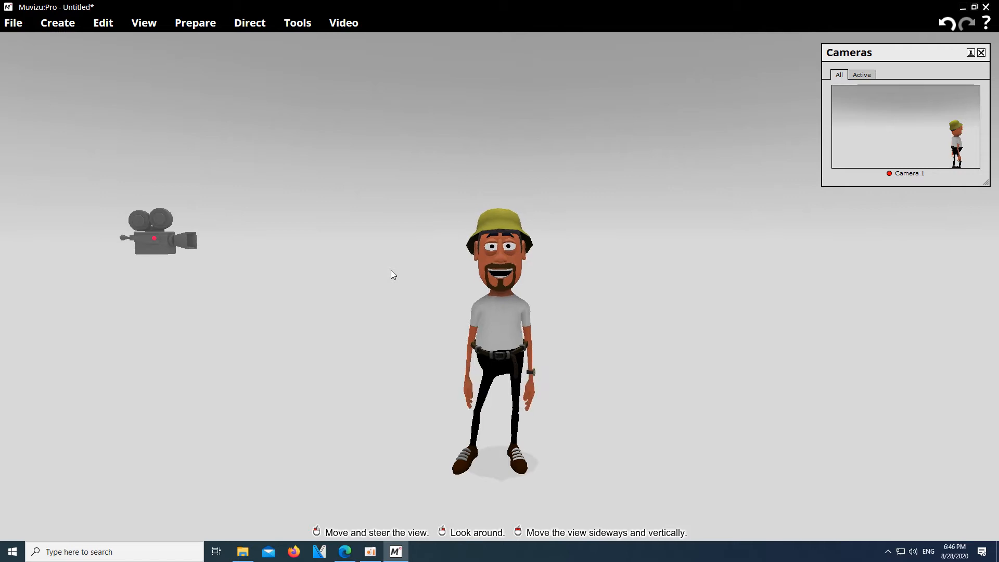
mouse_move(685, 302)
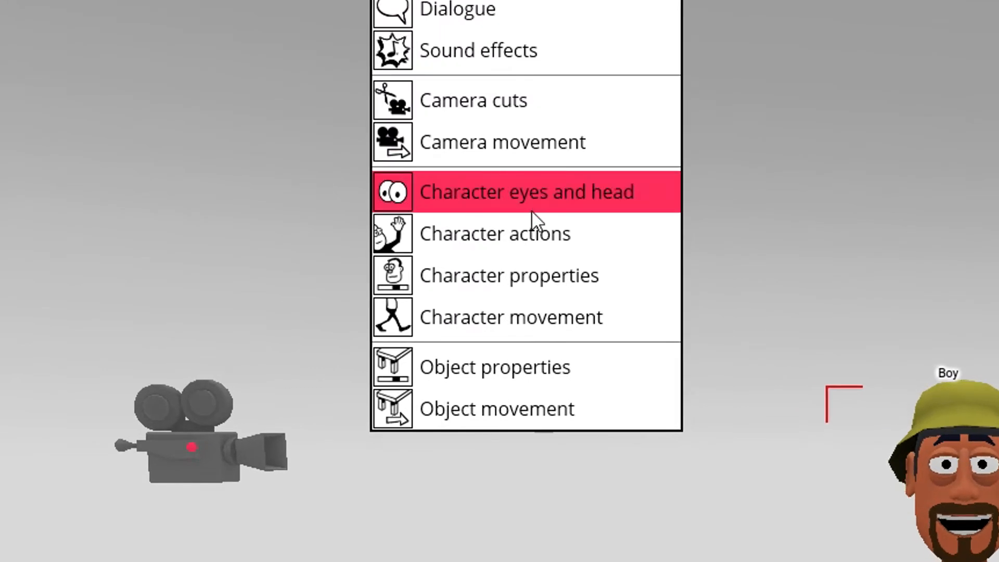
mouse_move(514, 234)
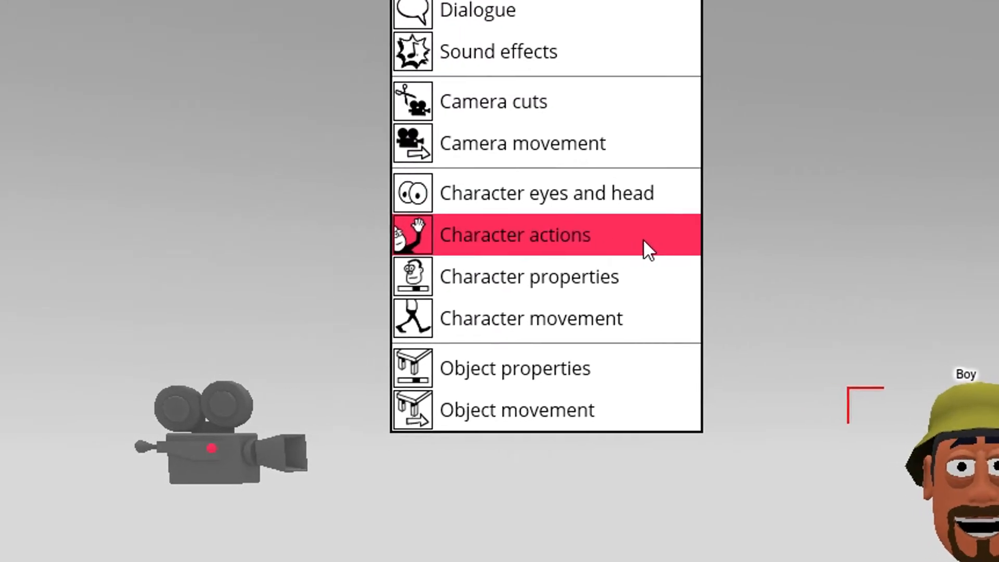
click(514, 234)
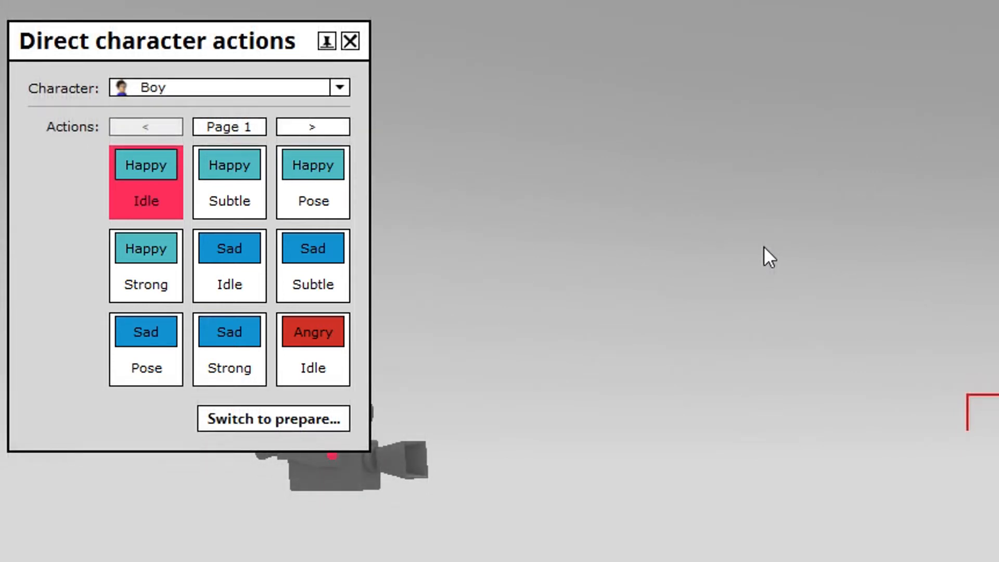
mouse_move(273, 418)
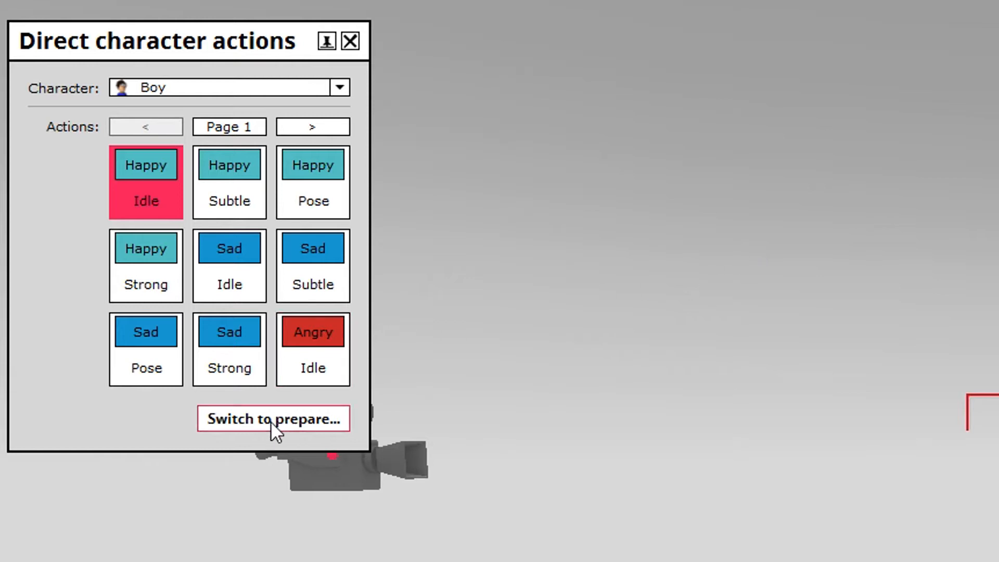
Switch Boy to prepare mode, try Sad, Scared and seated, ending Happy and standing
click(273, 418)
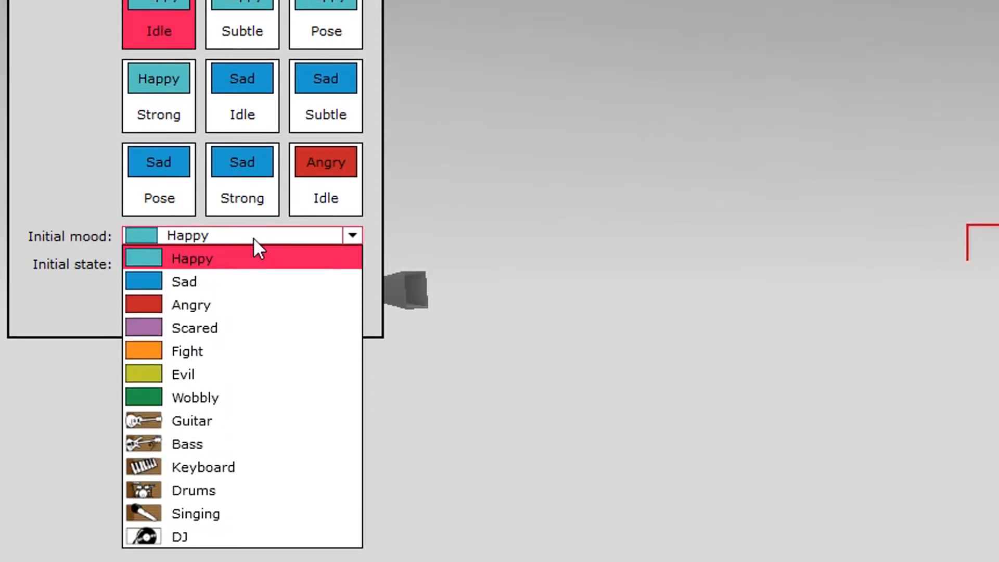
click(184, 281)
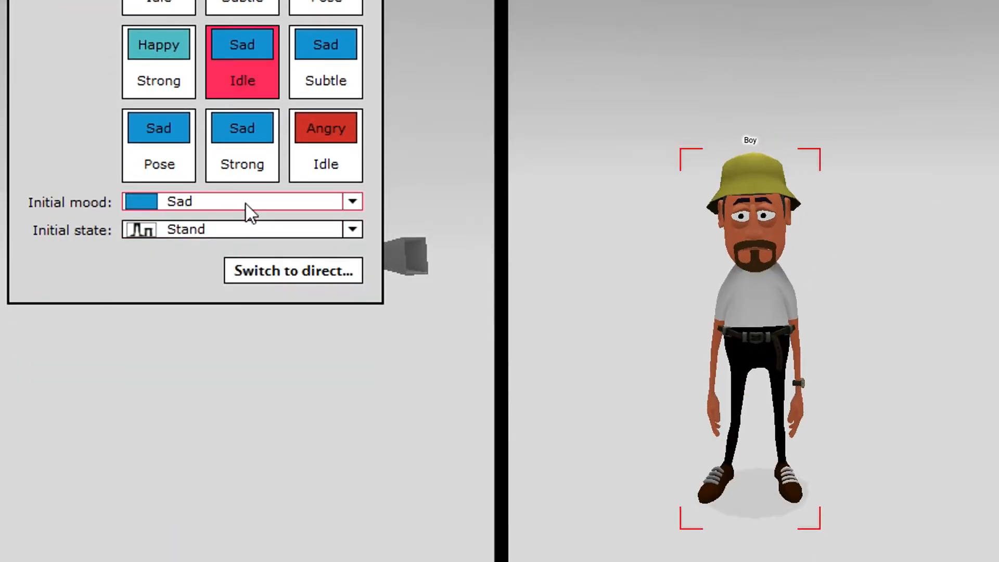
click(325, 128)
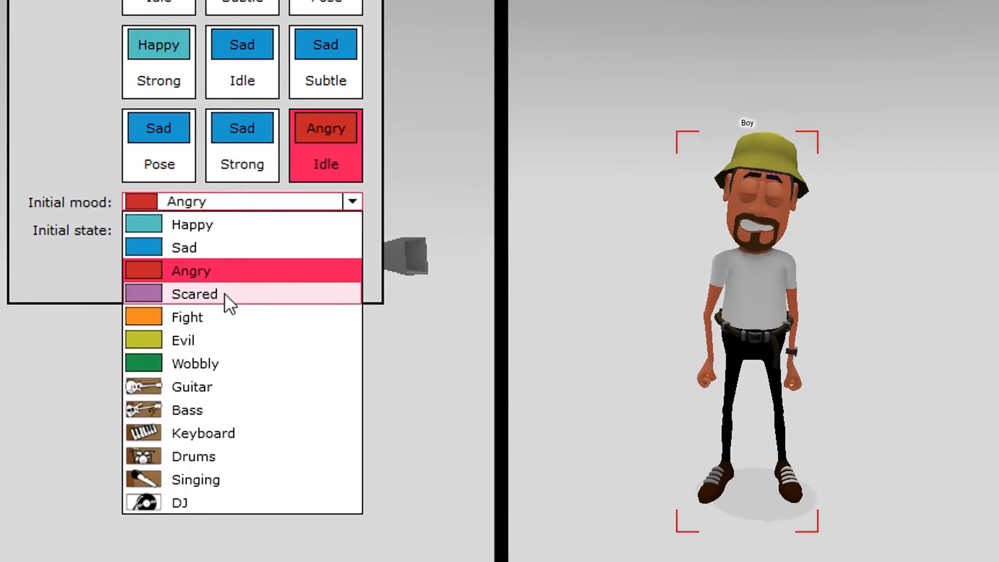
click(194, 293)
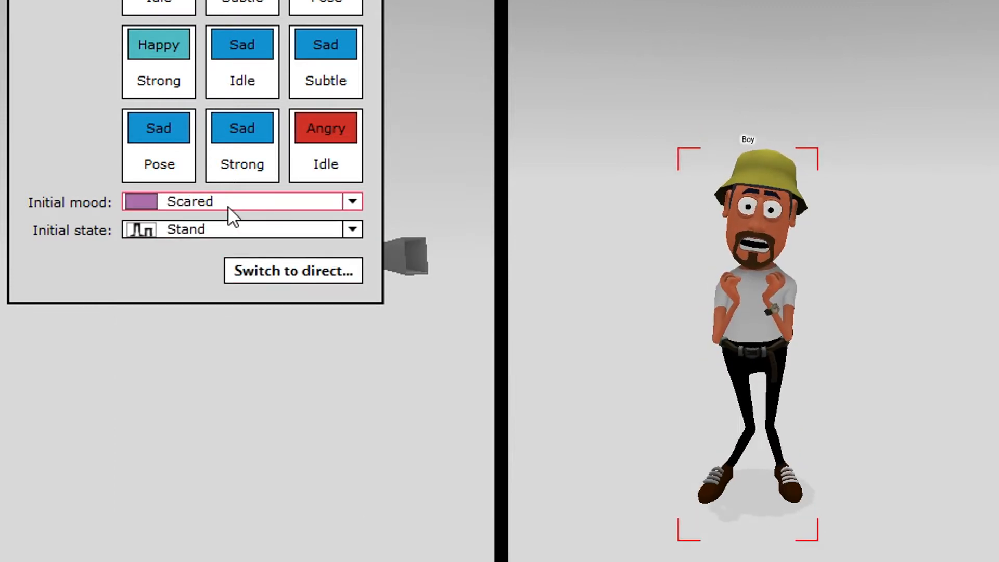
click(241, 201)
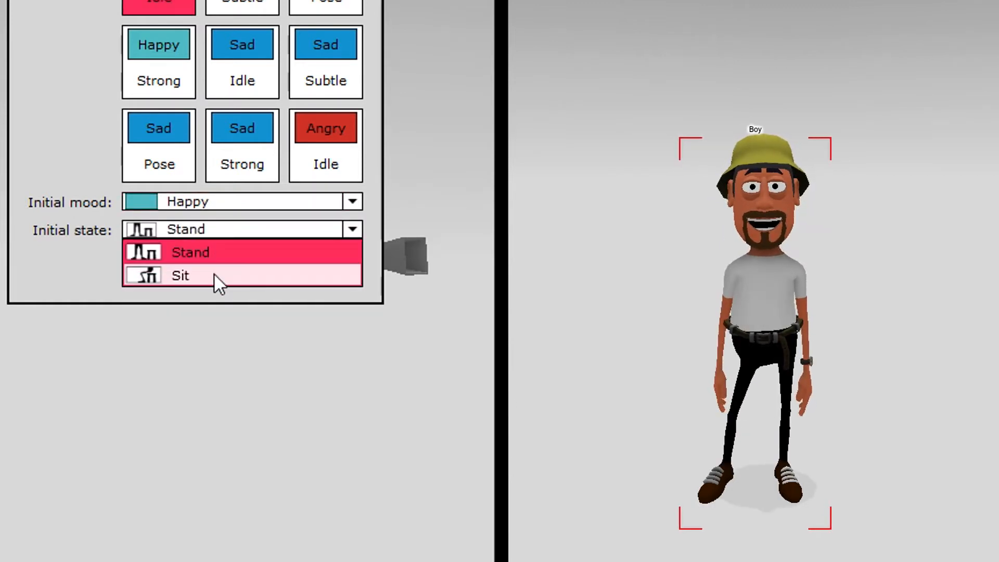
click(180, 275)
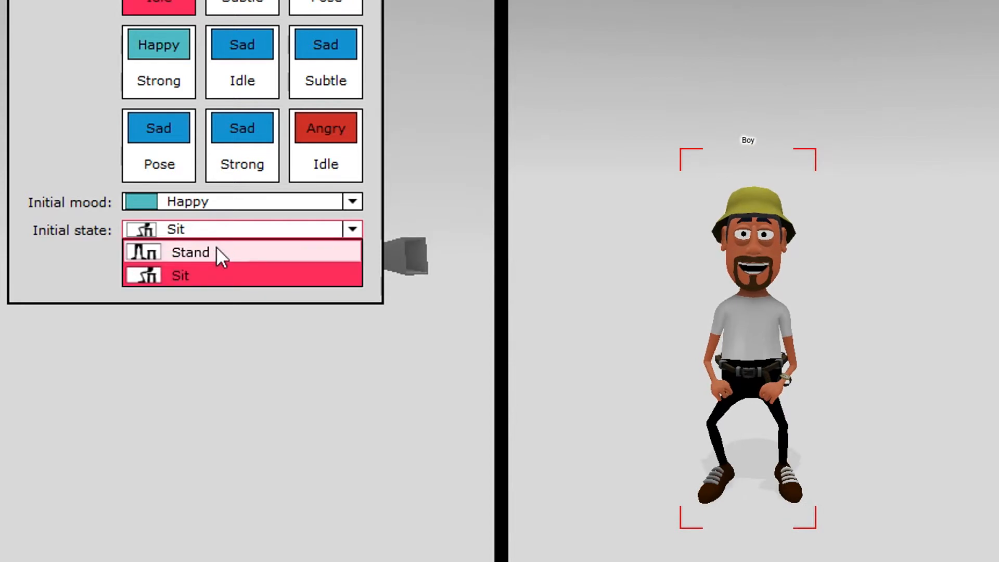
click(190, 252)
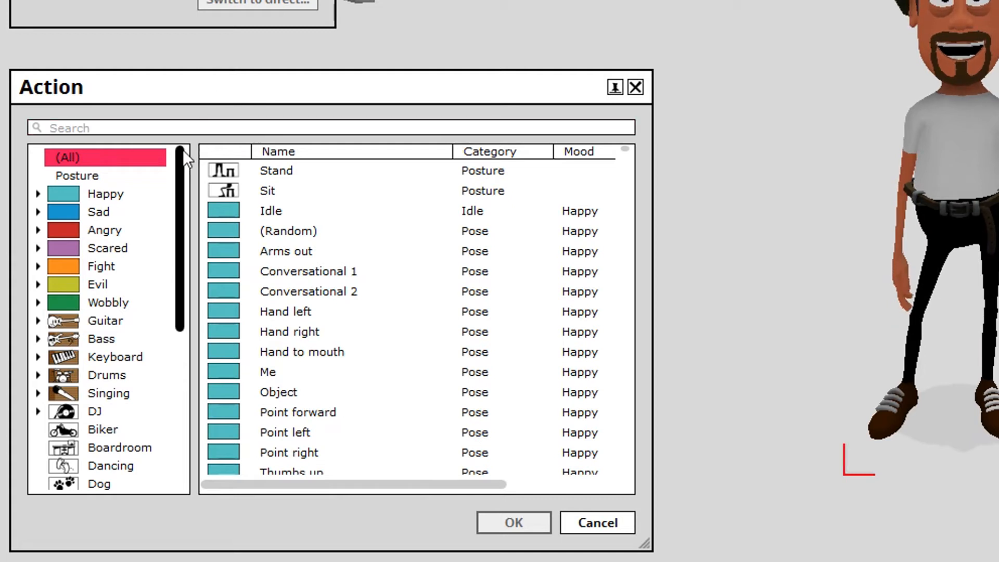
Browse the Sad, Happy and Angry action categories, then search 'wav' for Happy Wave
scroll(down, 3)
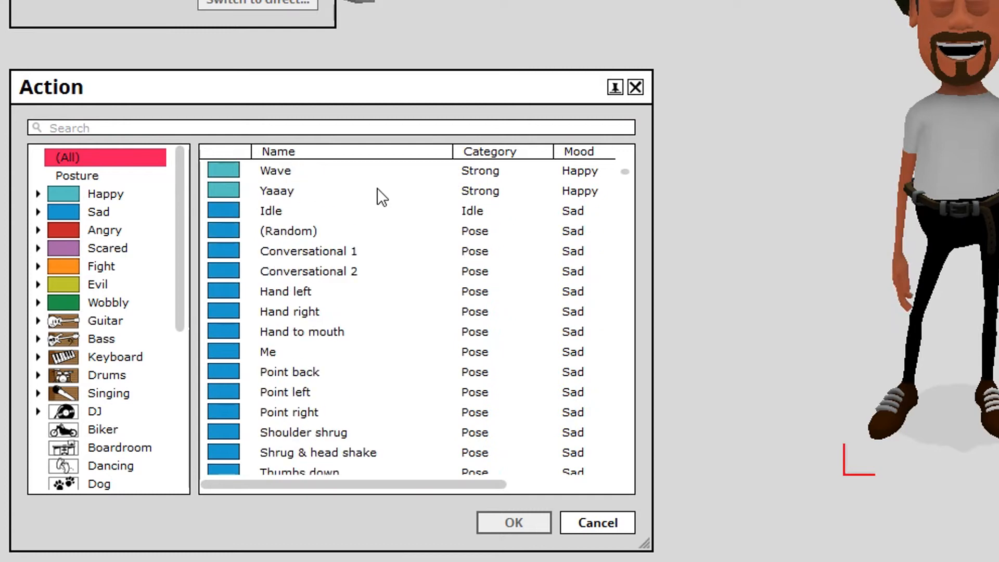
scroll(down, 3)
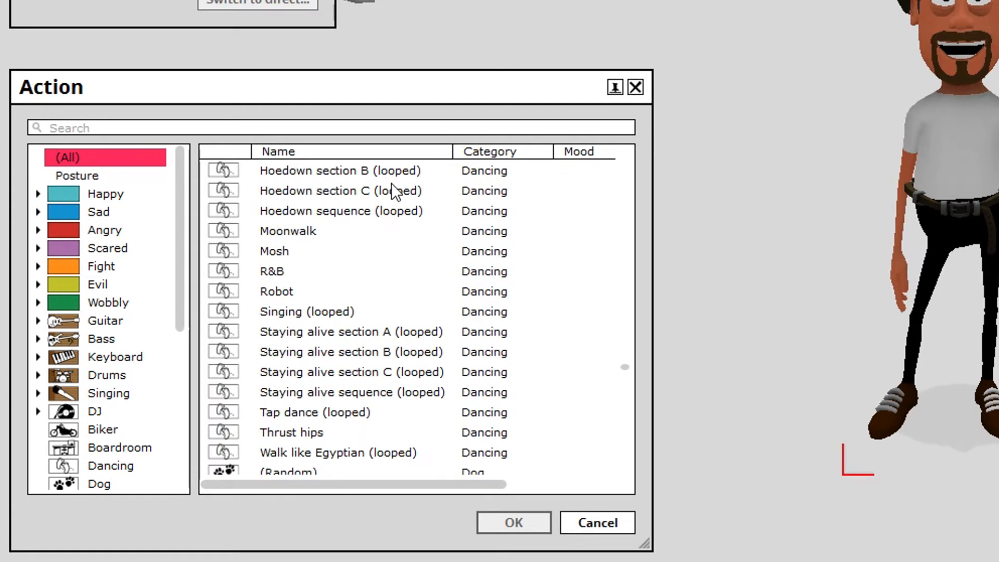
mouse_move(99, 213)
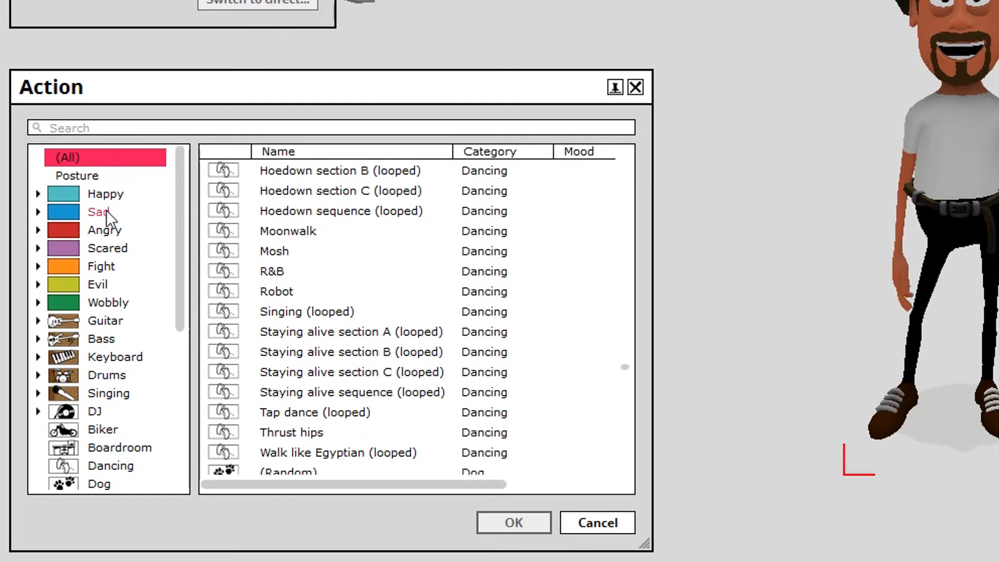
click(99, 211)
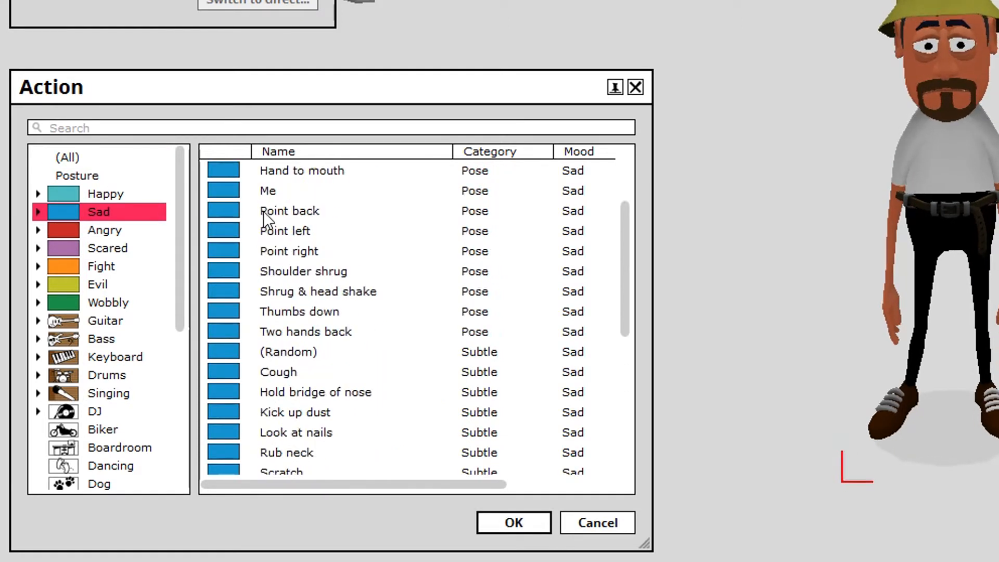
click(105, 194)
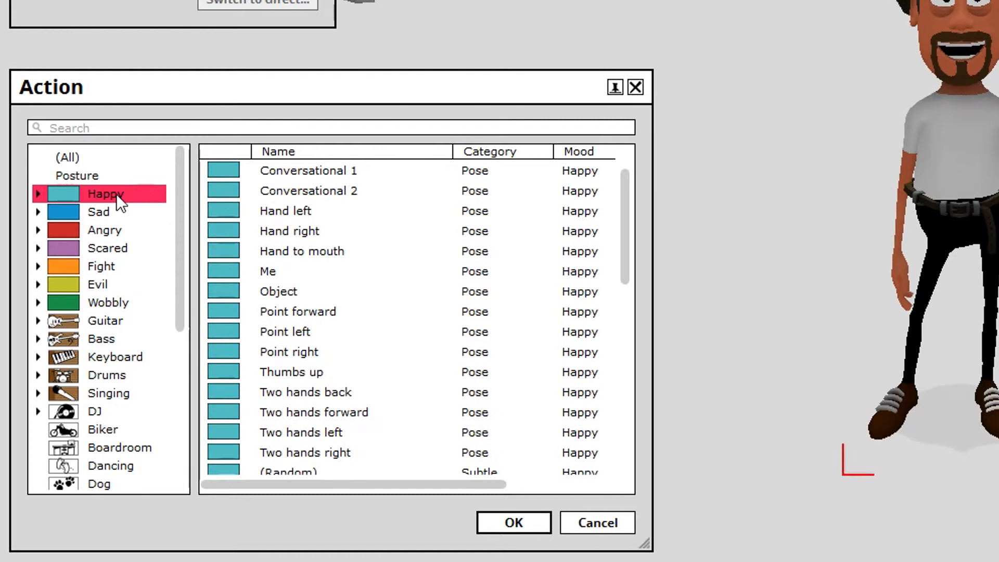
click(98, 212)
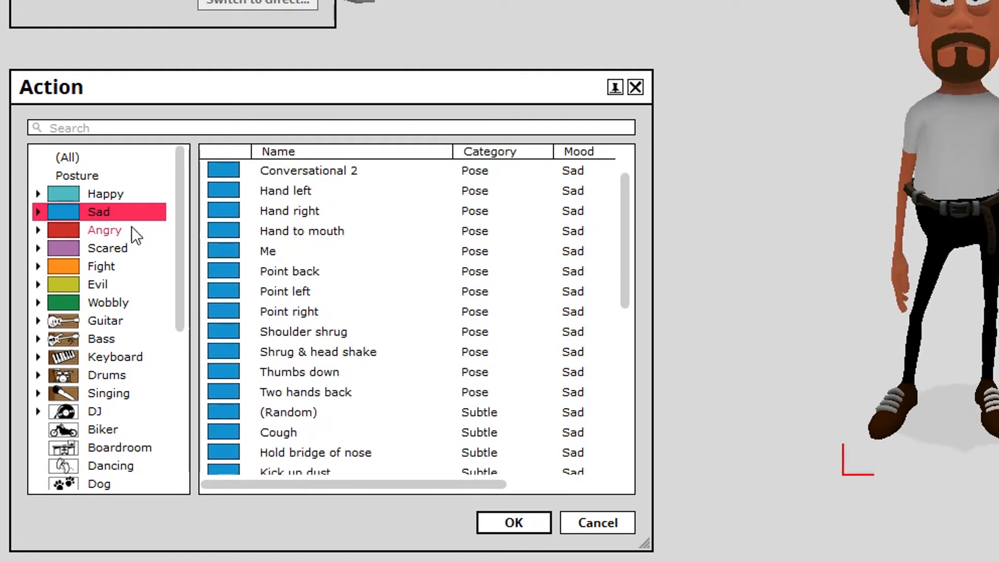
click(105, 230)
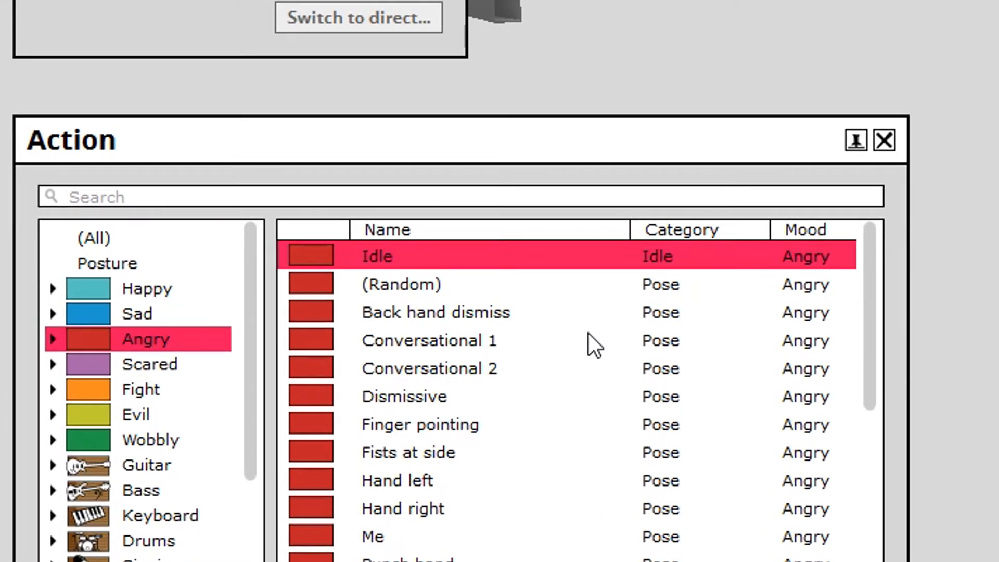
mouse_move(408, 306)
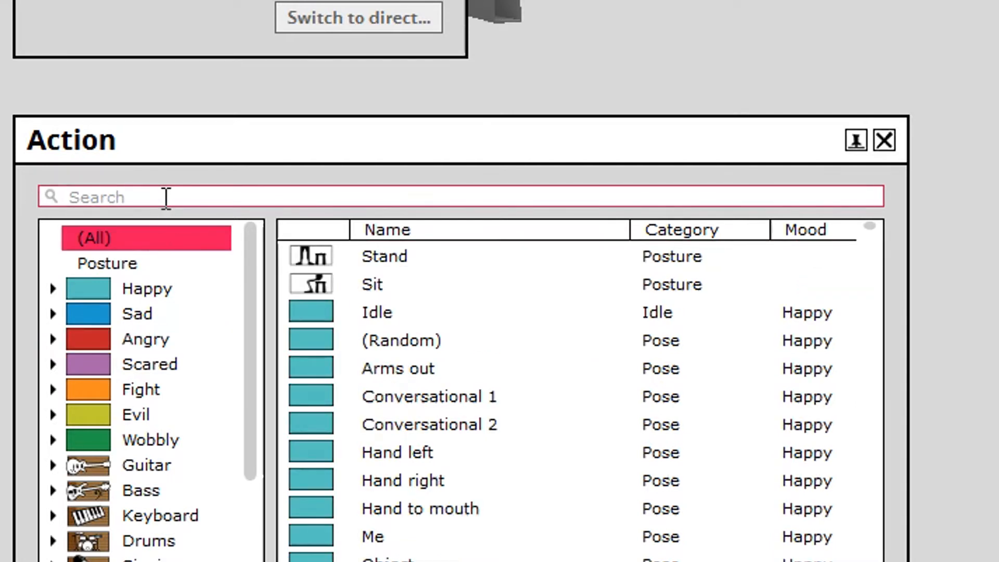
text(wave)
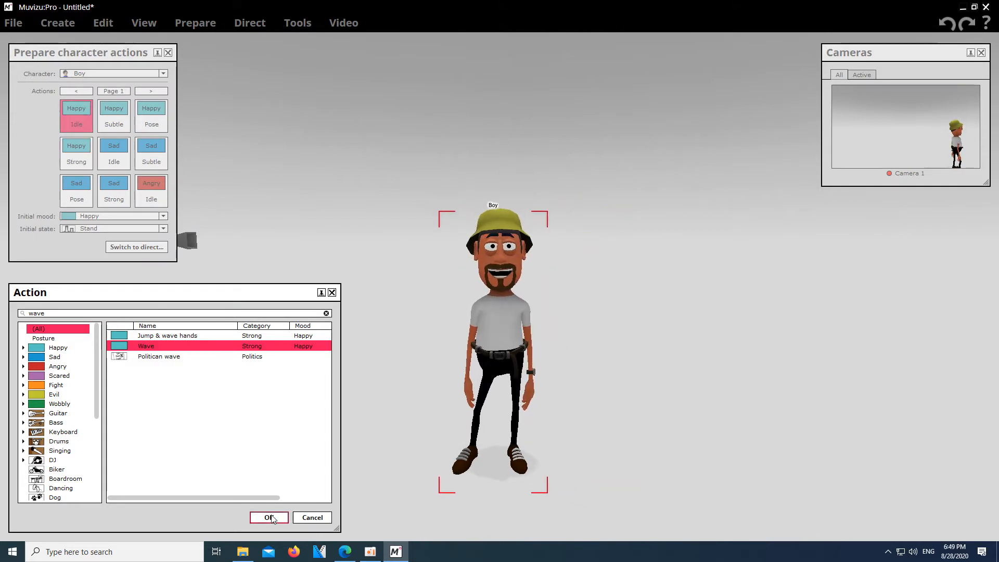
Put Happy Wave in Boy's first slot, return to direct mode, and show timeline seconds
click(269, 517)
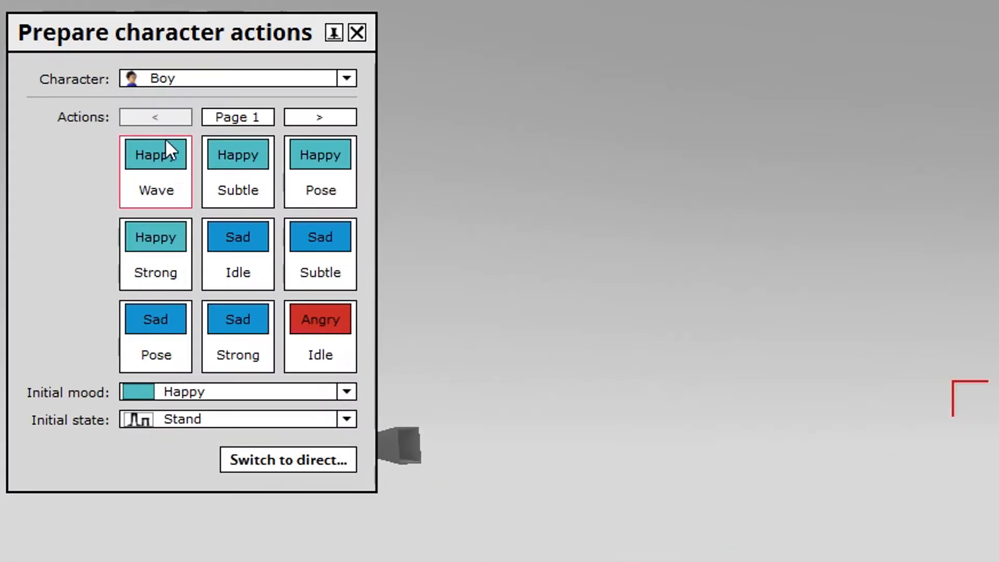
mouse_move(148, 215)
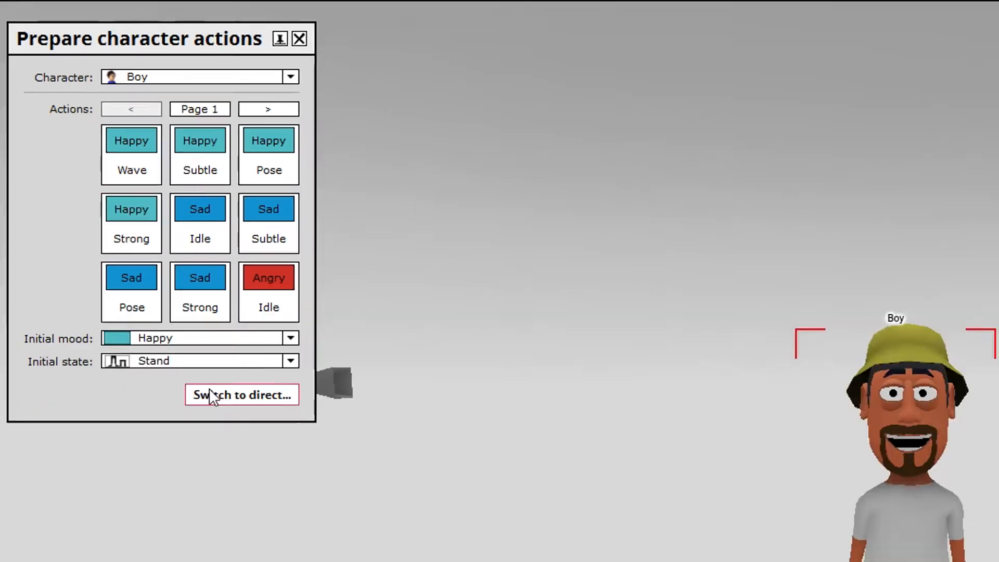
click(242, 395)
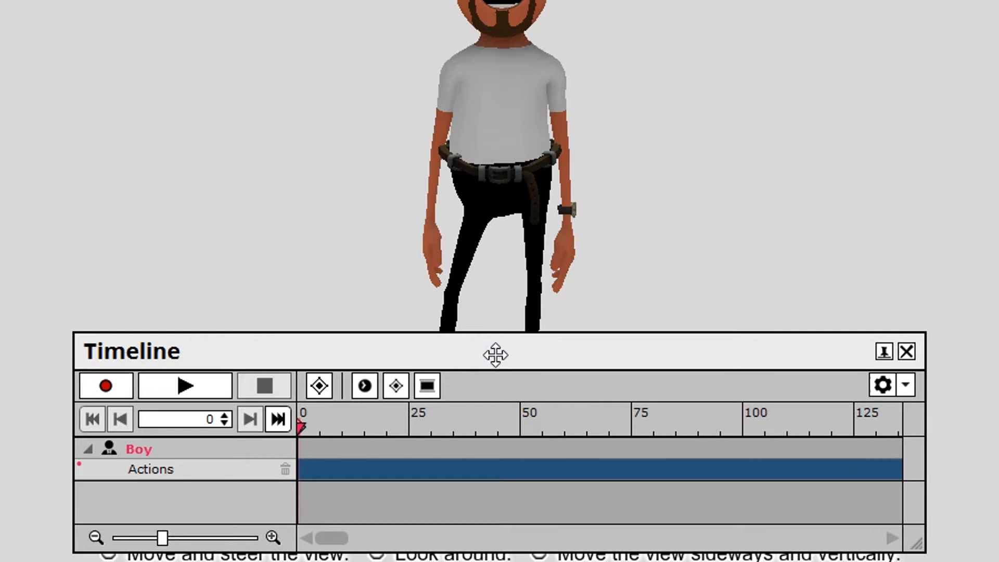
mouse_move(880, 398)
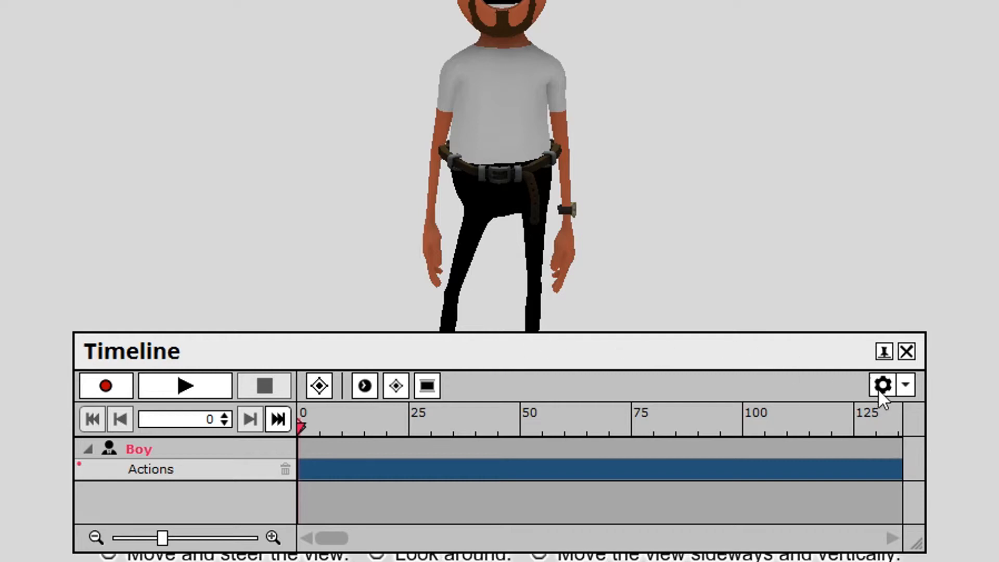
click(905, 385)
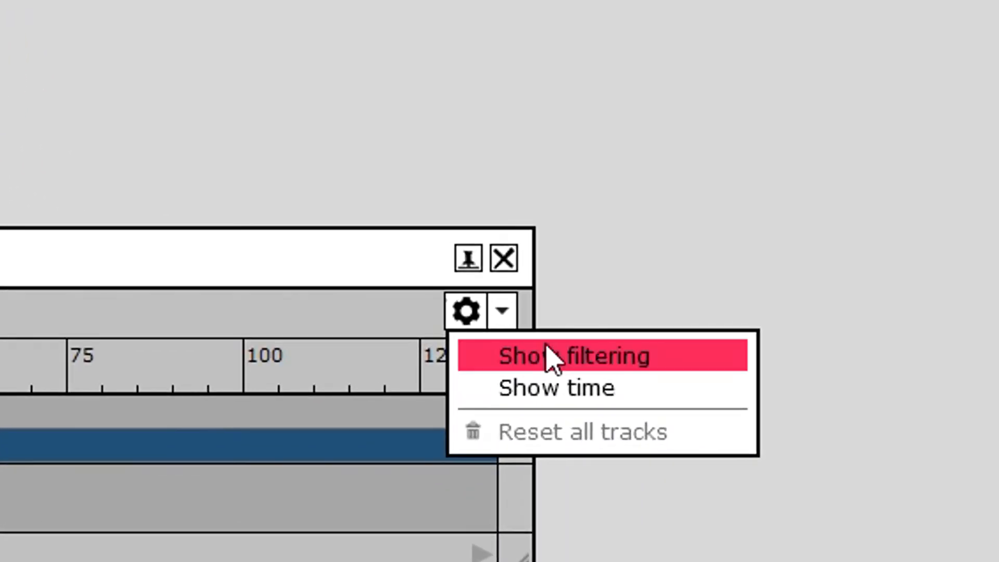
mouse_move(556, 387)
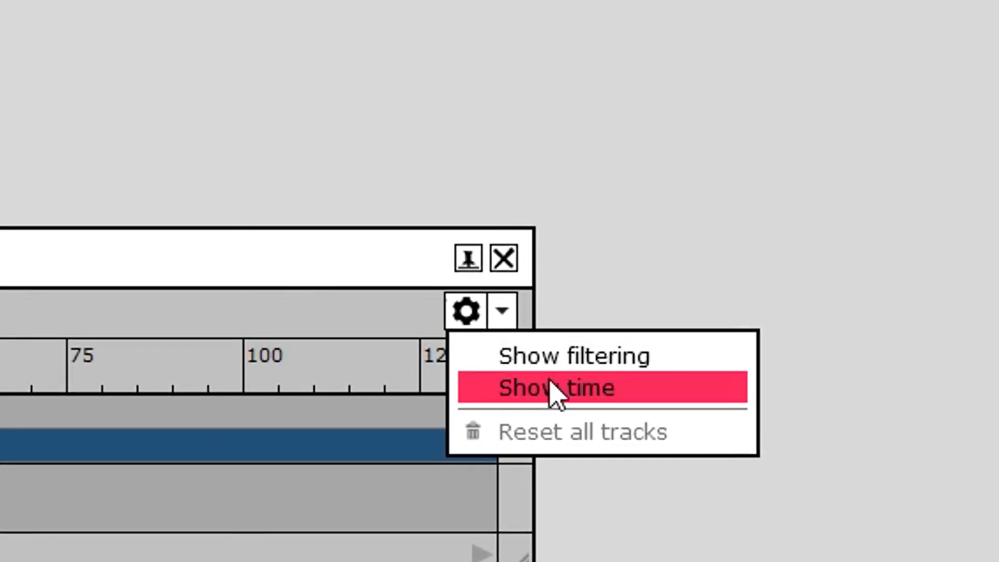
click(554, 387)
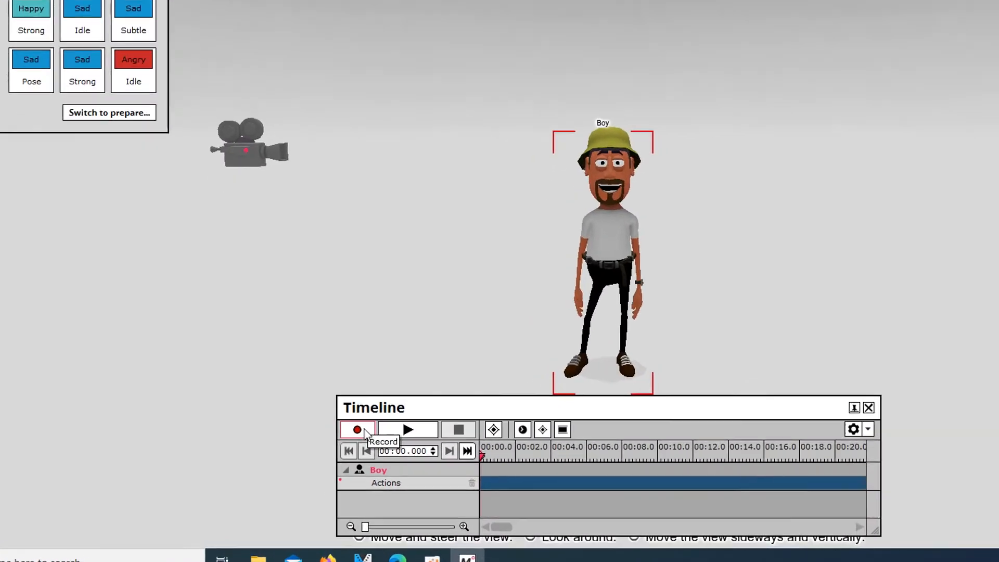
Record Boy performing Happy Wave from the Direct character actions panel
click(357, 428)
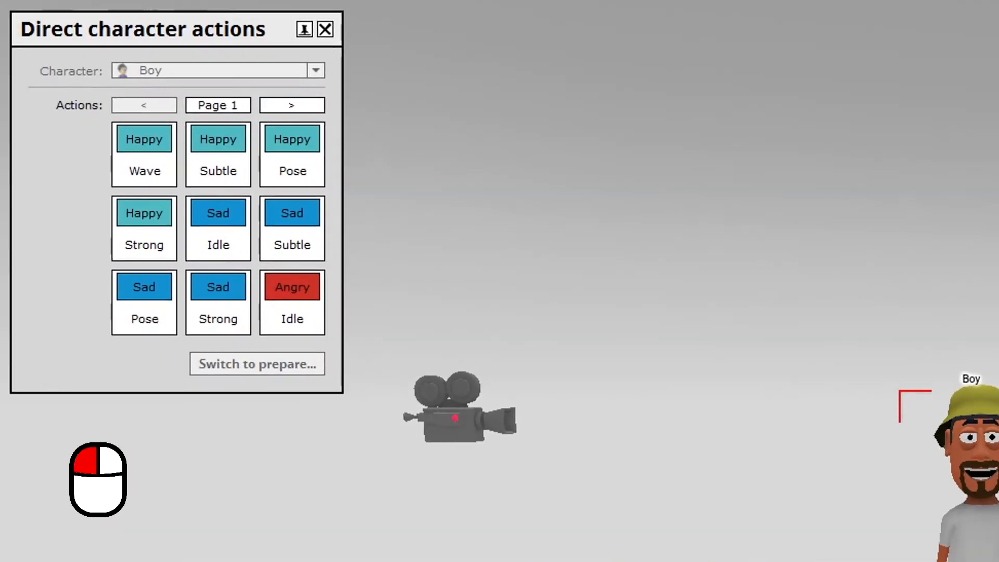
click(145, 139)
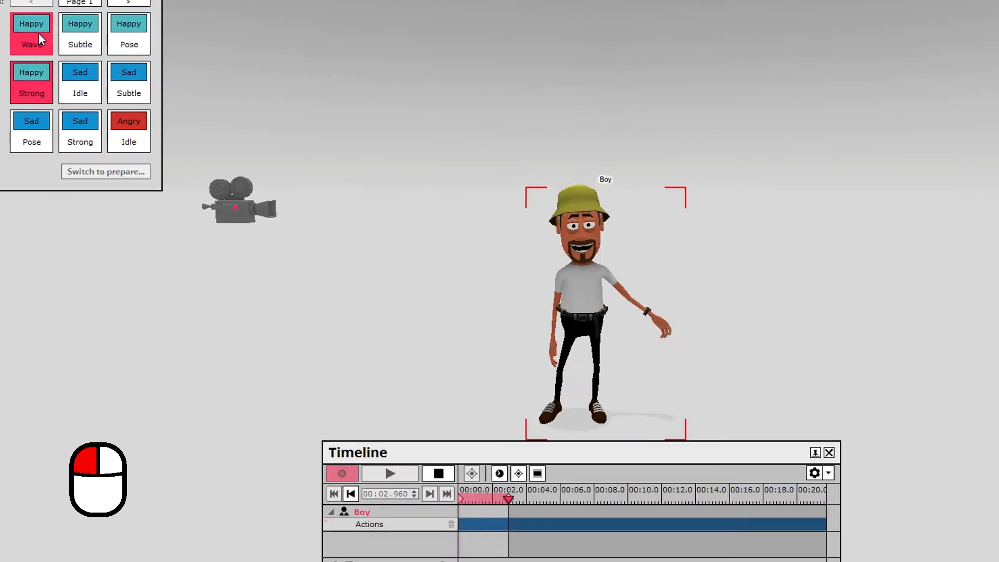
click(31, 34)
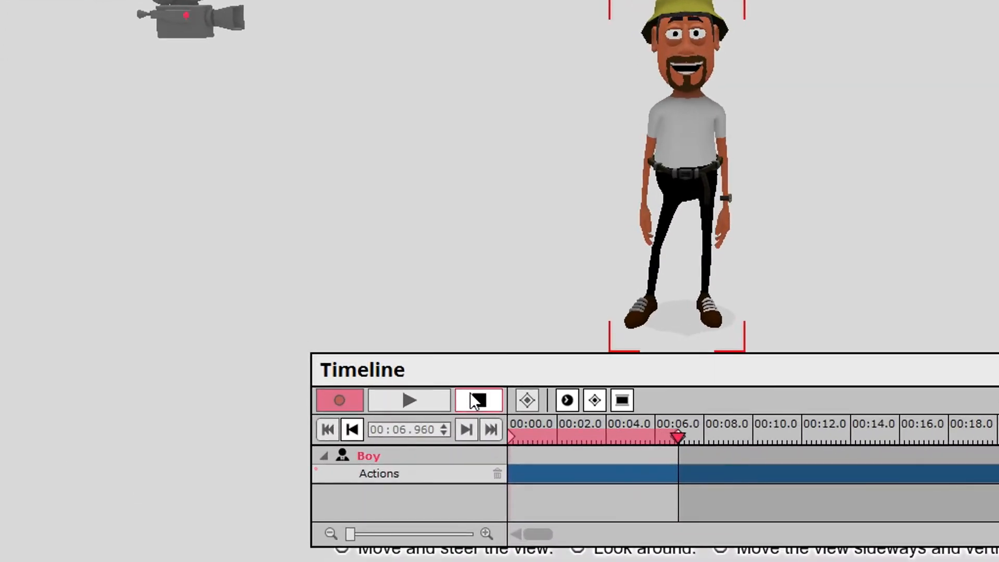
click(339, 400)
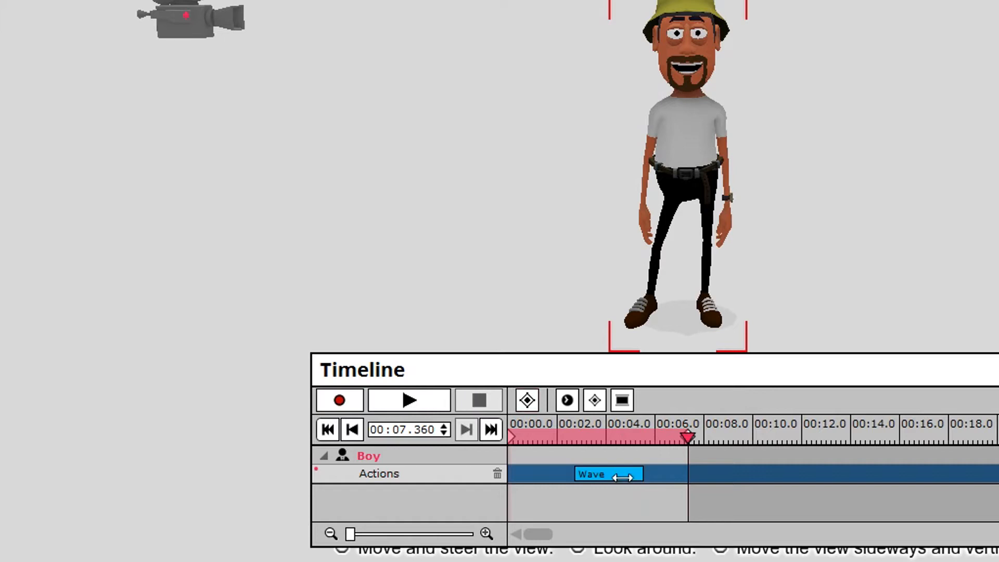
Slide the Wave clip to about four seconds on the Actions track and play it back
drag(618, 474, 641, 474)
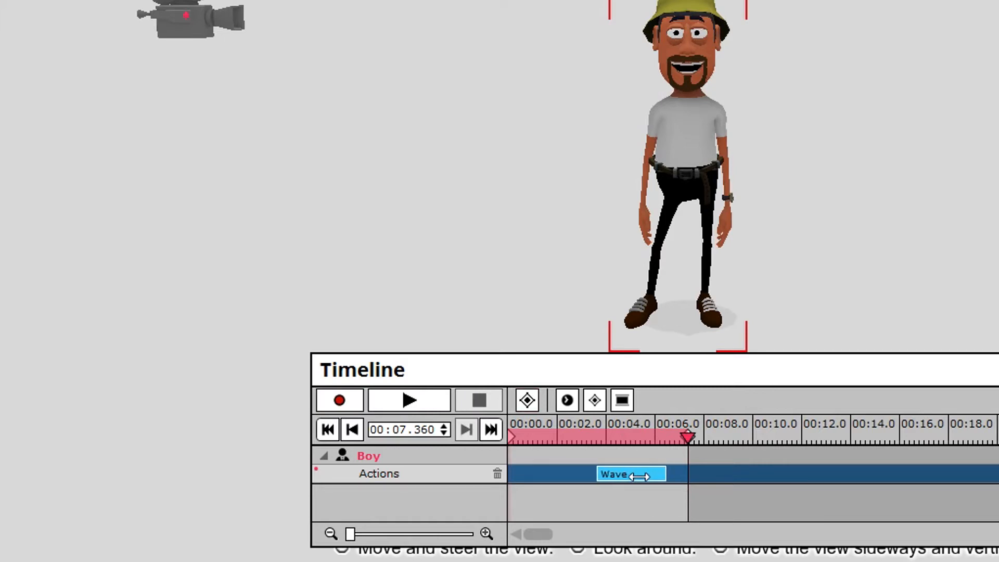
drag(630, 474, 599, 474)
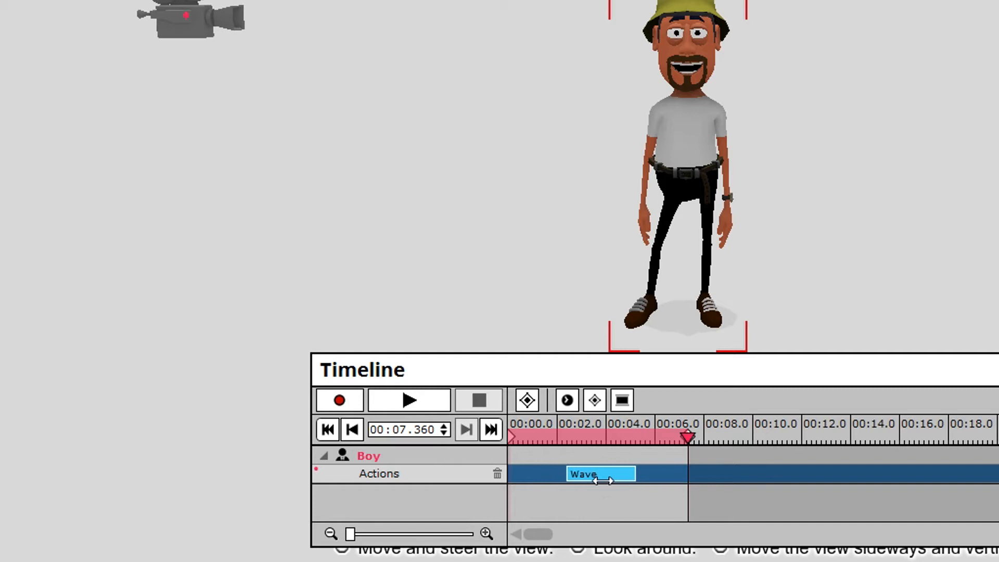
drag(599, 474, 639, 474)
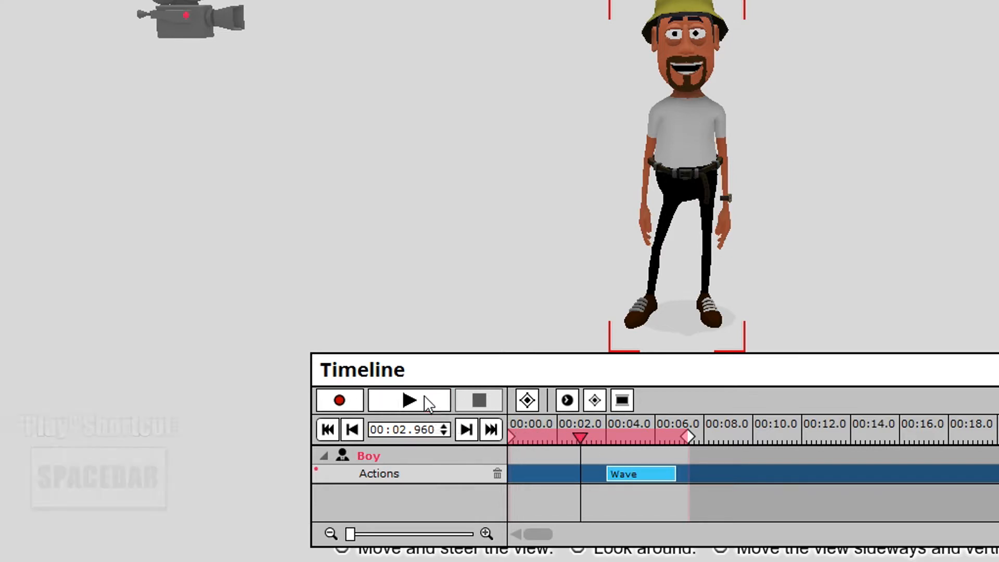
click(409, 401)
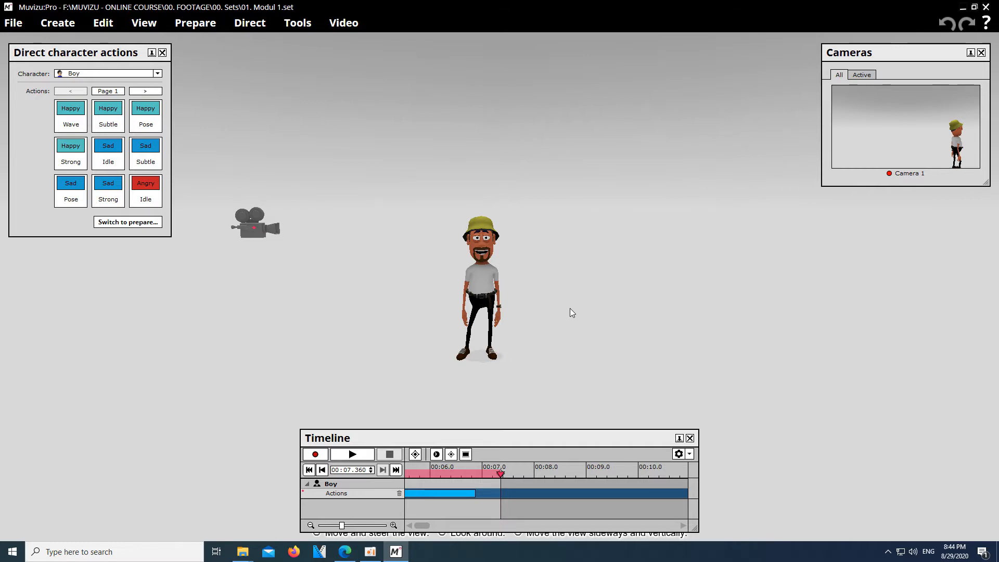
Give the sky a cloudy texture from the Skies category in Environment settings
right_click(570, 313)
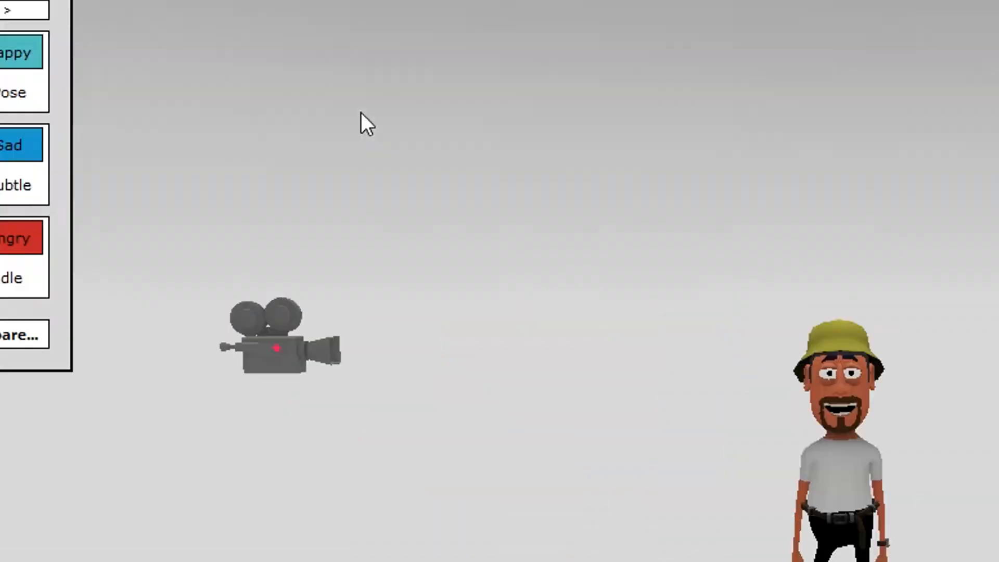
click(254, 8)
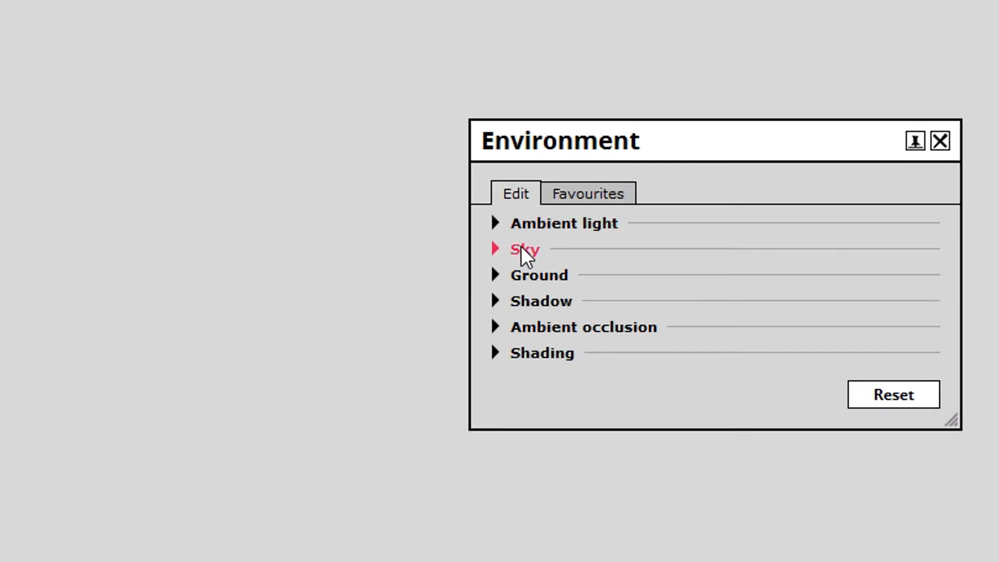
click(494, 249)
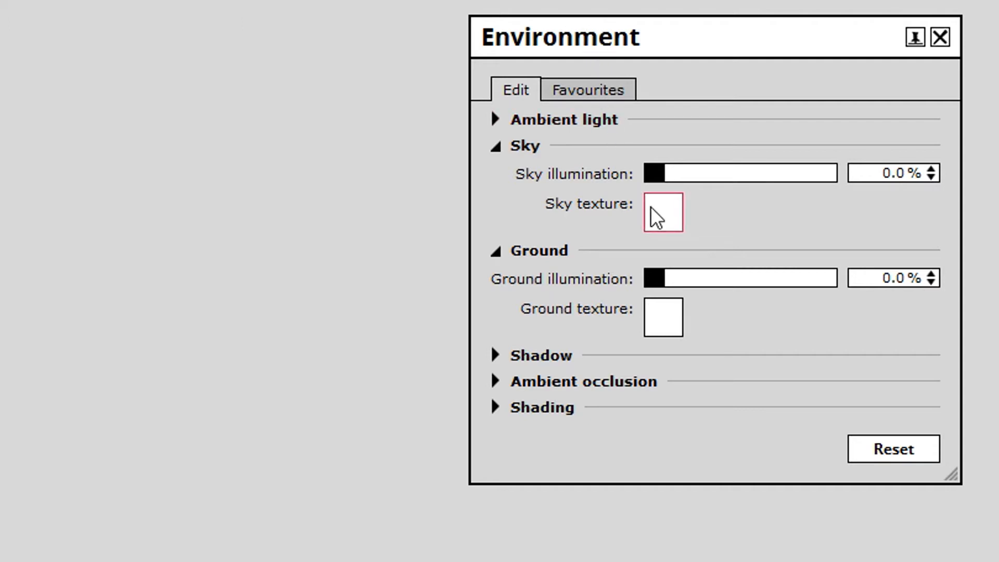
click(662, 212)
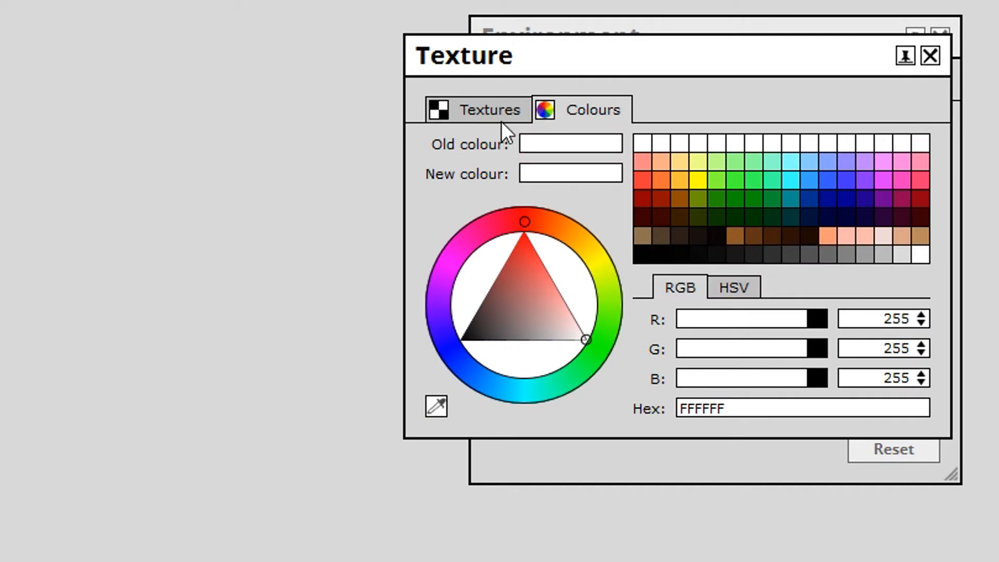
click(489, 110)
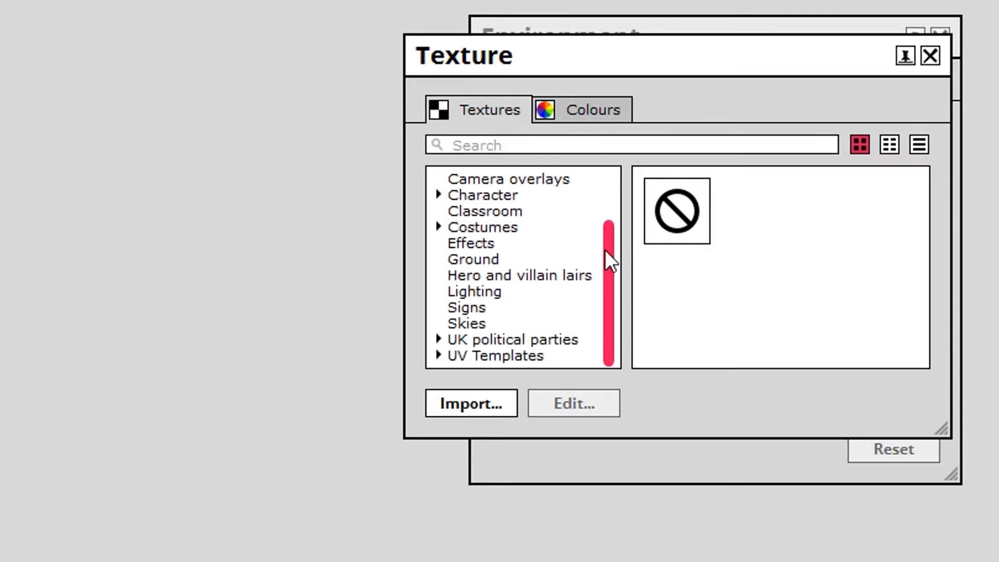
click(465, 323)
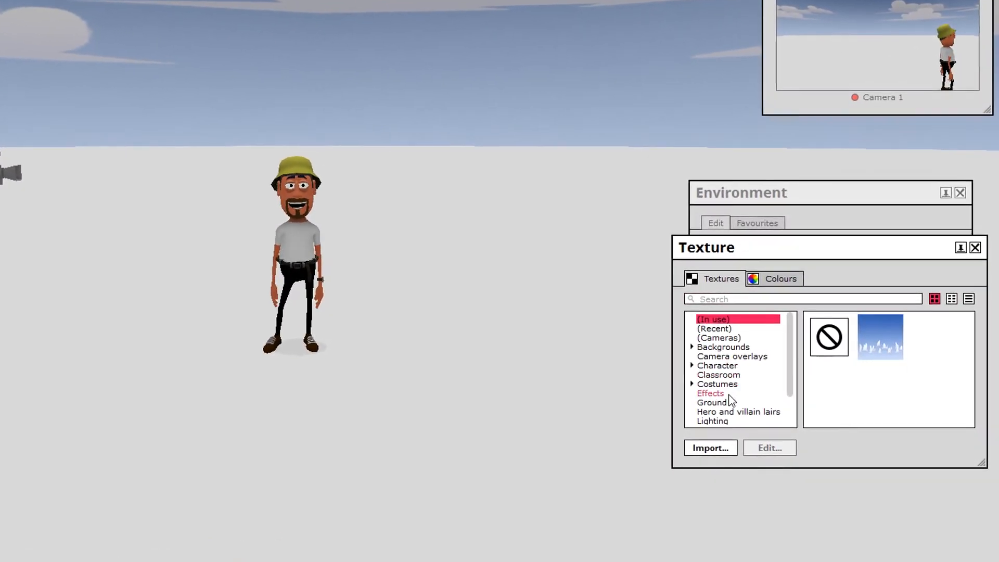
Set the ground texture to Grass and close the texture picker
click(710, 402)
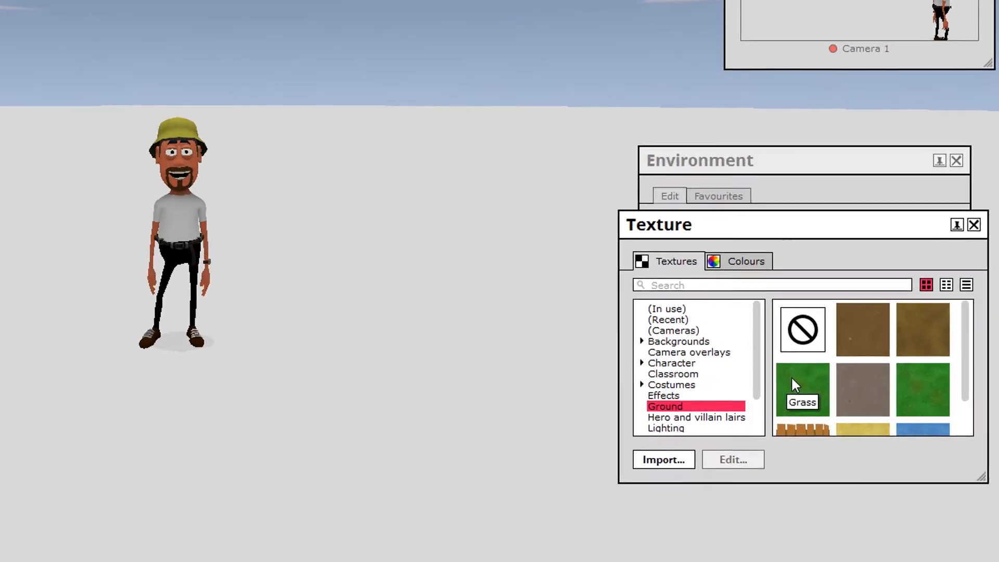
click(802, 389)
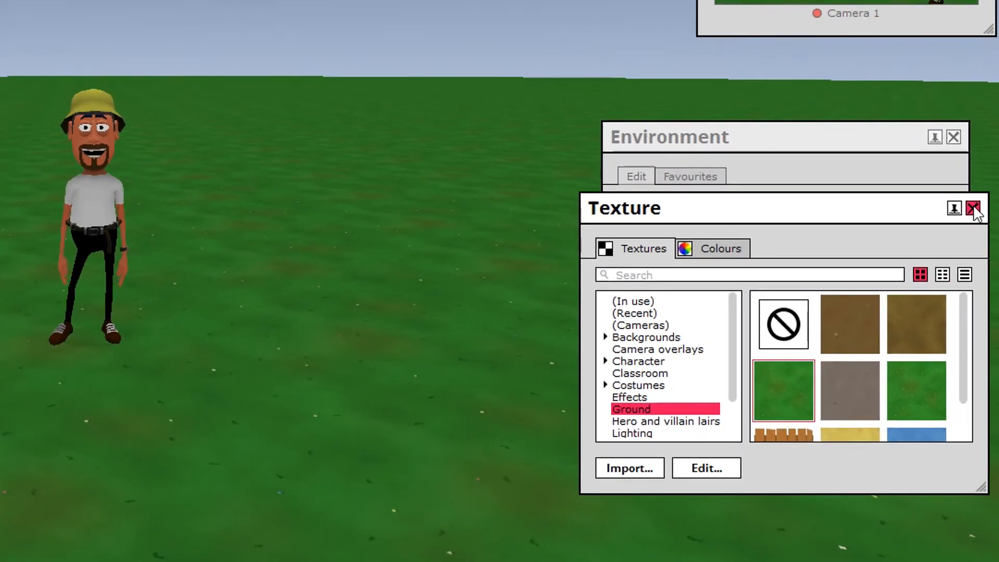
click(969, 208)
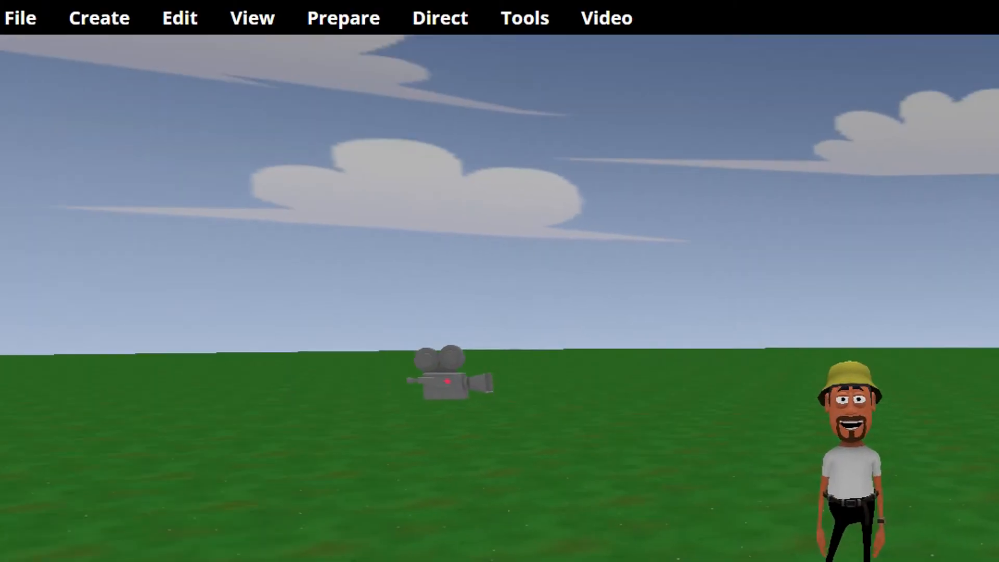
Create the park bench from the Create > Objects city props
click(99, 18)
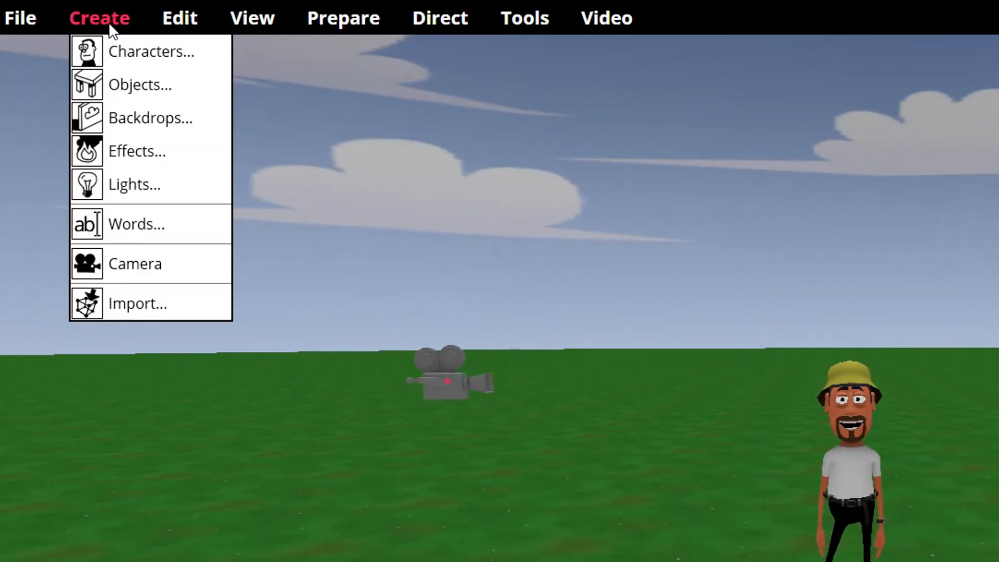
mouse_move(140, 85)
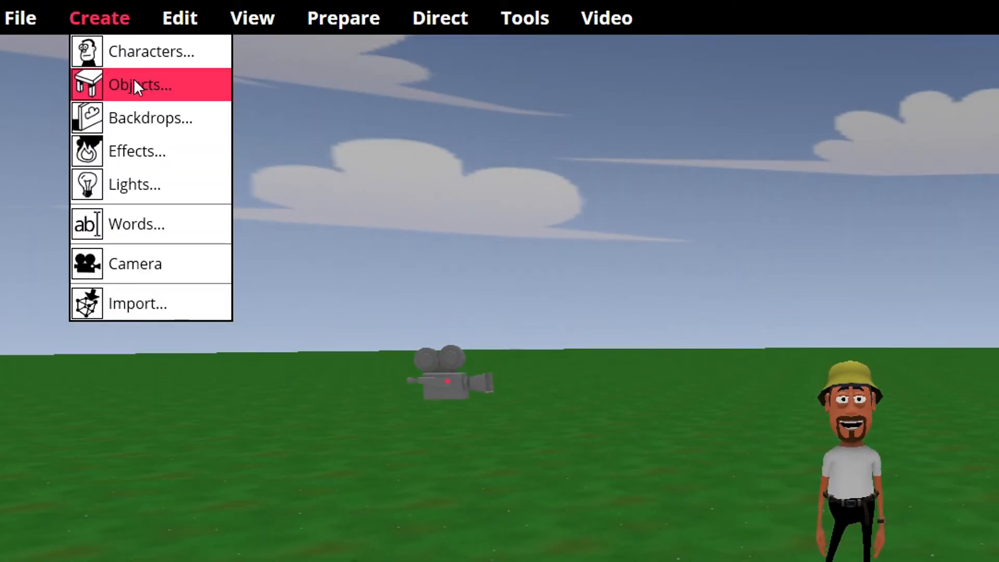
click(139, 85)
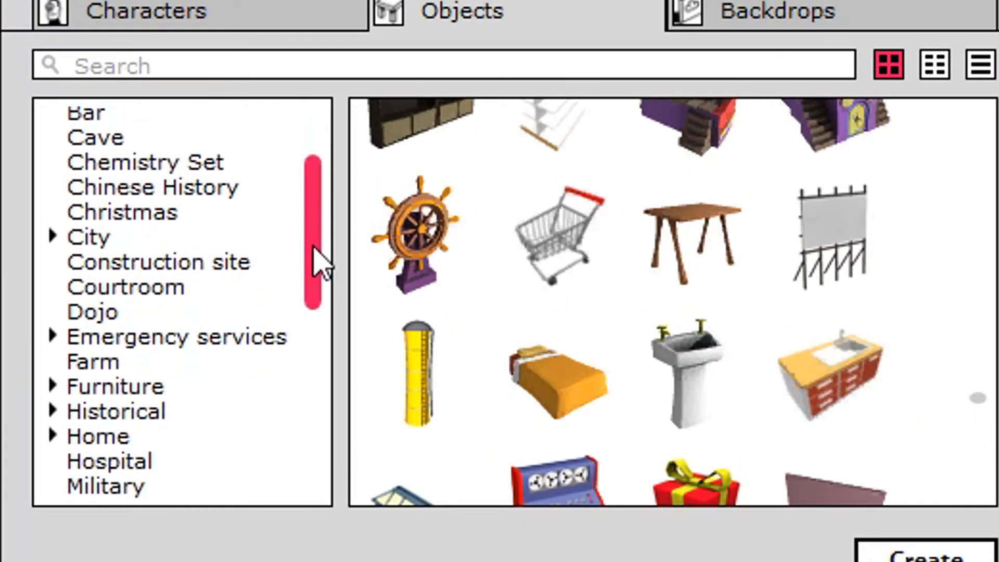
scroll(down, 3)
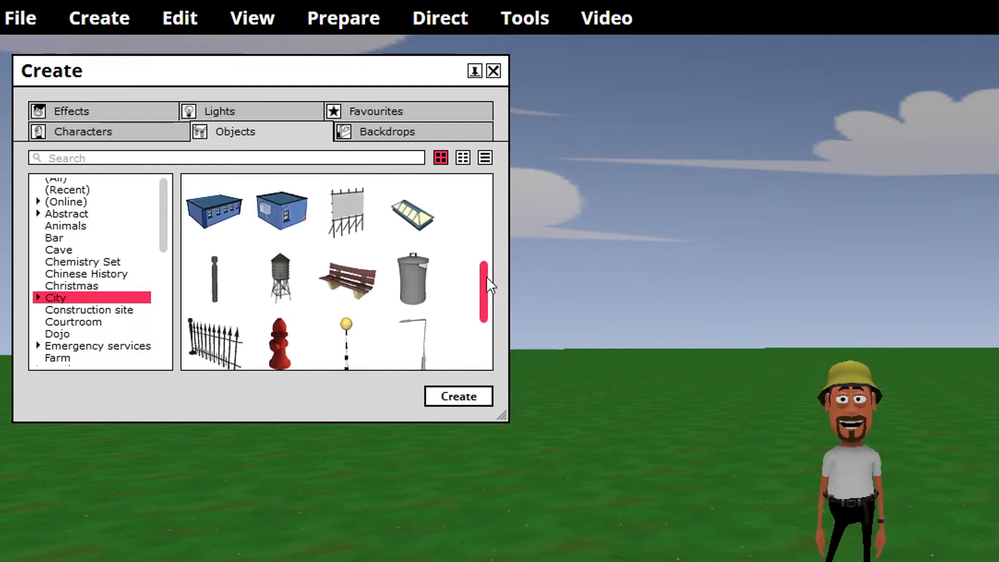
click(347, 277)
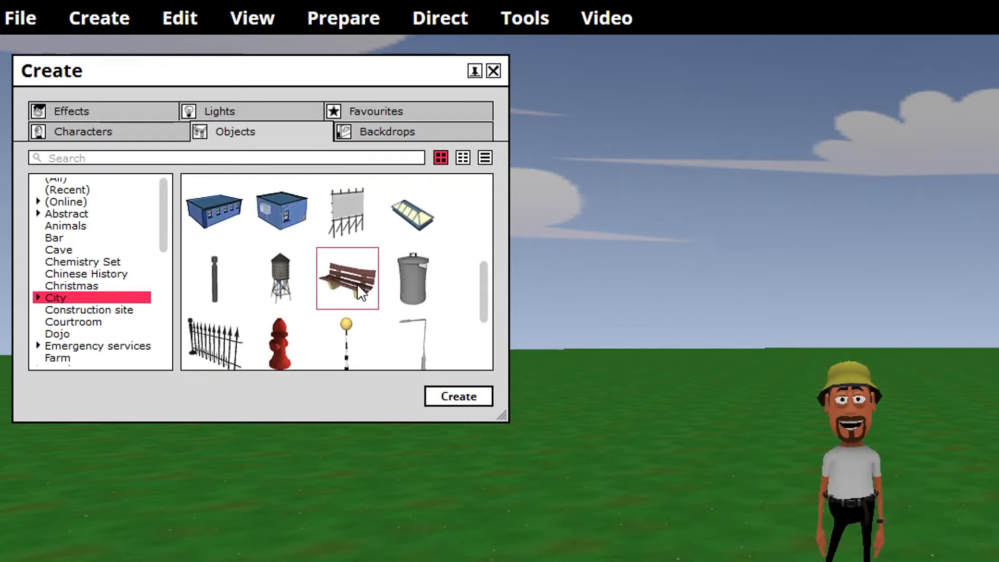
click(457, 395)
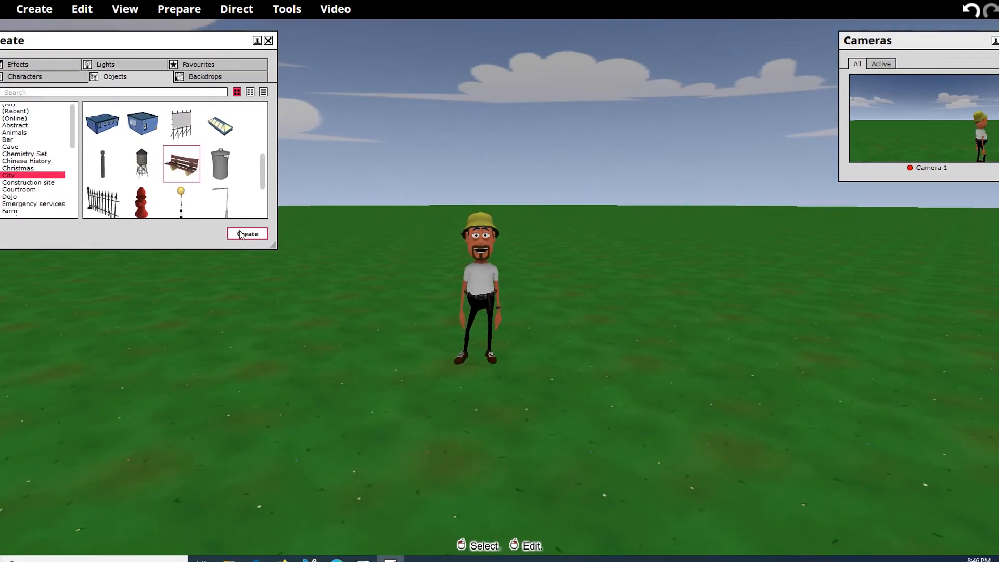
Place the bench on the grass beside the boy and redo the last undone change
click(248, 234)
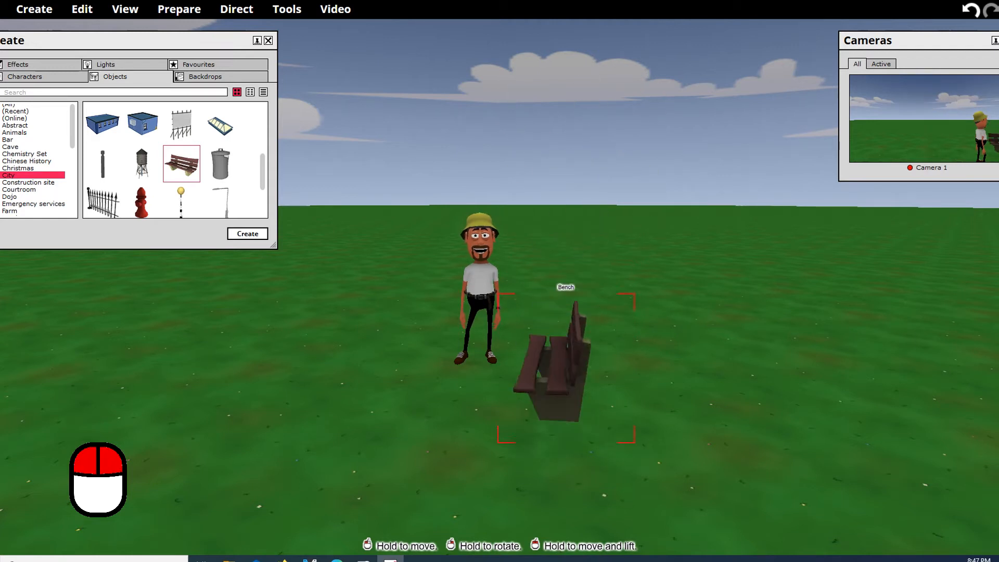
drag(561, 369, 484, 316)
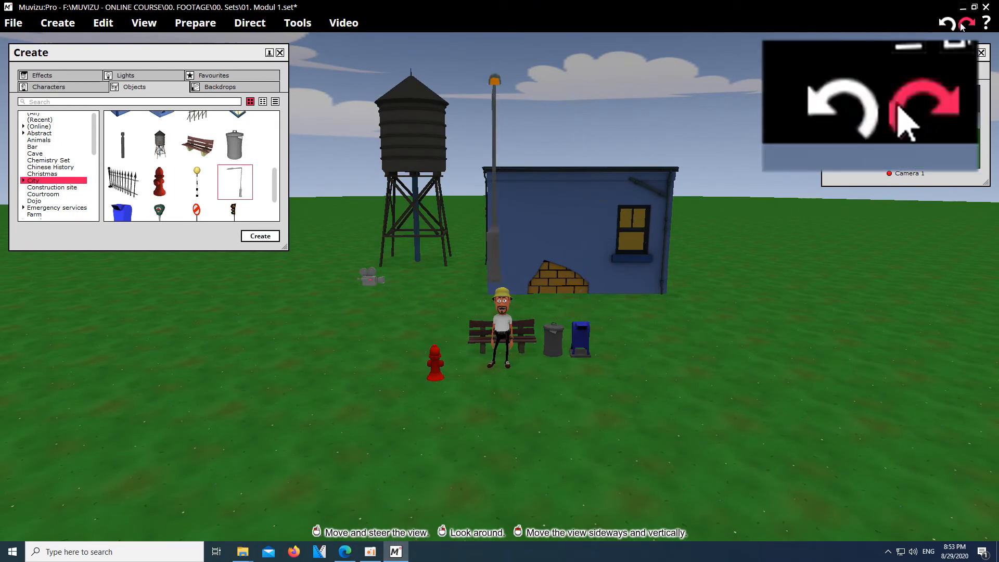
click(969, 22)
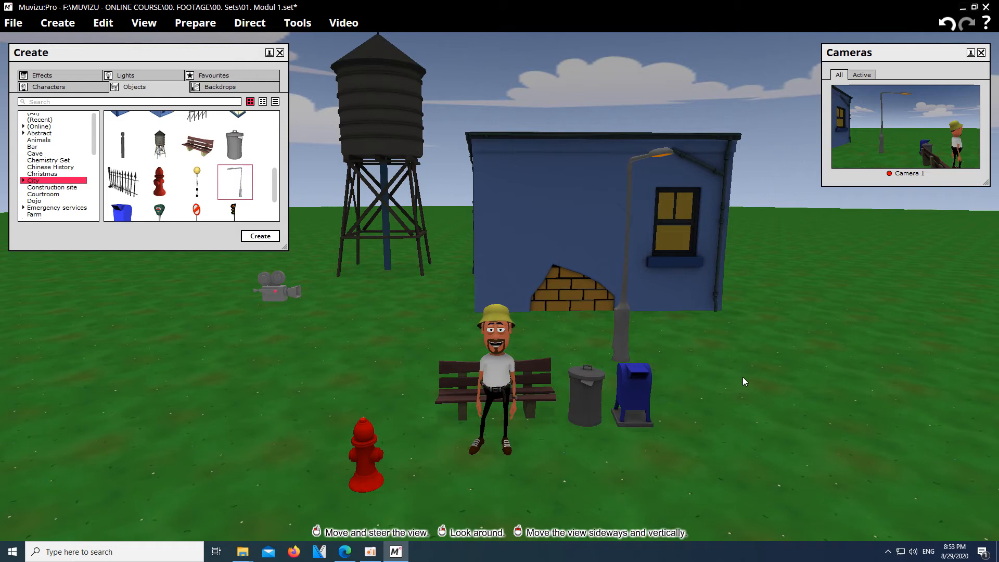
Place a Belisha beacon from City objects on the grass, dismissing the not-enough-room error
click(143, 23)
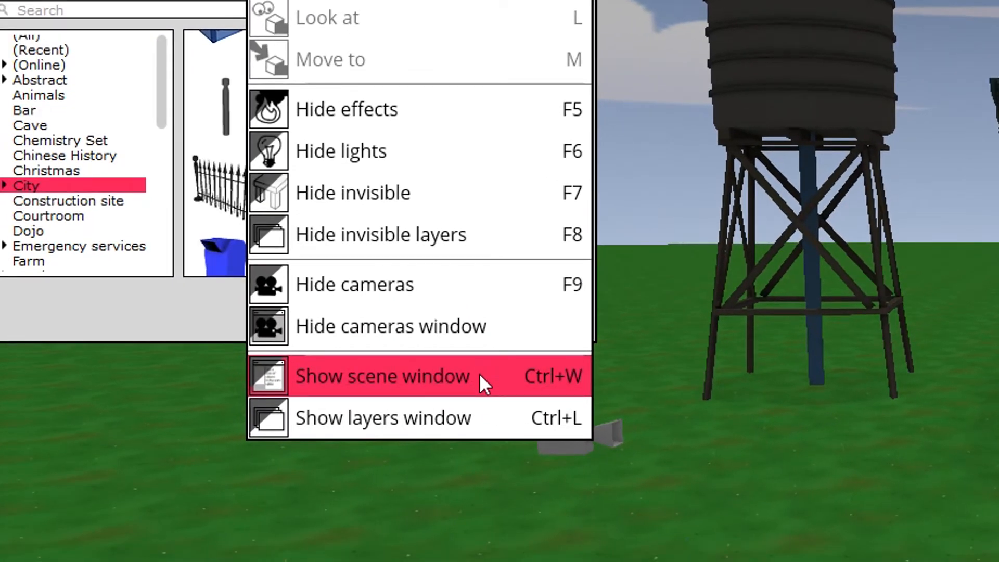
click(383, 376)
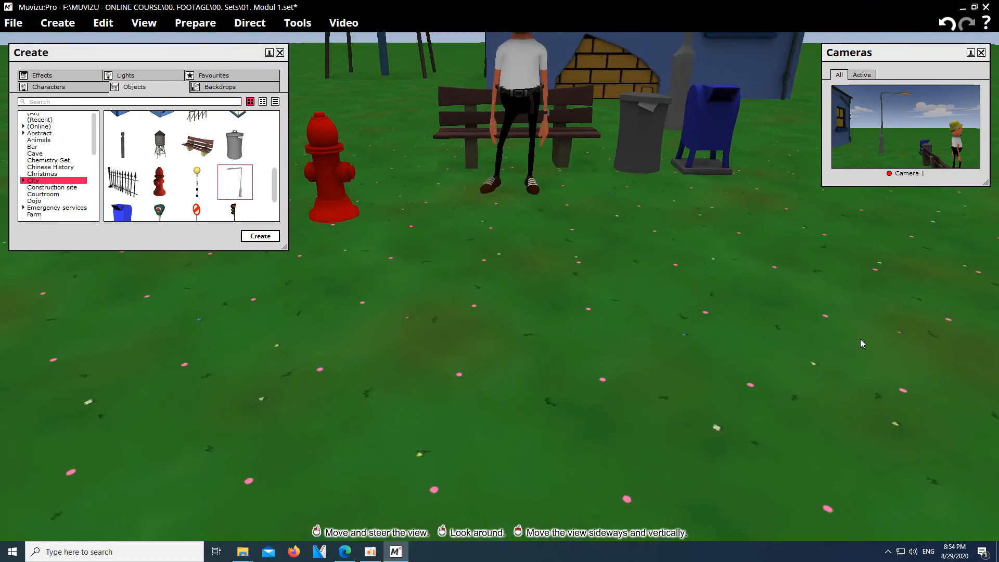
click(259, 236)
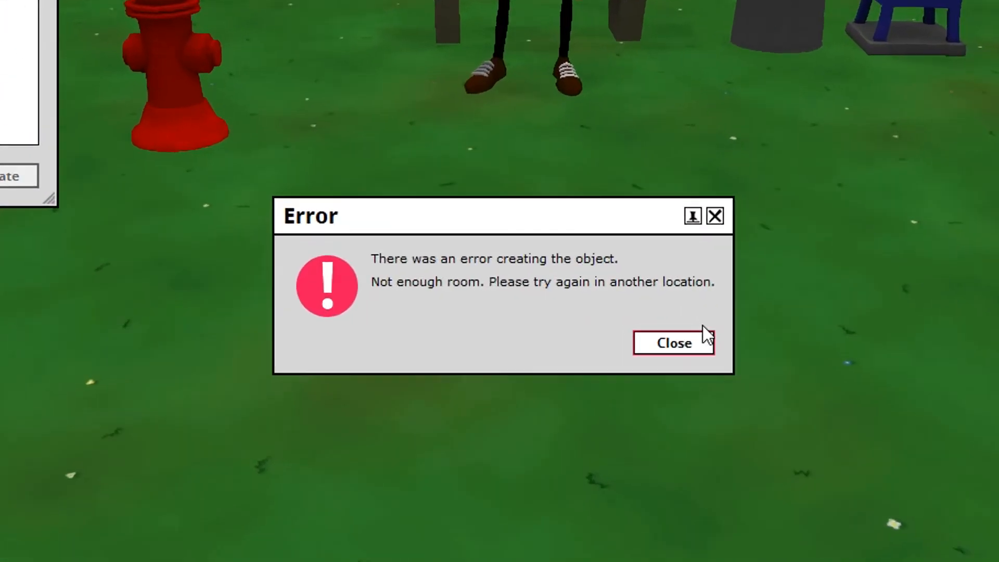
click(672, 343)
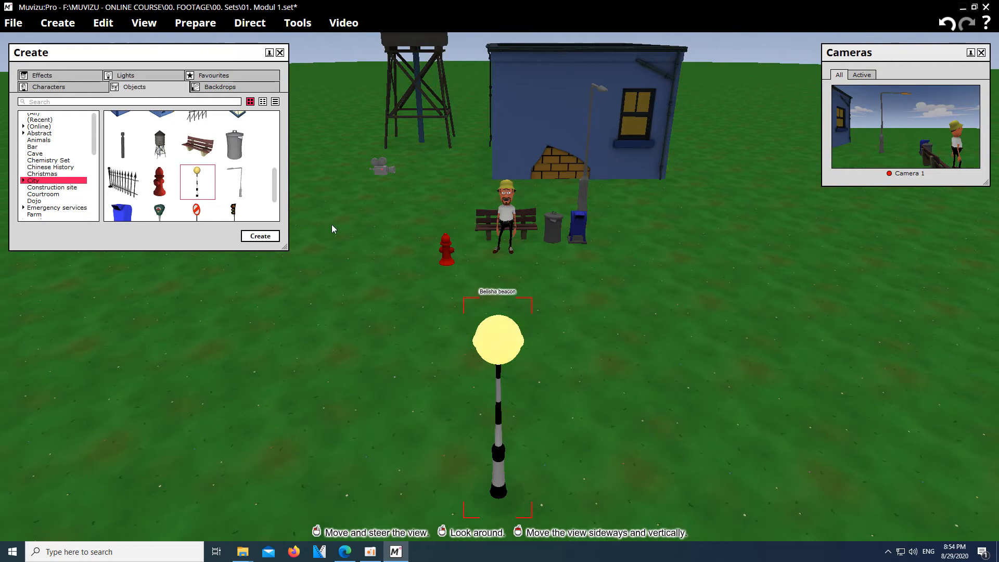
mouse_move(510, 324)
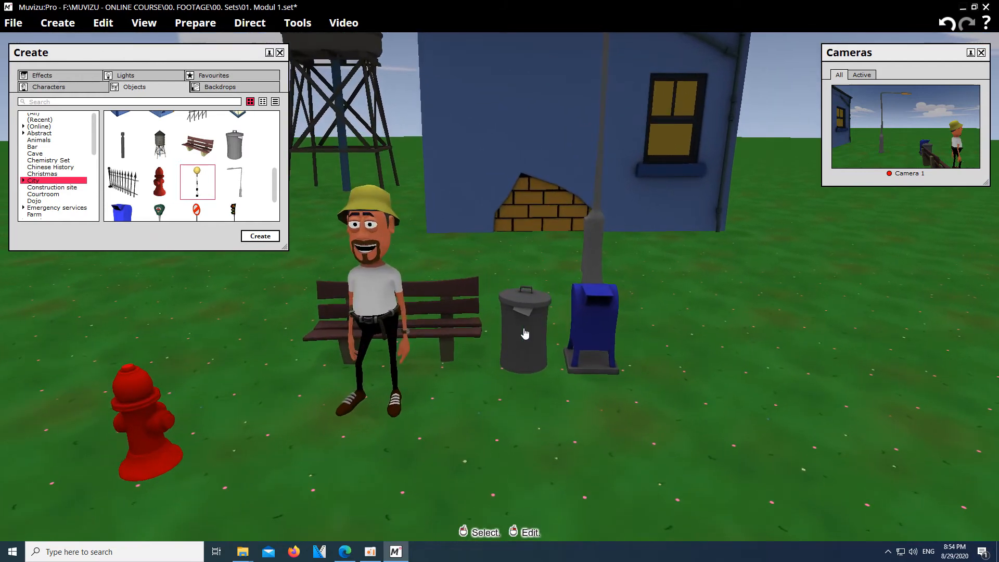
Recolour the dustbin body to mid grey 5B5B5B and toggle its Visible option
click(524, 329)
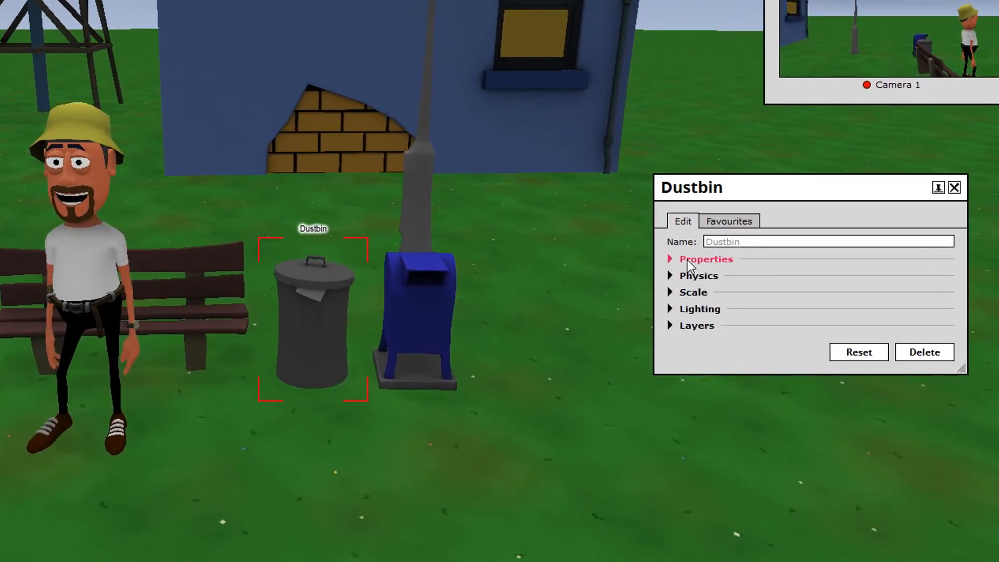
click(706, 258)
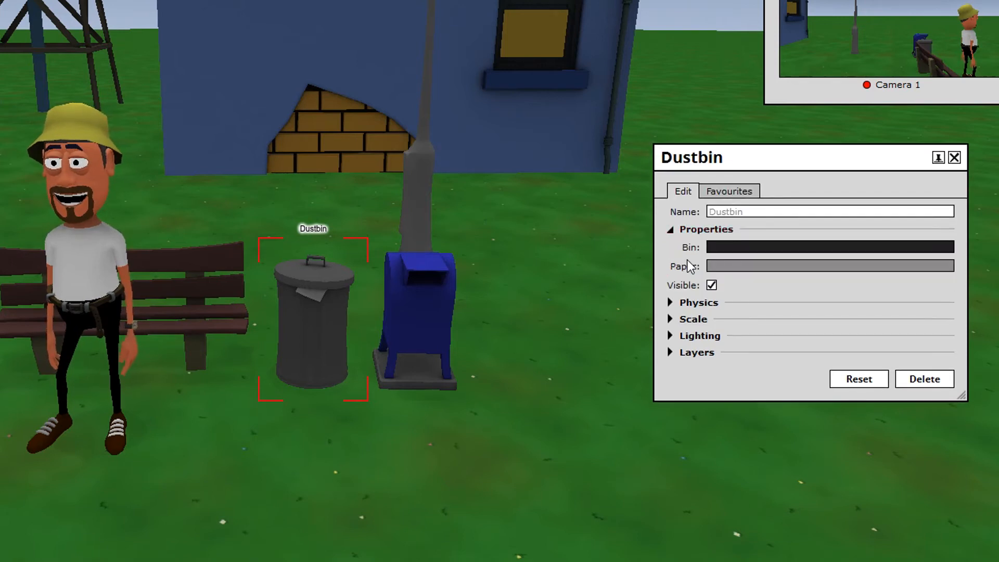
click(828, 247)
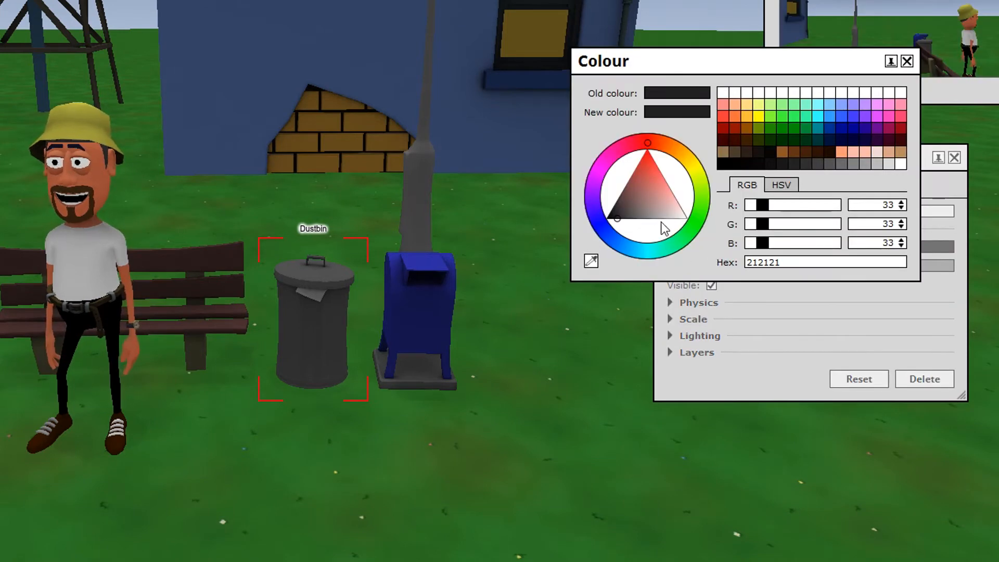
click(647, 143)
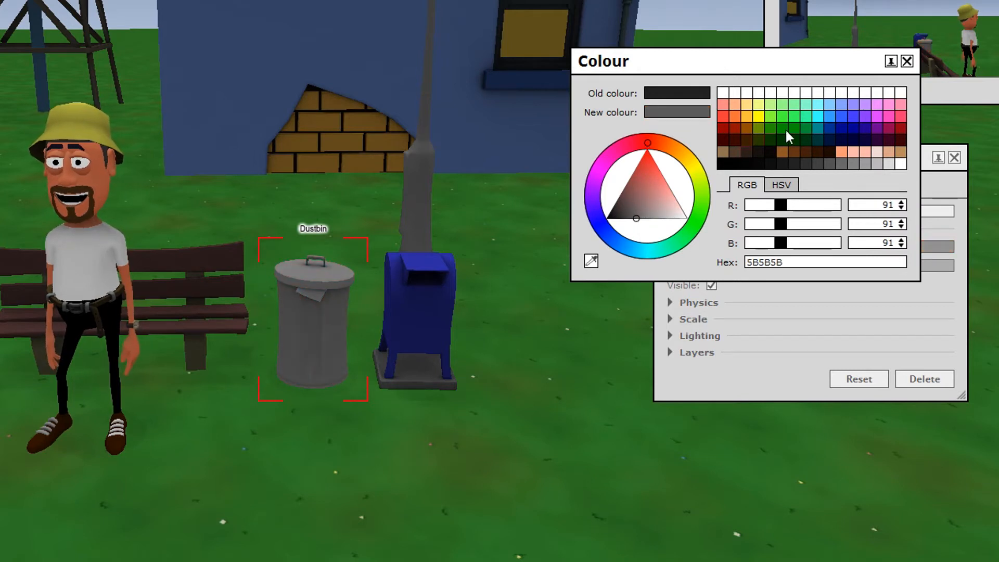
click(906, 60)
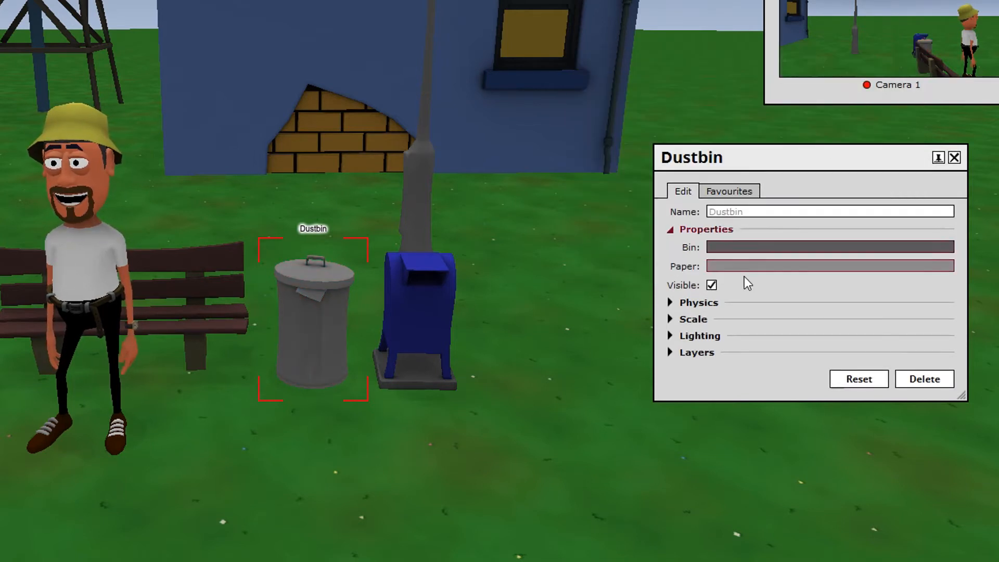
click(712, 284)
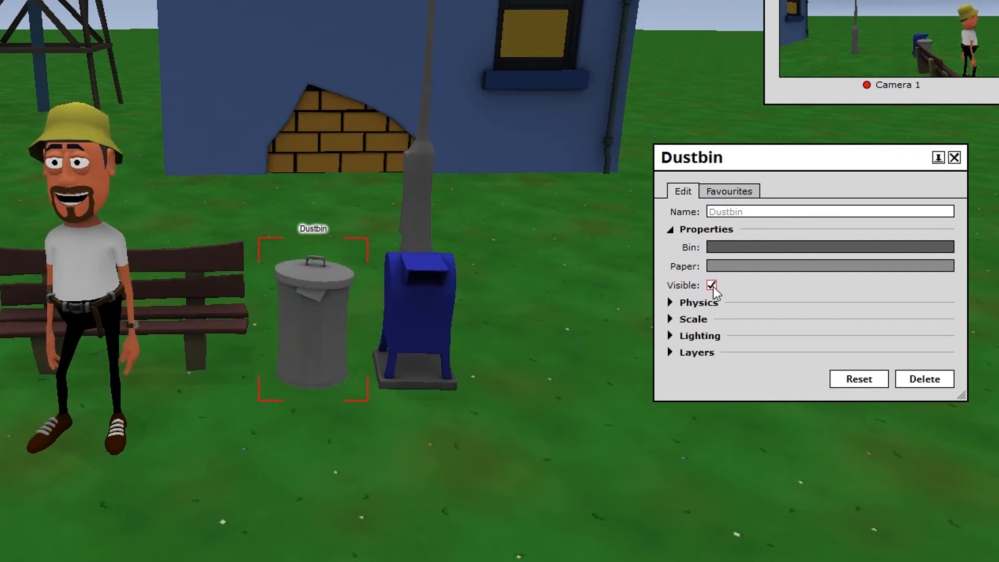
Turn on Can be stood on and Floats in the air in the dustbin's Physics settings
click(697, 302)
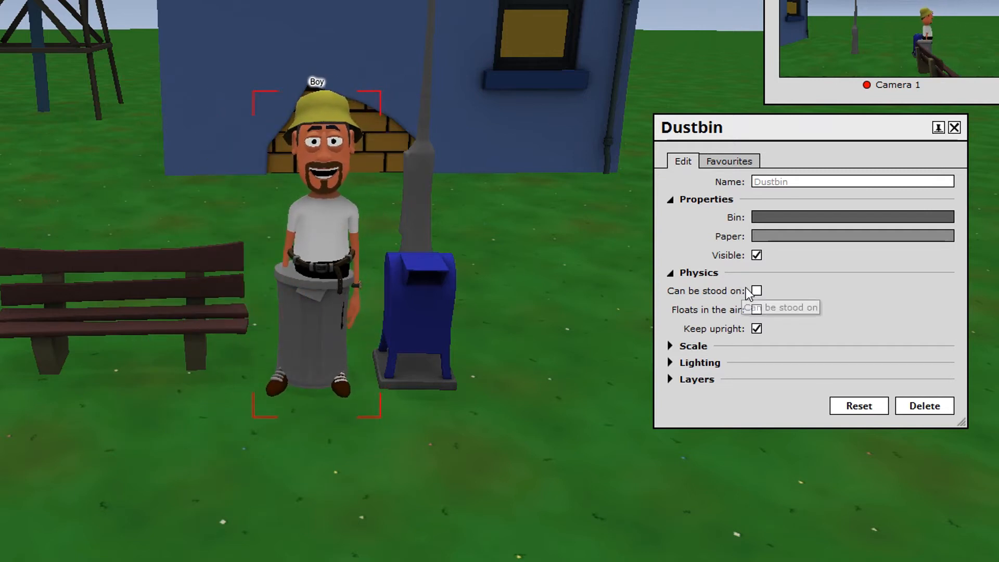
click(756, 290)
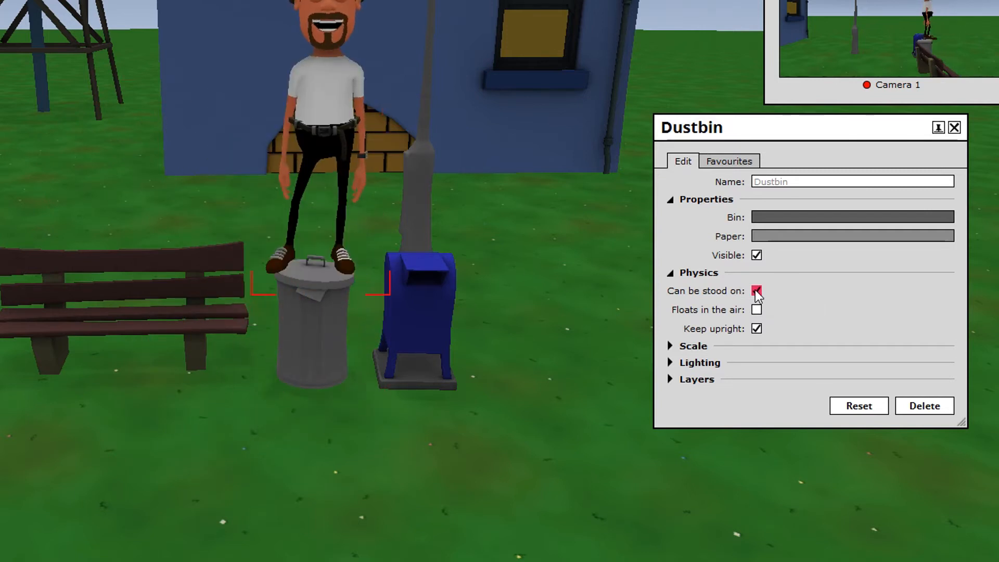
click(756, 291)
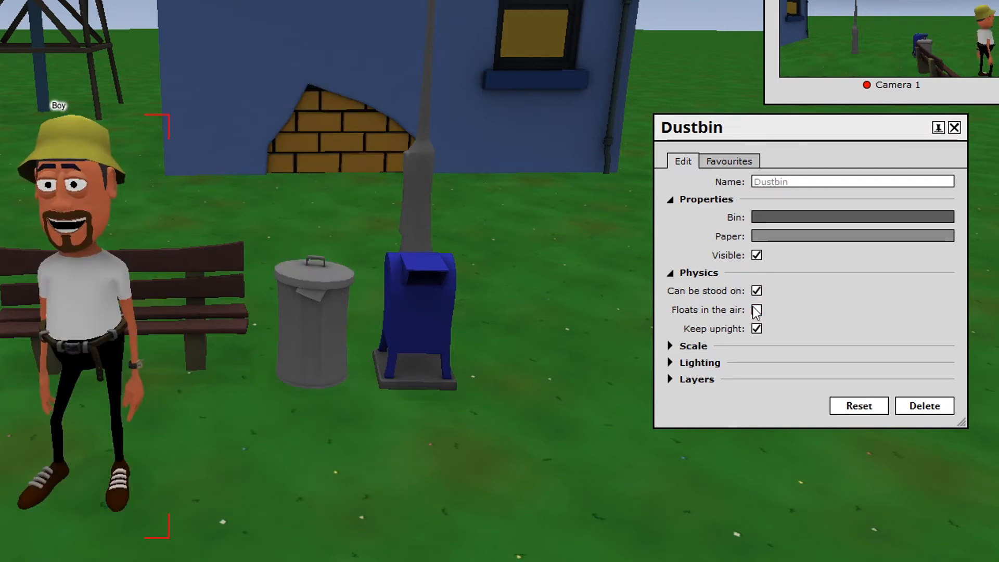
click(756, 310)
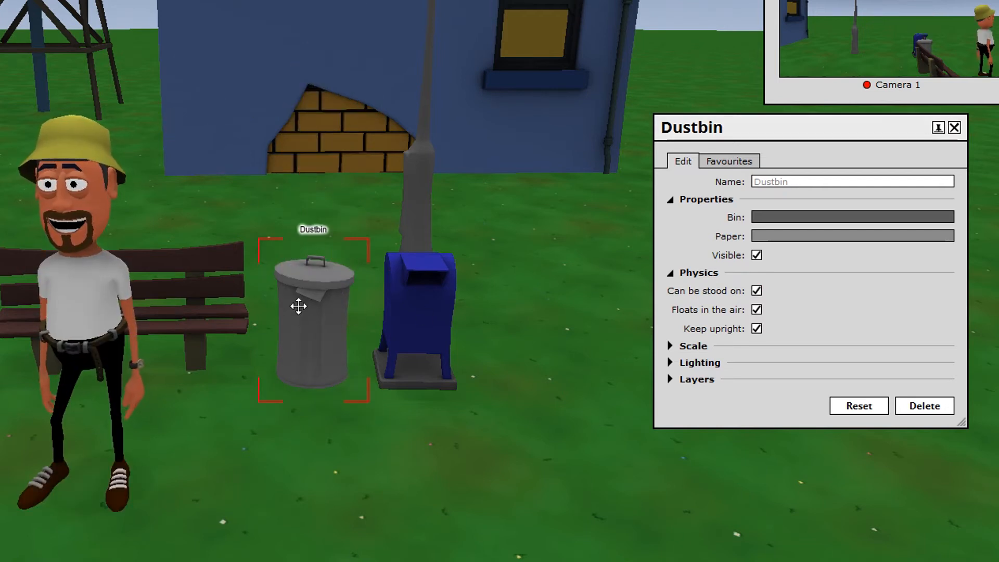
Lift the dustbin, turn off Keep upright, then Floats in the air so it tips over
drag(312, 312, 323, 147)
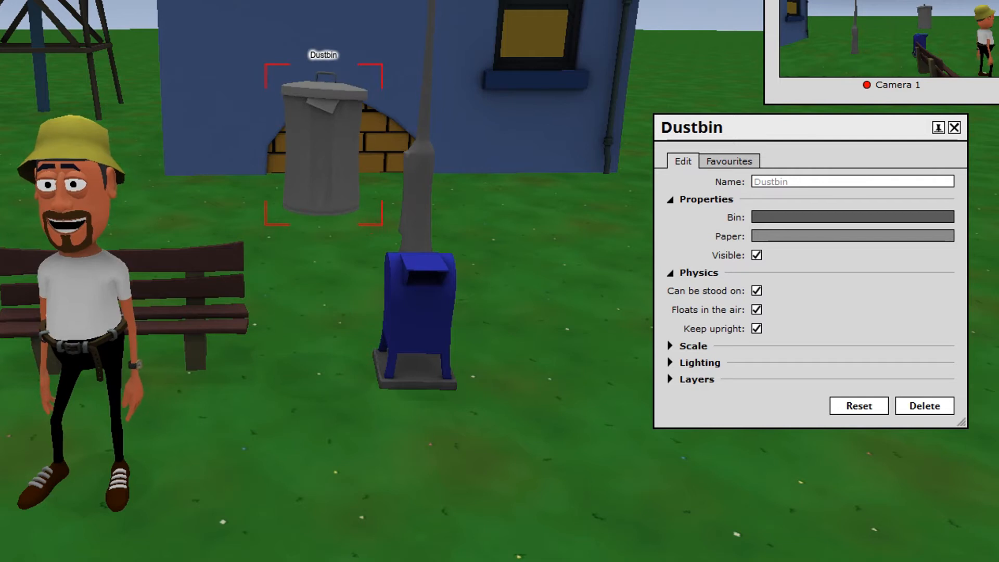
click(756, 329)
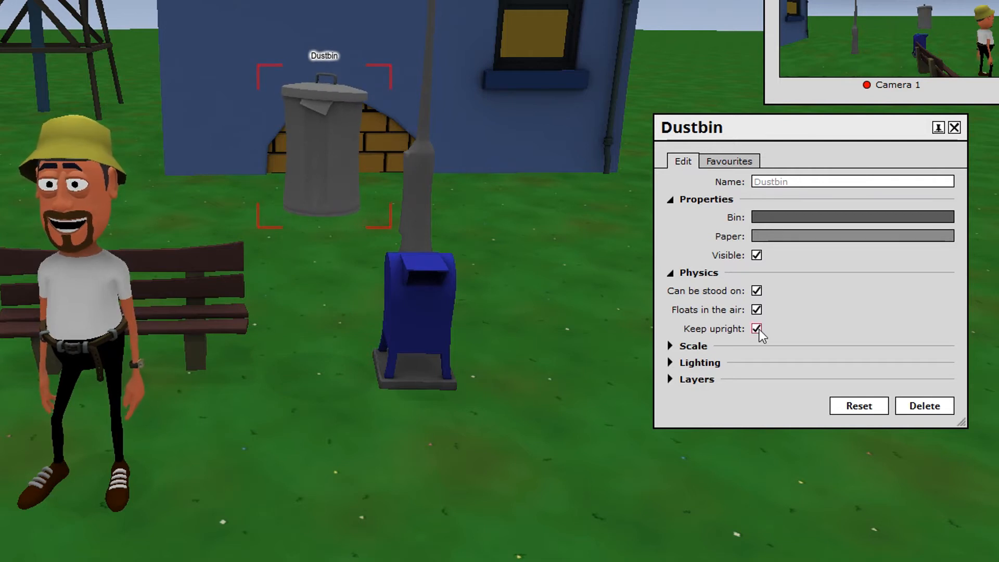
click(756, 328)
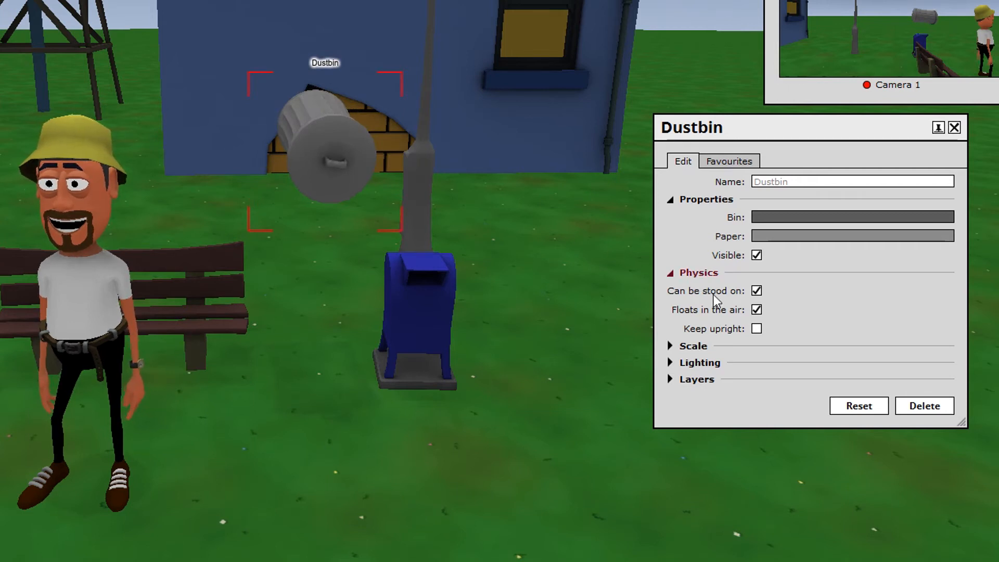
click(756, 310)
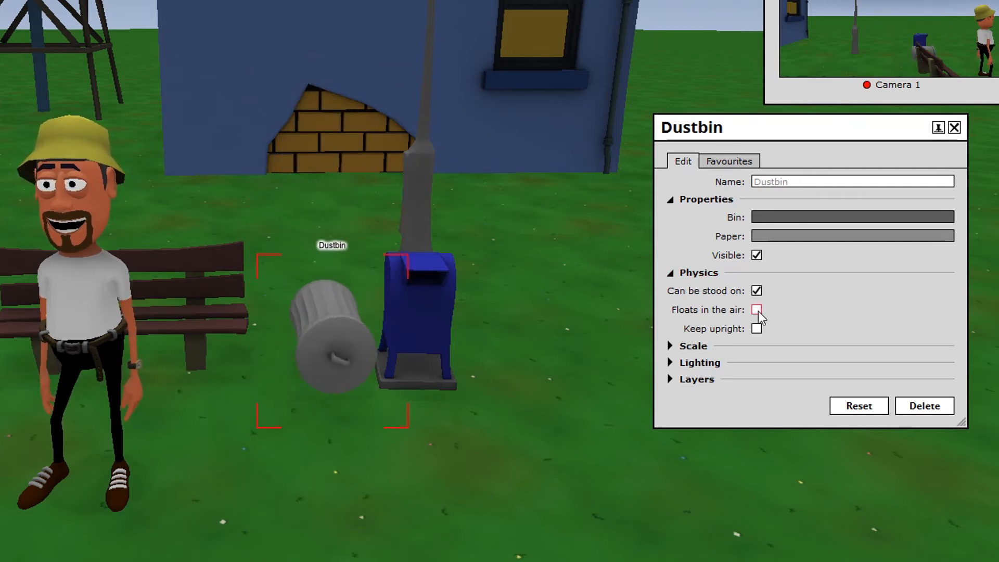
click(756, 309)
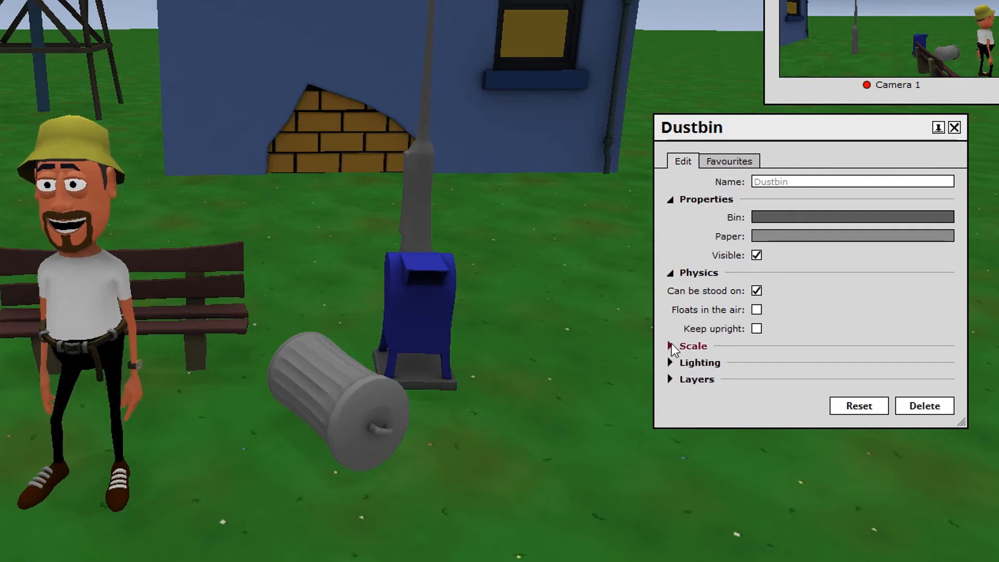
Enlarge the dustbin's scale to about 2.2, 2.7 and 2.7
click(693, 345)
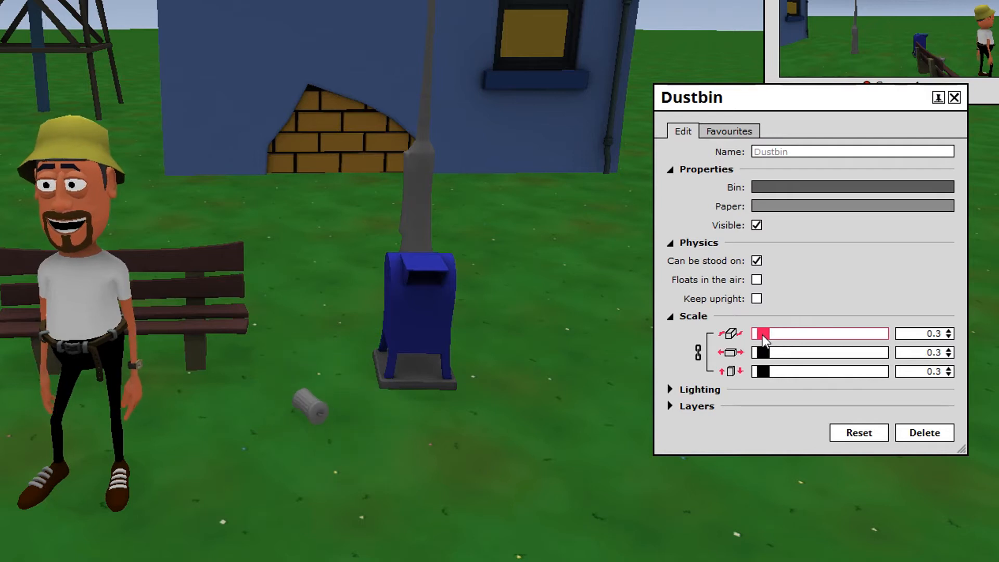
drag(761, 333, 781, 333)
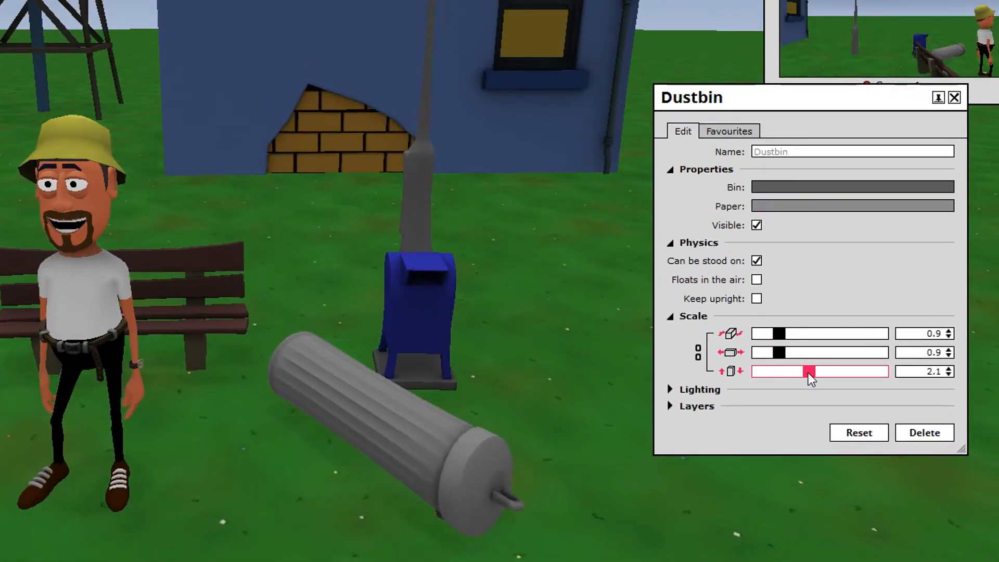
drag(808, 372, 817, 371)
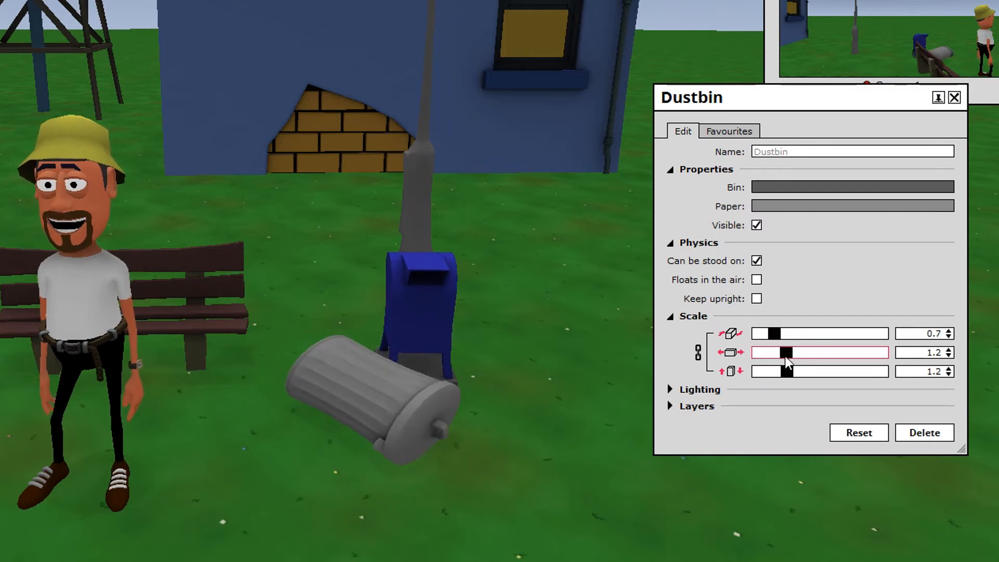
drag(782, 352, 820, 352)
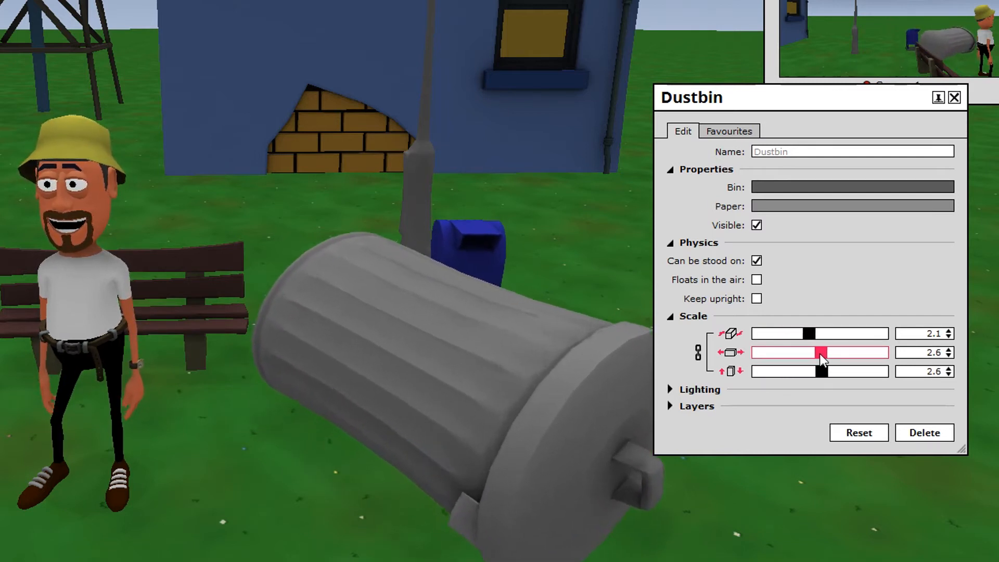
drag(818, 352, 823, 352)
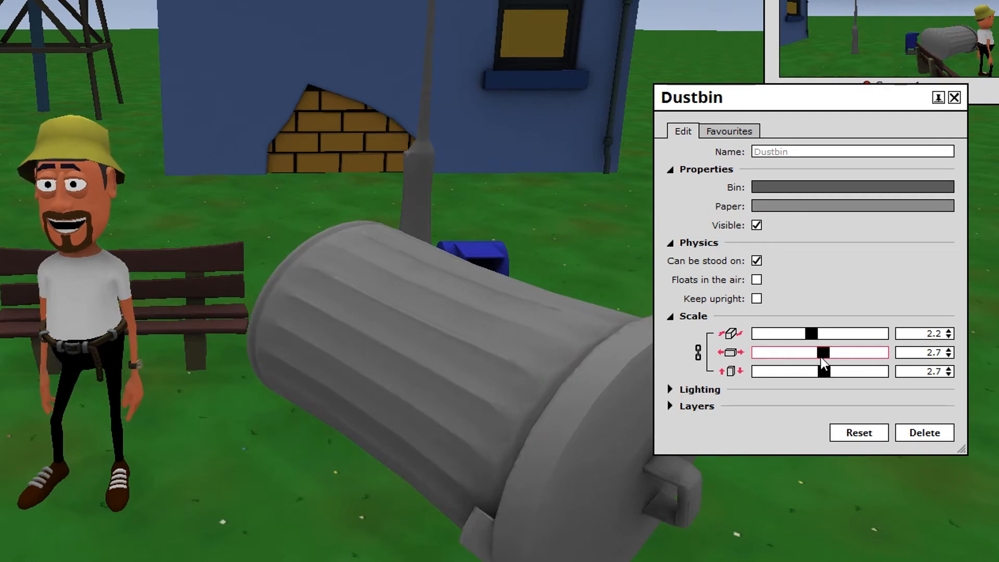
Toggle the dustbin's Casts shadows lighting setting off and back on
click(671, 389)
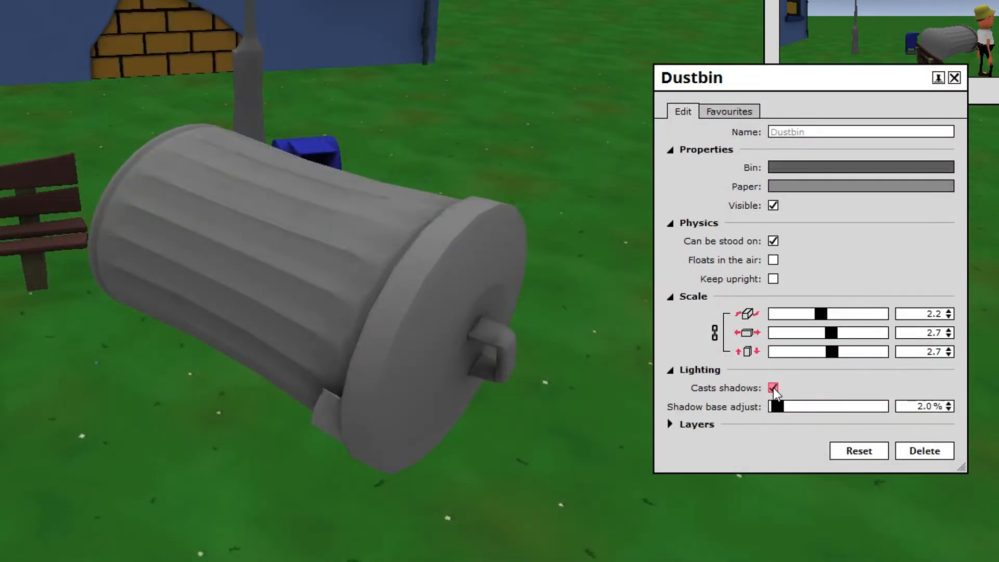
click(773, 387)
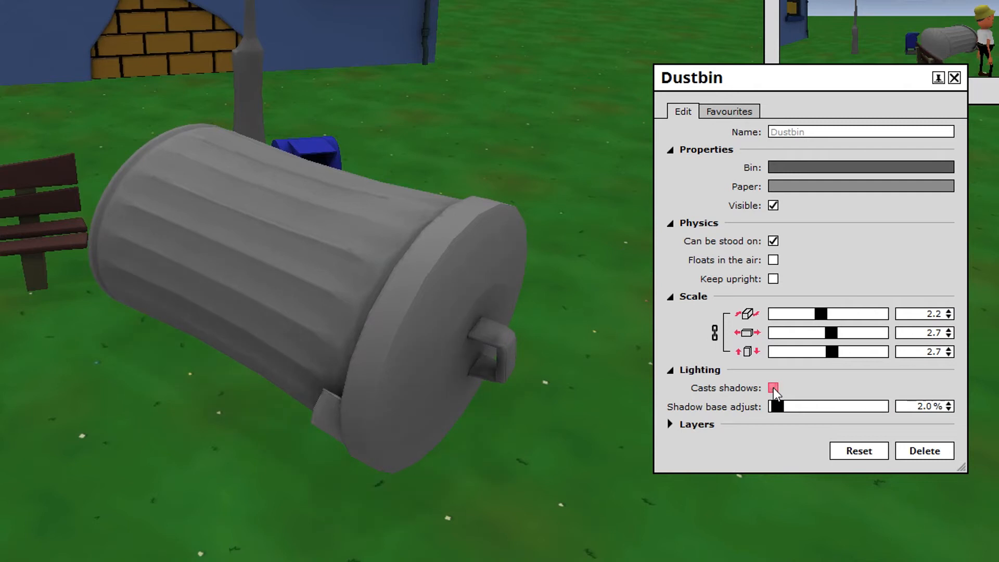
click(857, 451)
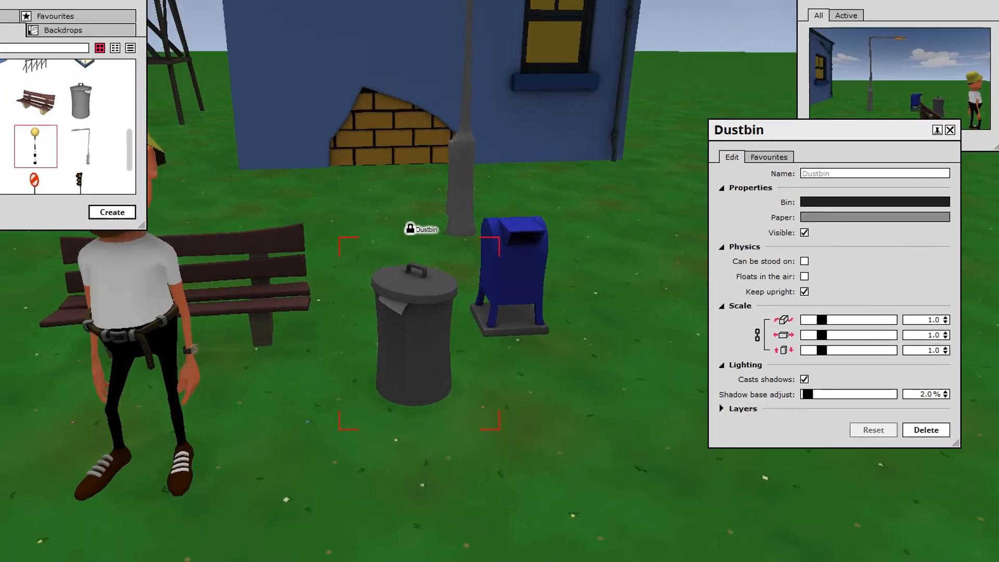
Reset the dustbin to defaults, then right-click the scene near the water tower for content options
right_click(513, 299)
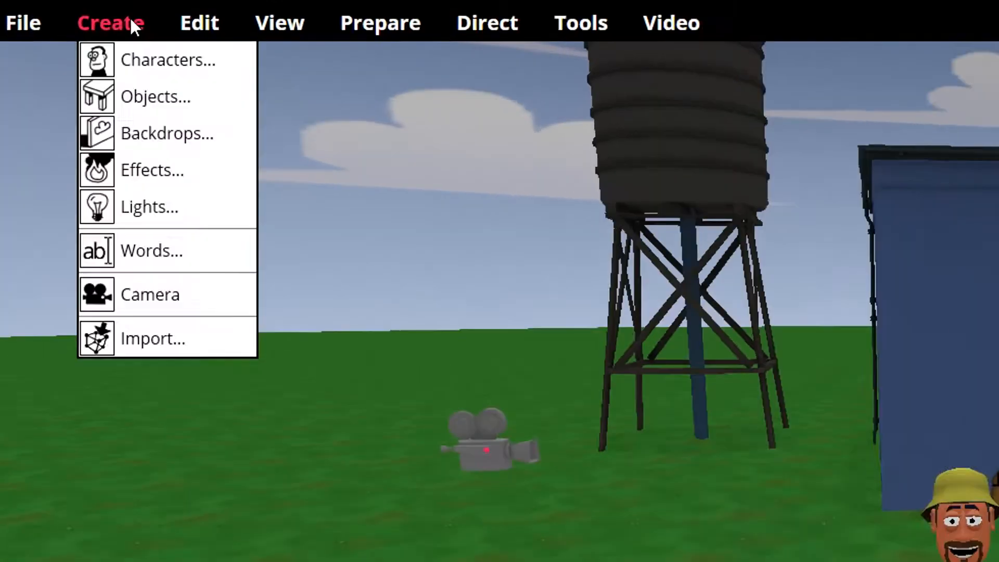
Open the Lights catalogue in the Create window, listing point, spot and directional lights
click(150, 206)
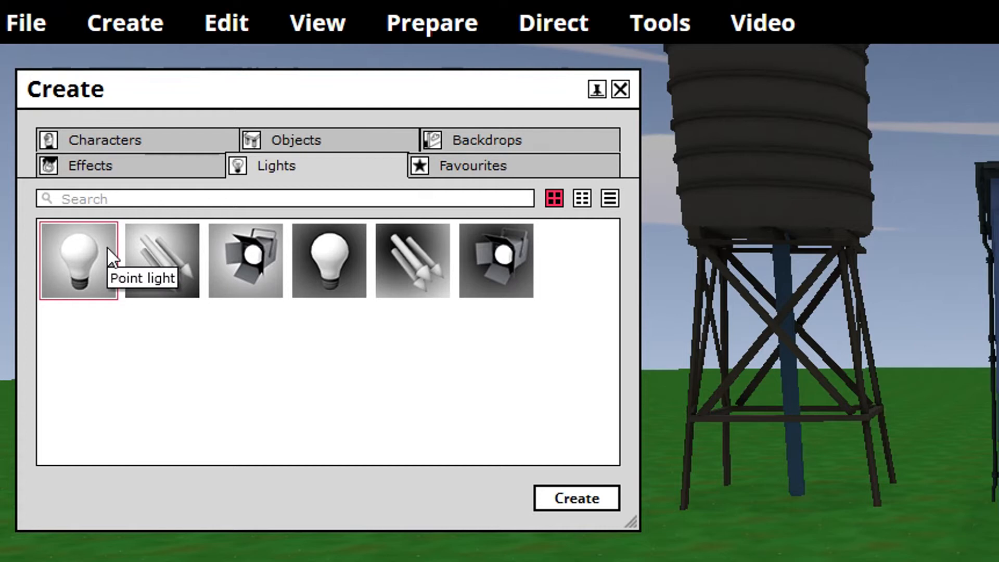
mouse_move(167, 262)
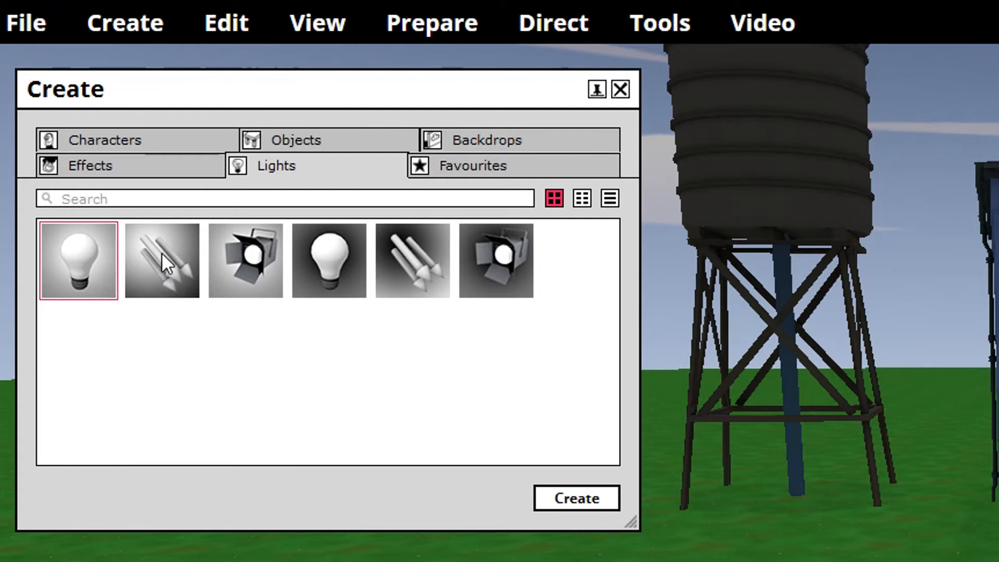
mouse_move(161, 260)
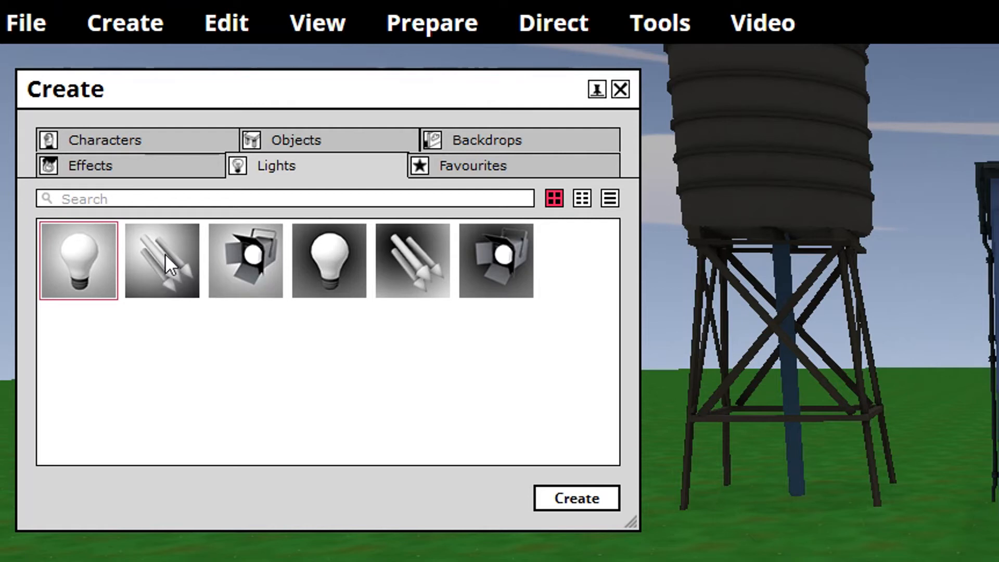
mouse_move(245, 260)
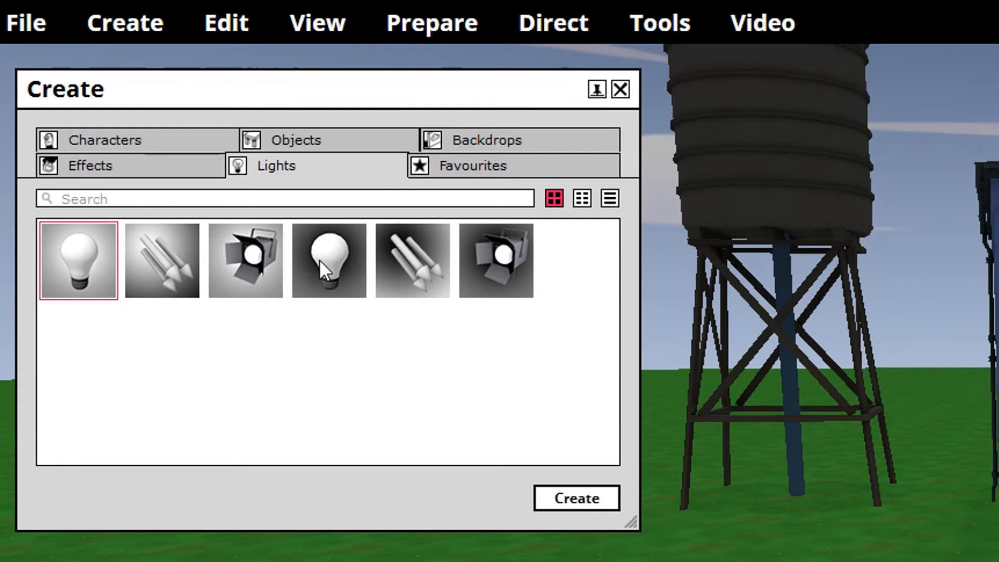
mouse_move(395, 264)
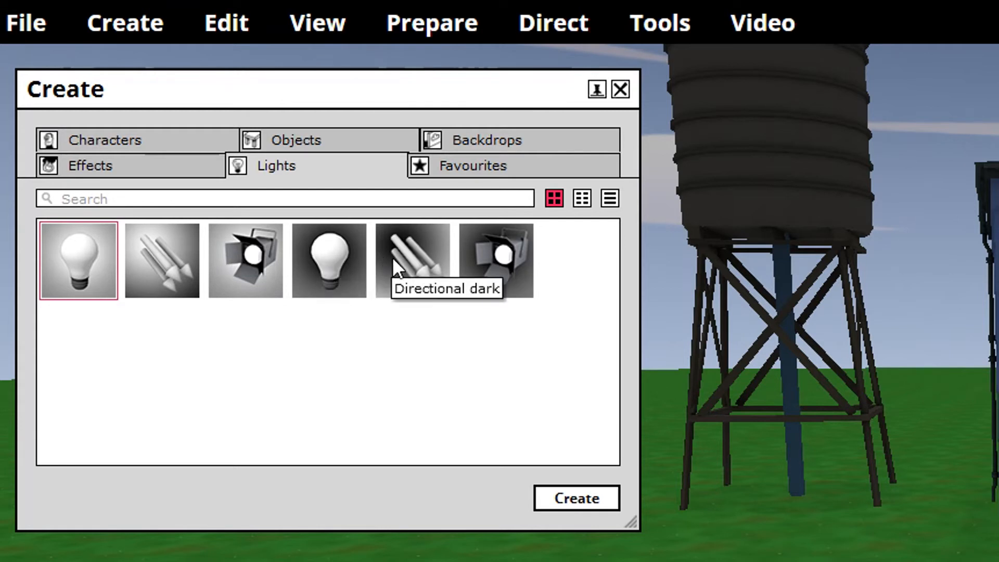
mouse_move(506, 263)
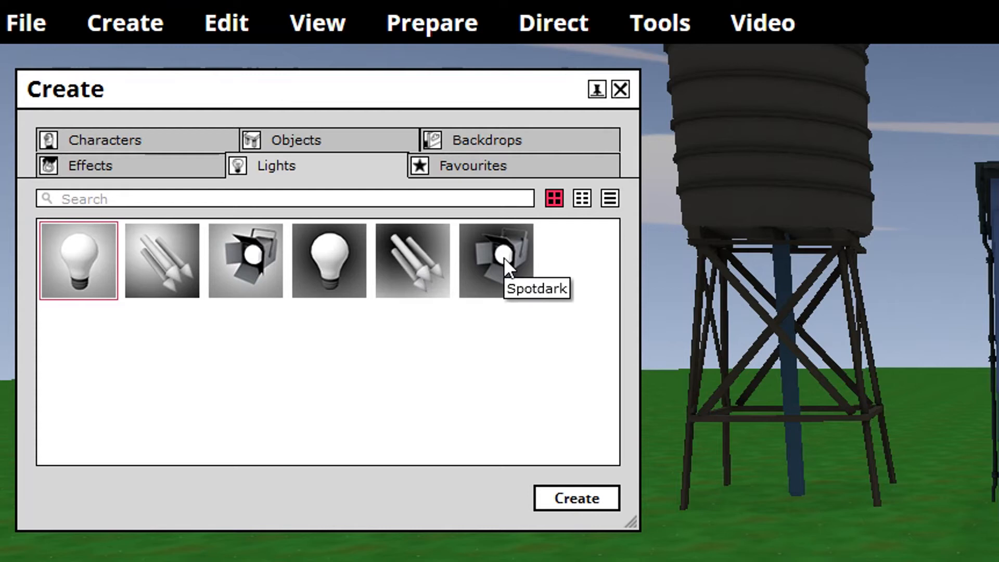
mouse_move(565, 273)
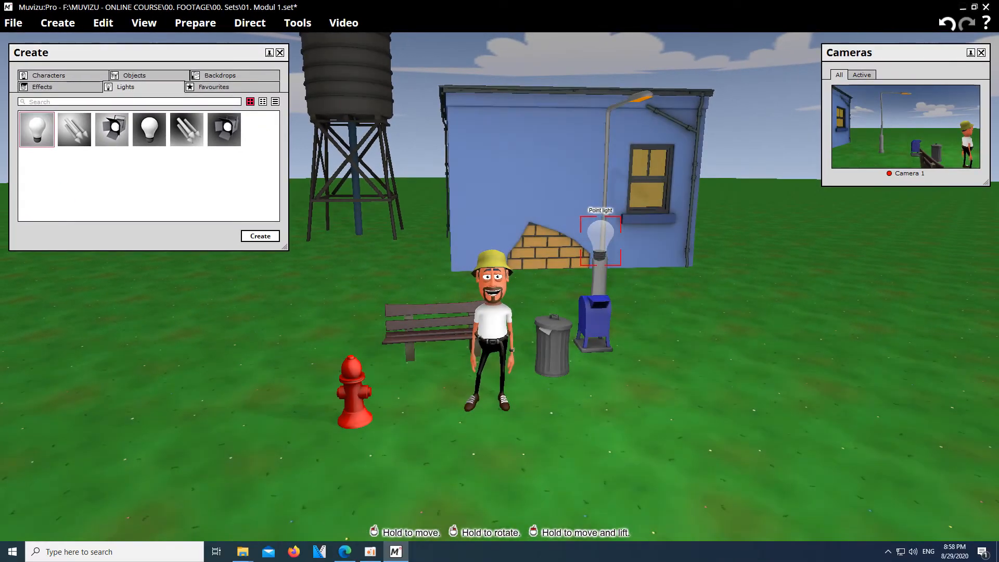
Move the point light beside the house and dim its brightness to 56.8%
drag(599, 241, 326, 249)
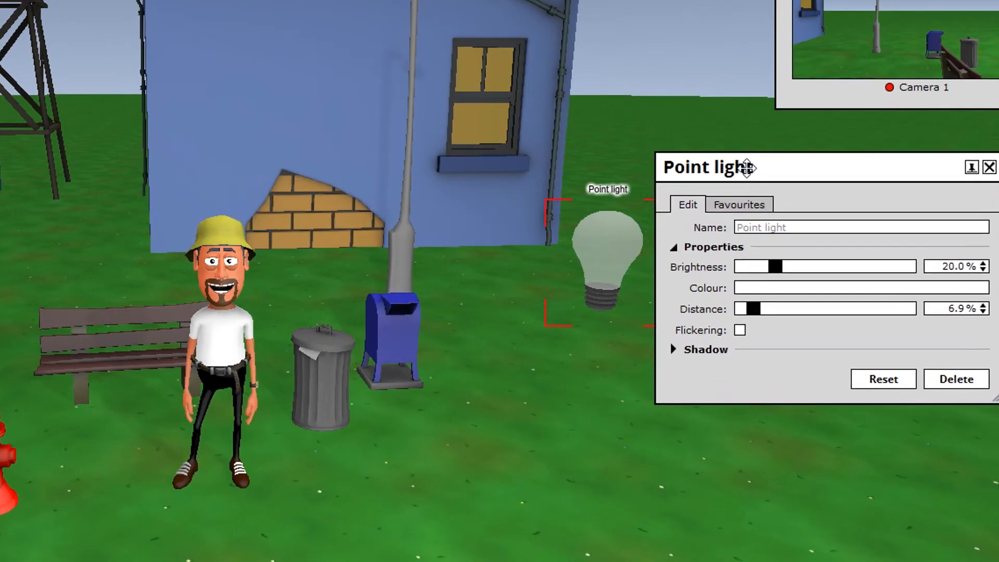
drag(783, 266, 917, 267)
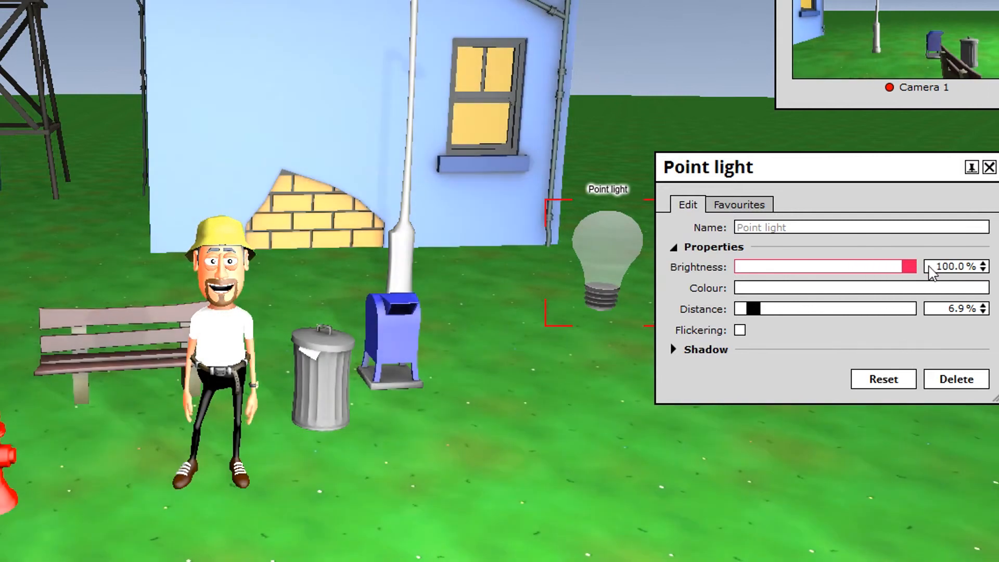
drag(912, 266, 848, 266)
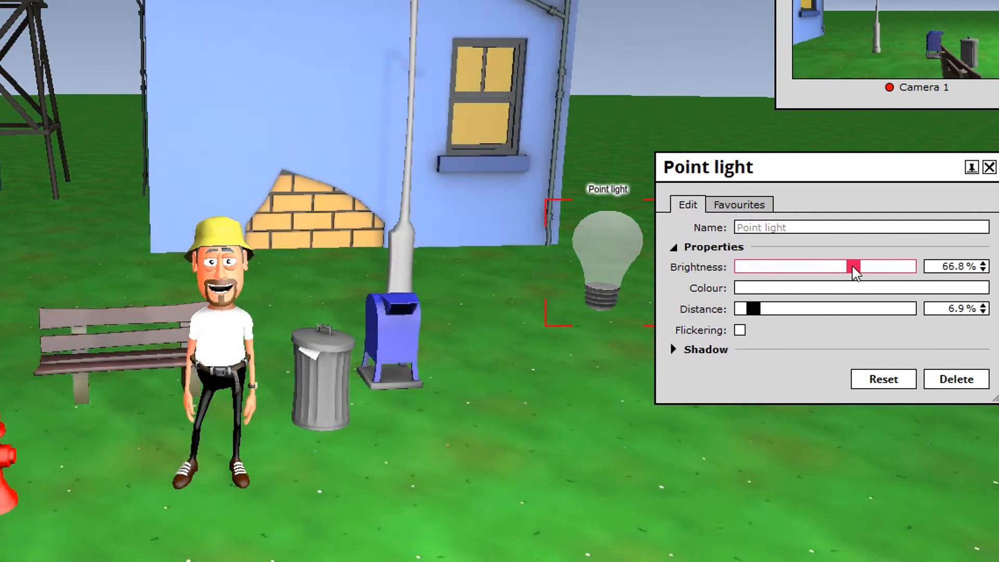
drag(853, 267, 834, 267)
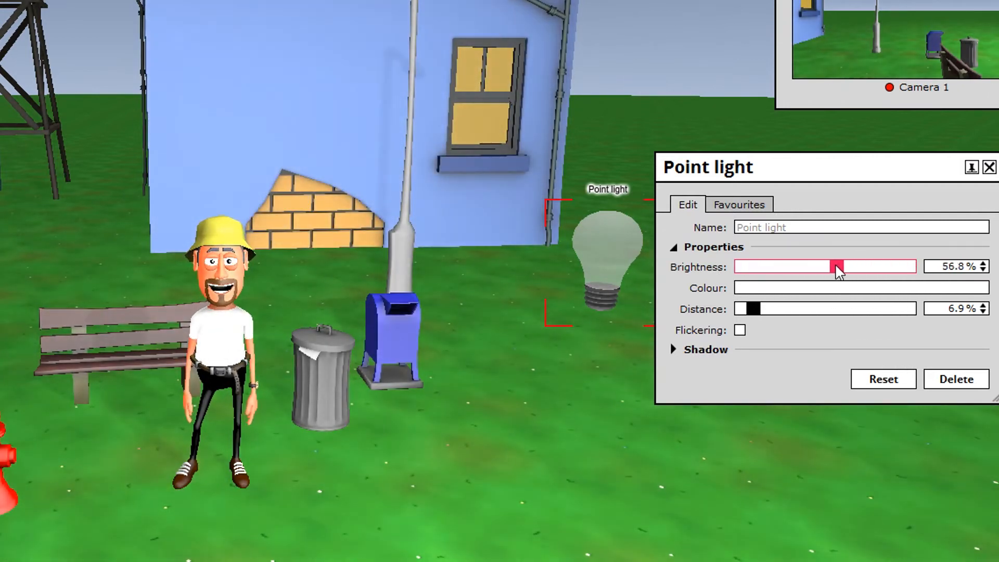
Keep the light colour white, set Distance to 10%, and enable Flickering
click(859, 288)
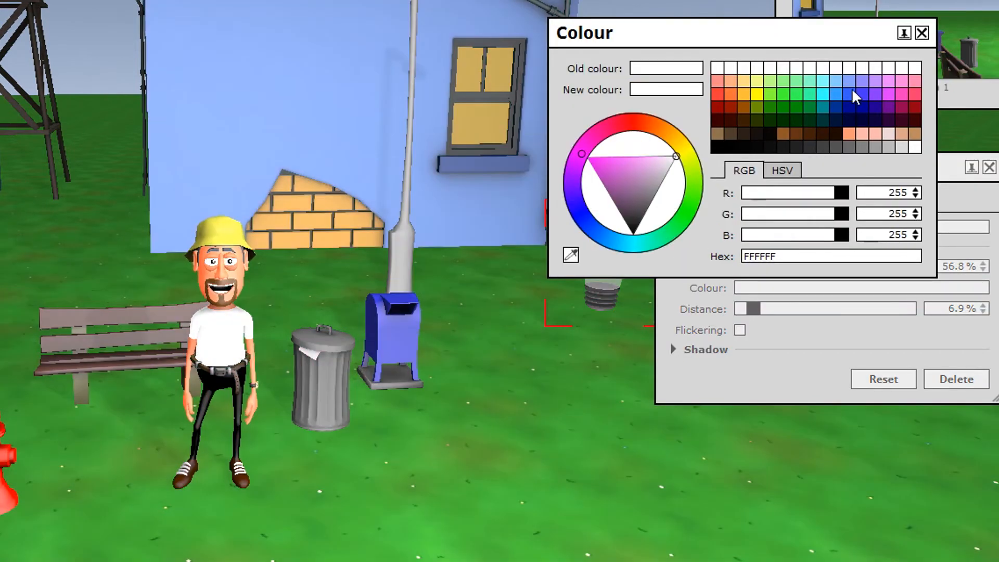
click(920, 32)
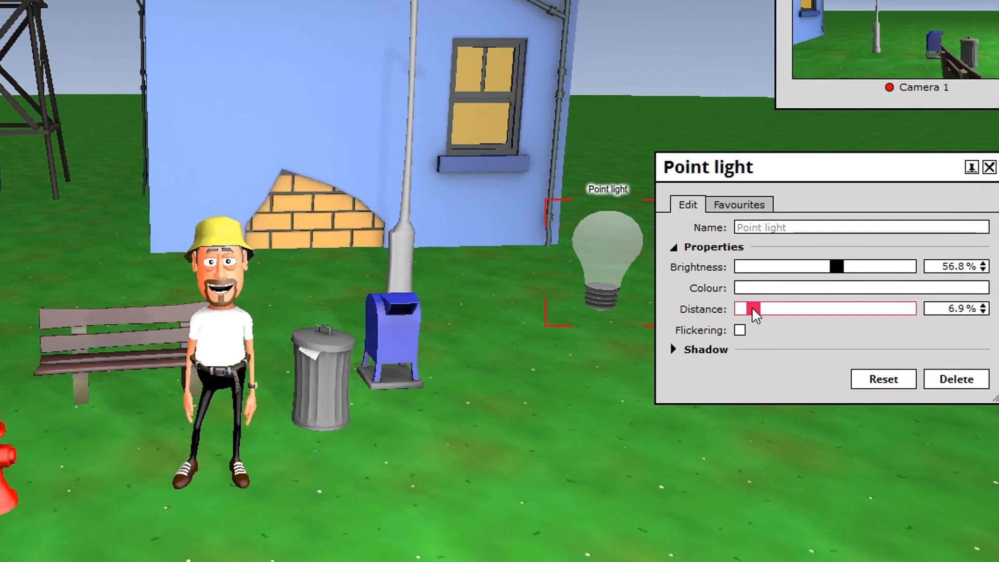
drag(751, 308, 809, 309)
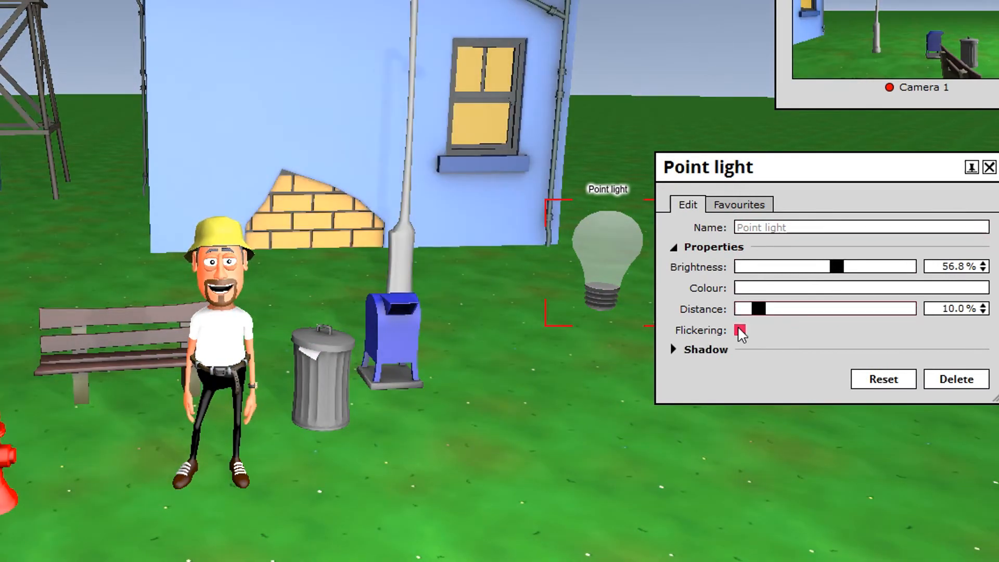
click(739, 331)
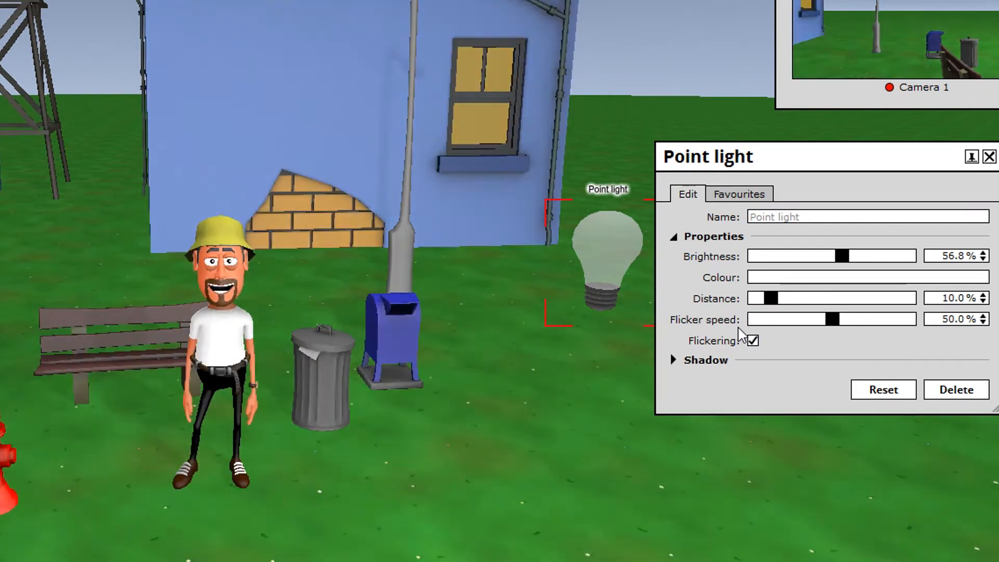
click(754, 341)
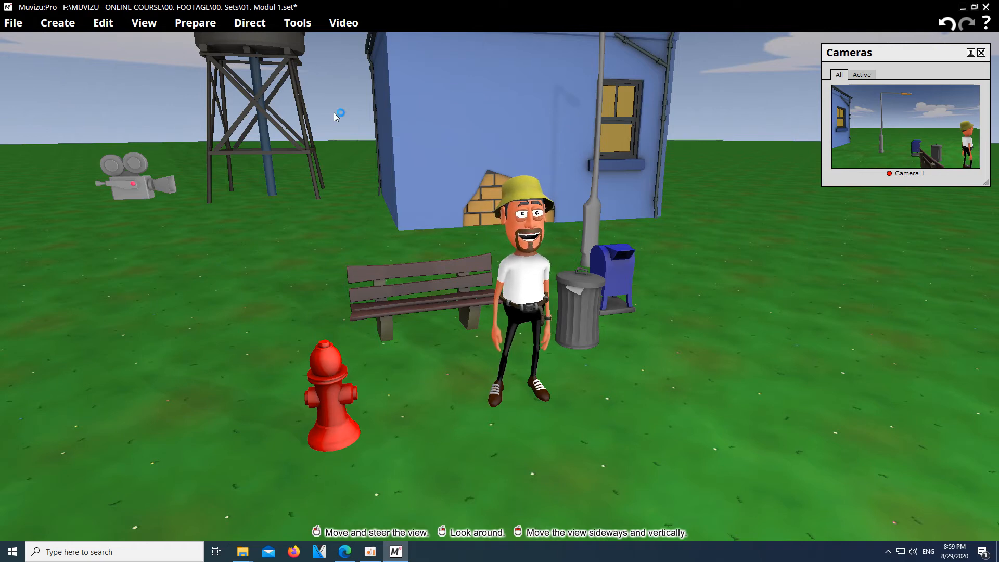
Add a Fire (large) effect from Create > Effects onto the bench beside Boy
click(57, 23)
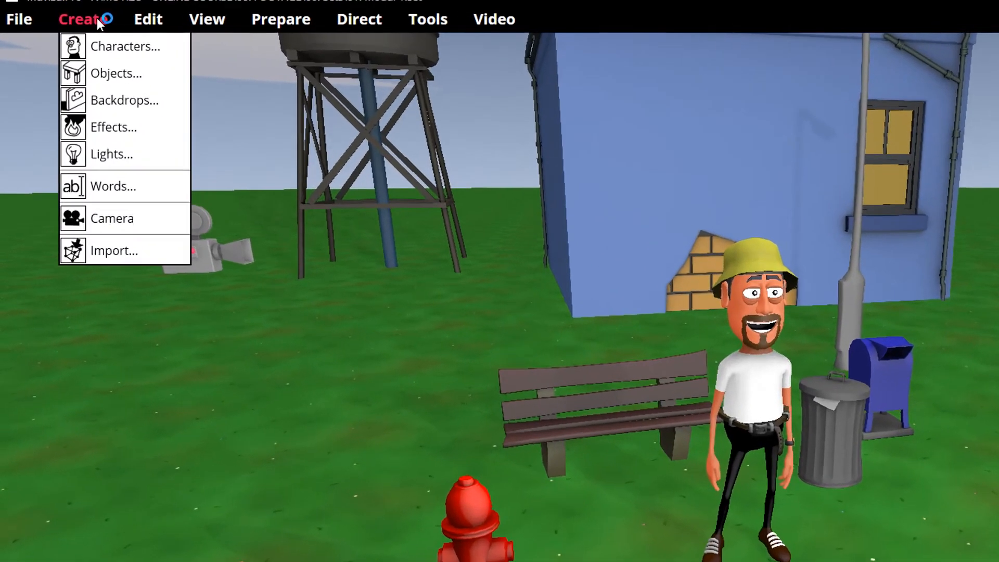
click(113, 127)
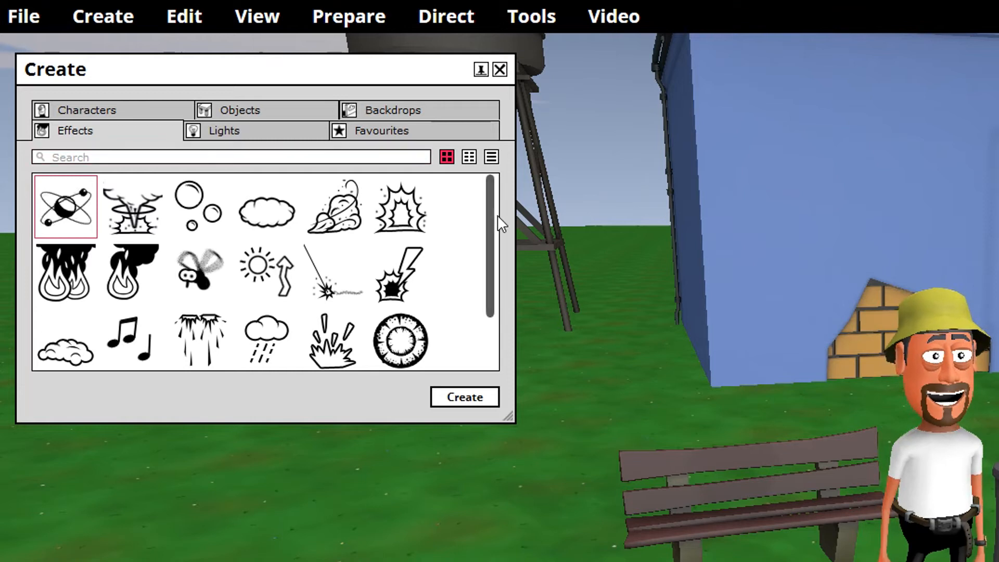
drag(496, 223, 503, 267)
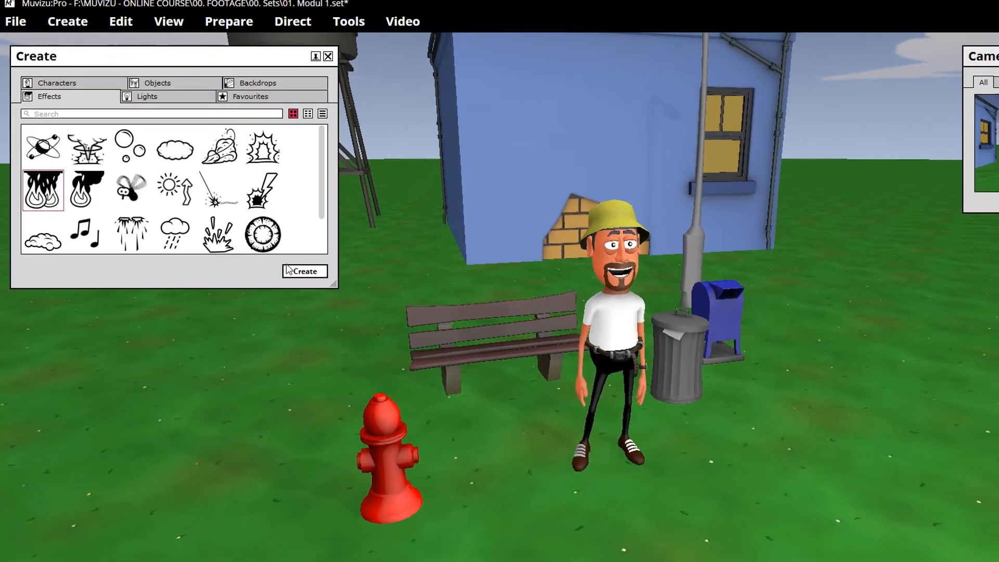
click(304, 270)
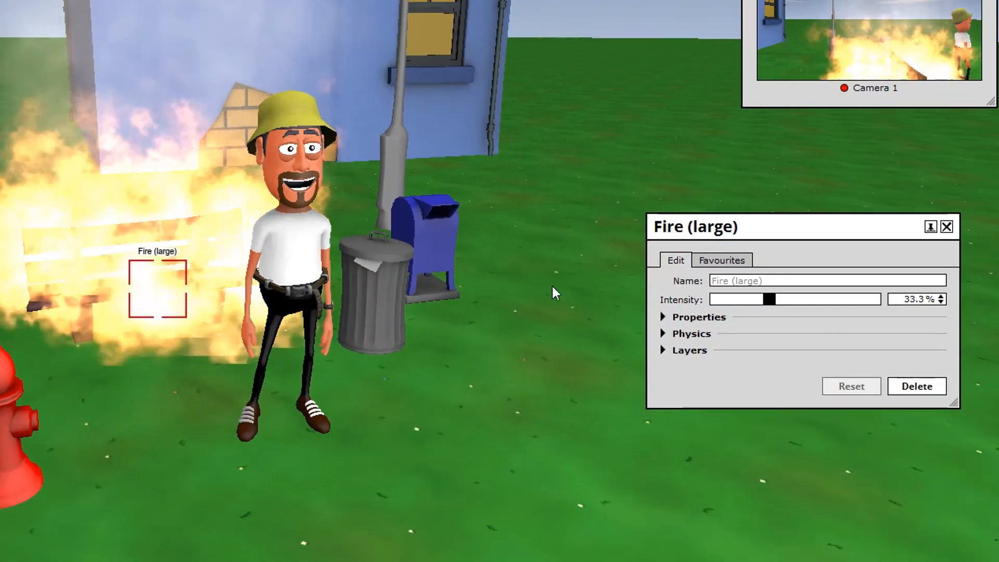
Drag the Fire (large) Intensity slider from a third up to about 51%
drag(769, 298, 795, 298)
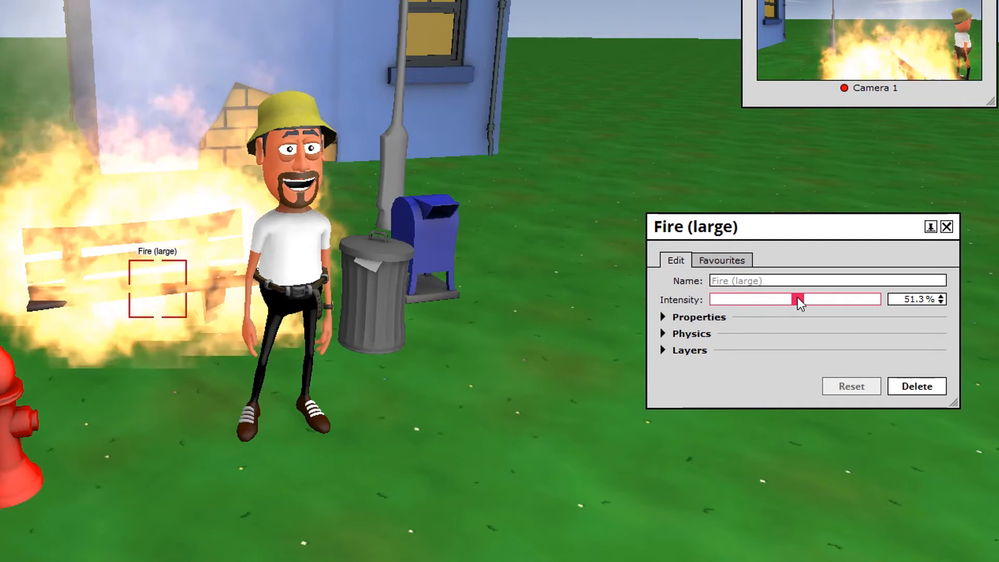
drag(794, 300, 873, 299)
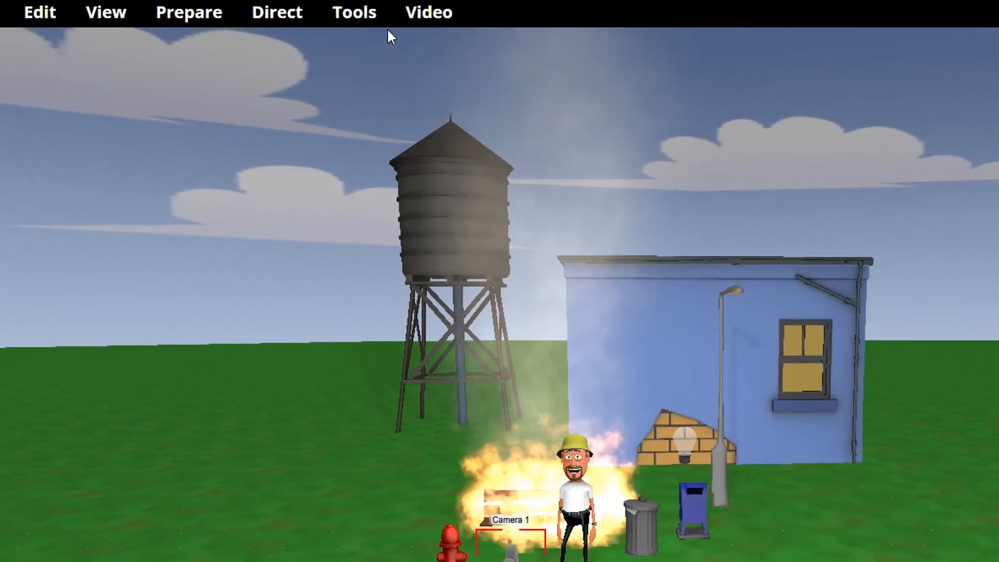
Open the Timeline from Tools and play the animation from the start
click(353, 11)
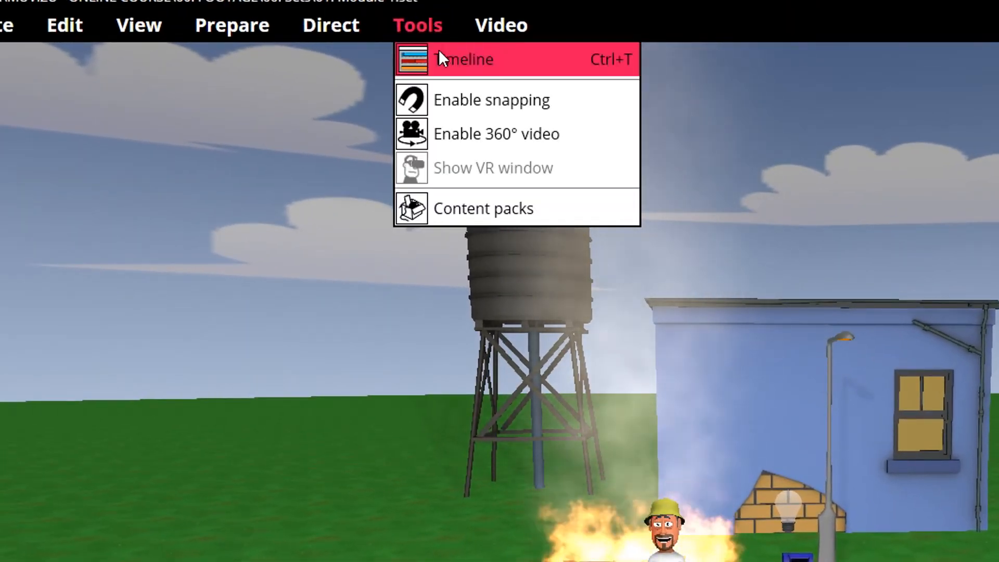
click(463, 59)
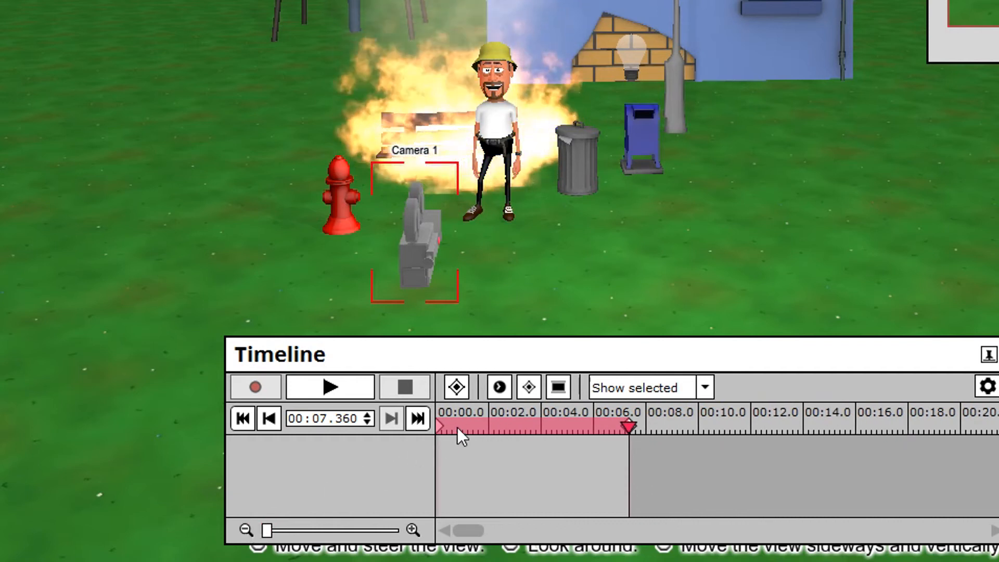
click(329, 386)
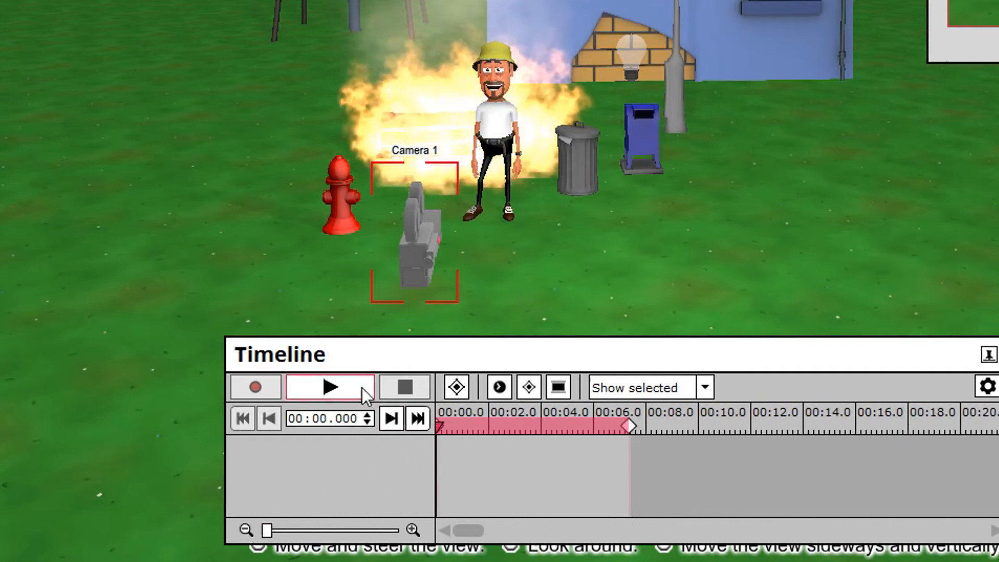
click(329, 387)
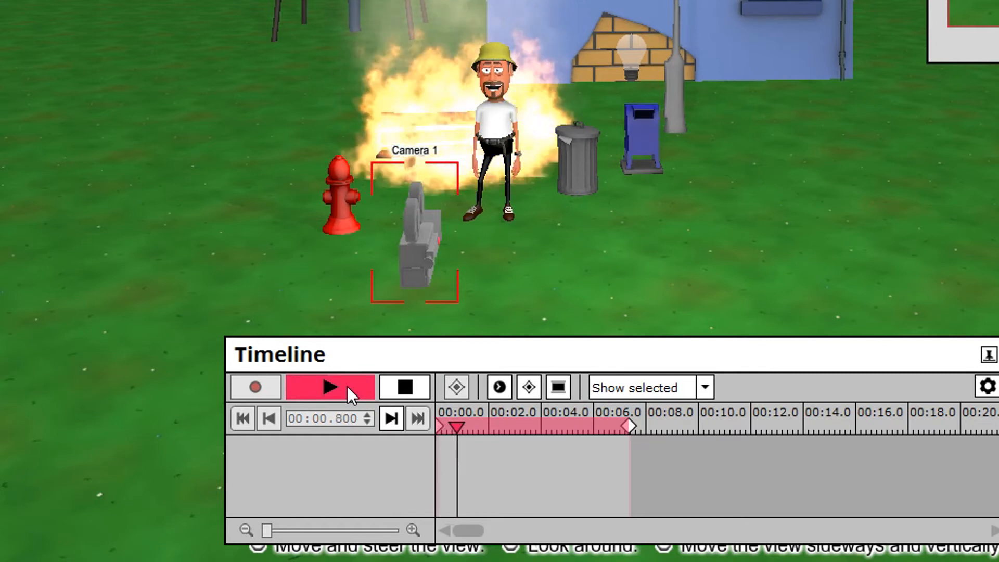
click(329, 386)
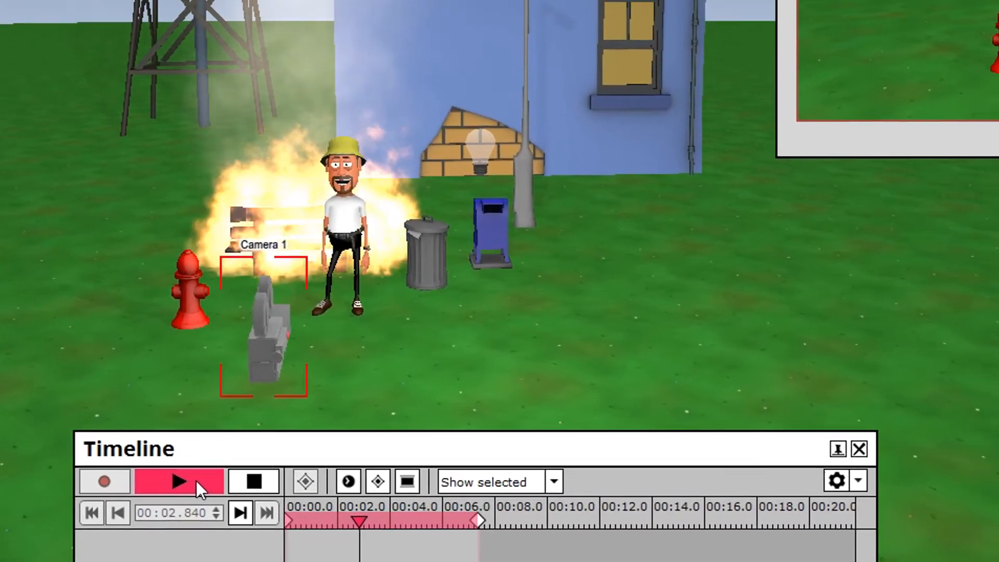
click(178, 481)
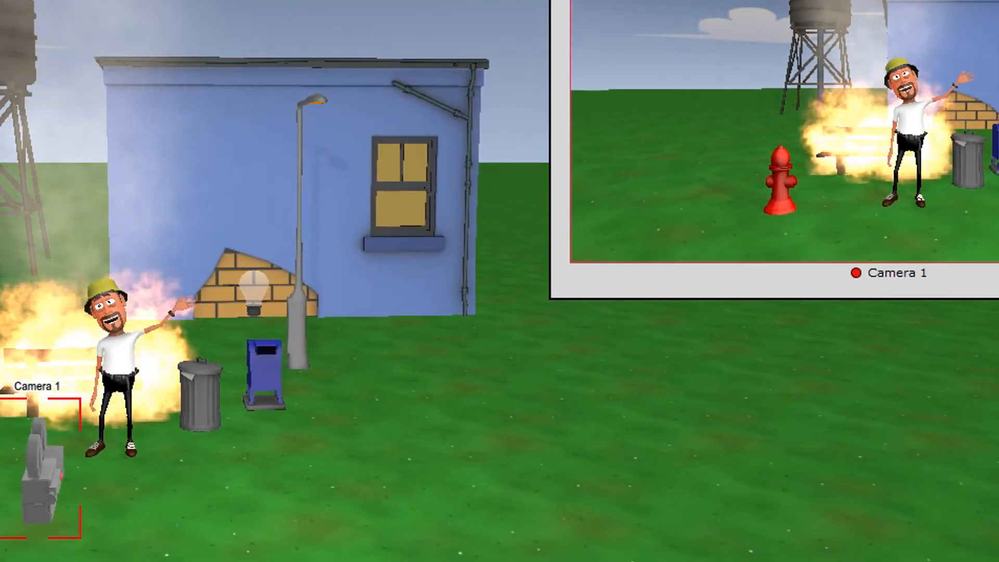
click(328, 482)
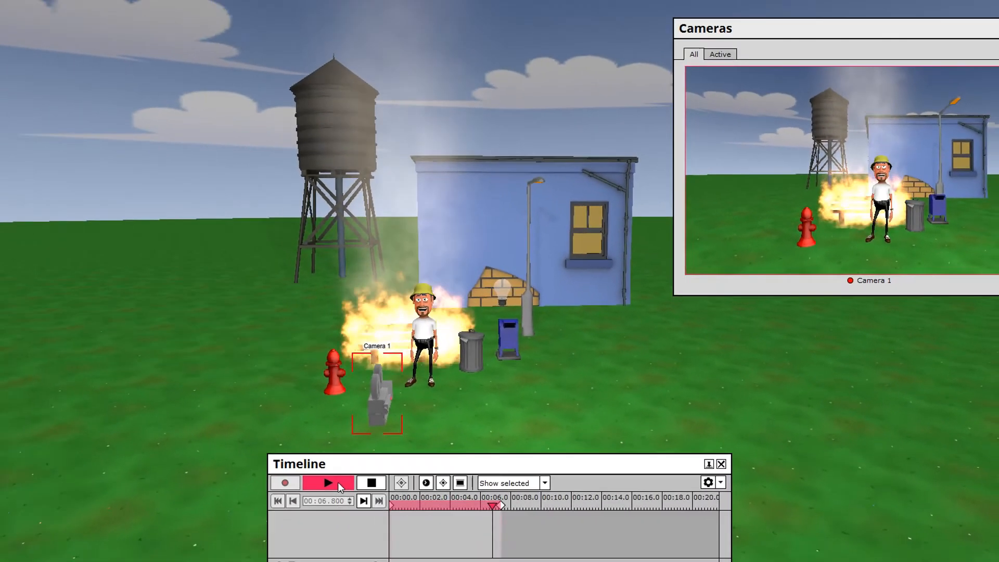
Stop playback and drag the Boy's action clip to a later time
click(328, 482)
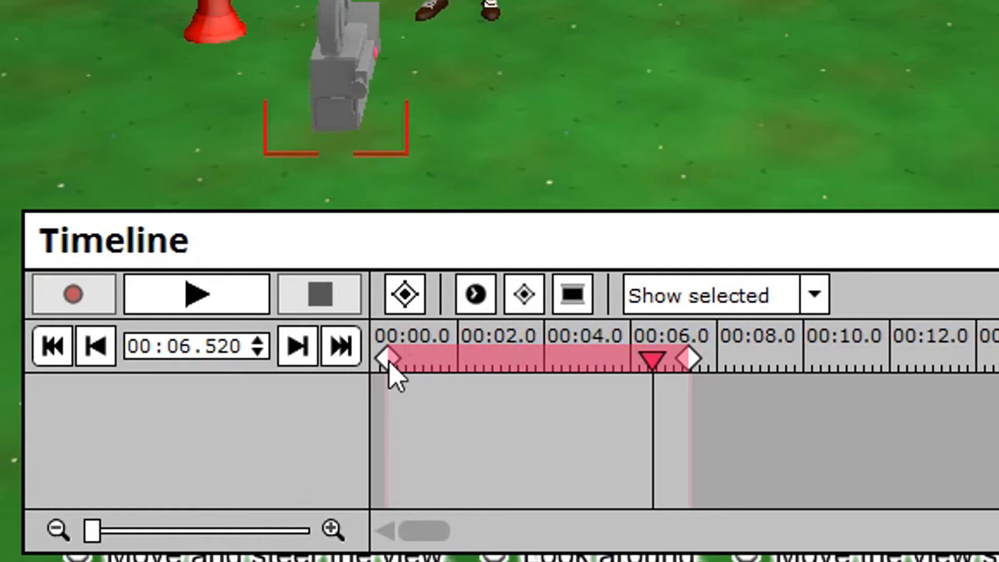
mouse_move(697, 357)
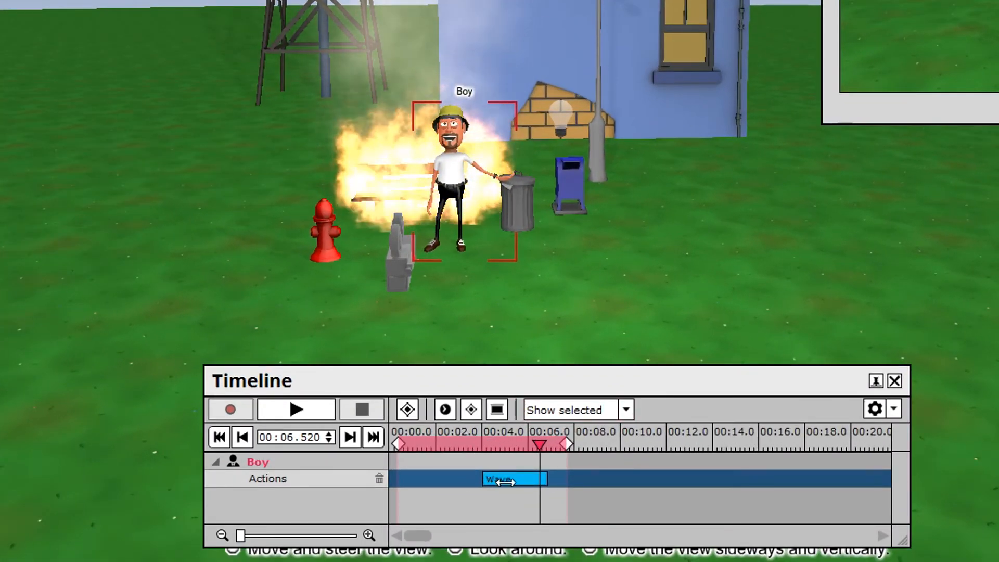
drag(513, 478, 635, 479)
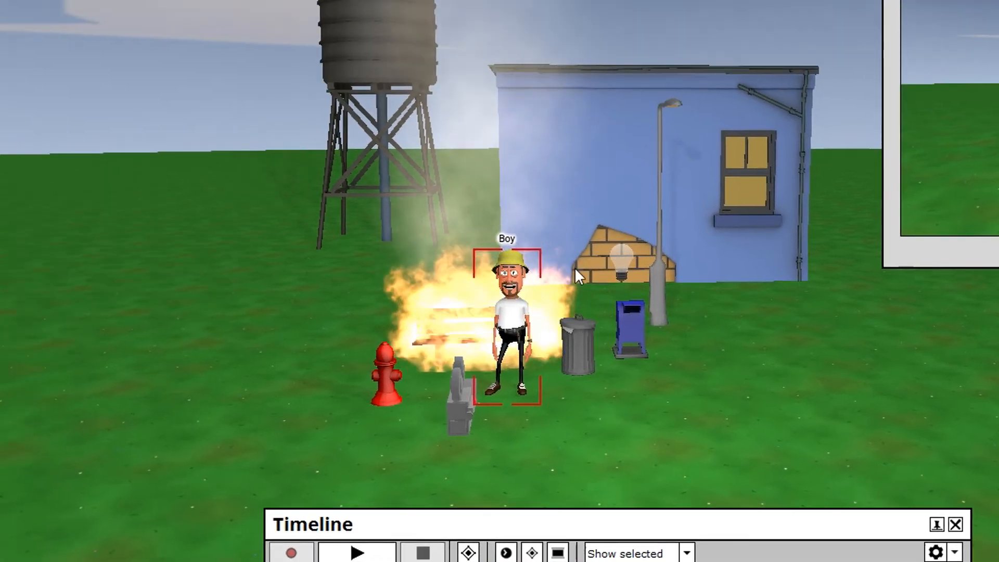
Open Make video, keep 1920 x 1080 frame size, and review the Advanced MP4 output settings
click(440, 20)
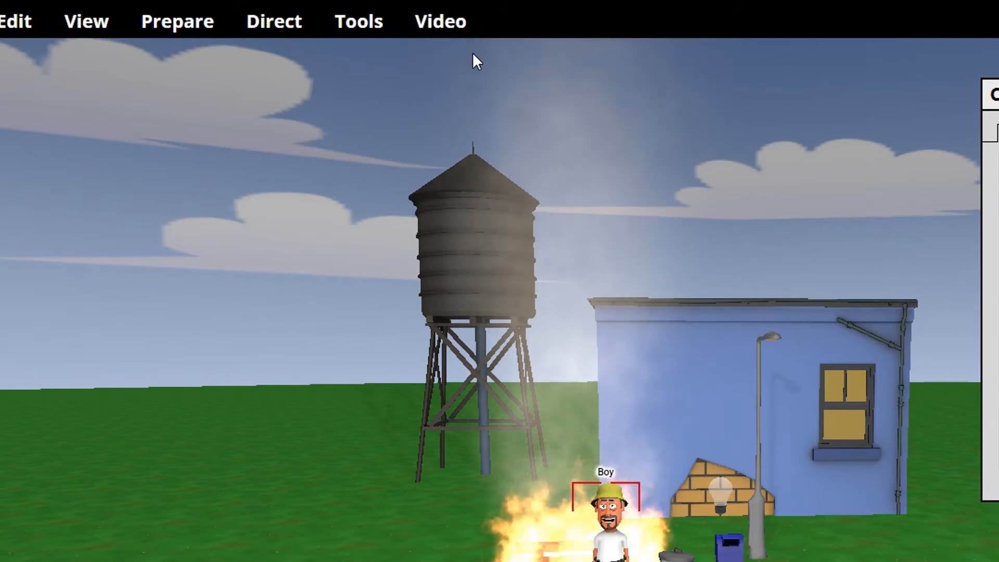
click(438, 21)
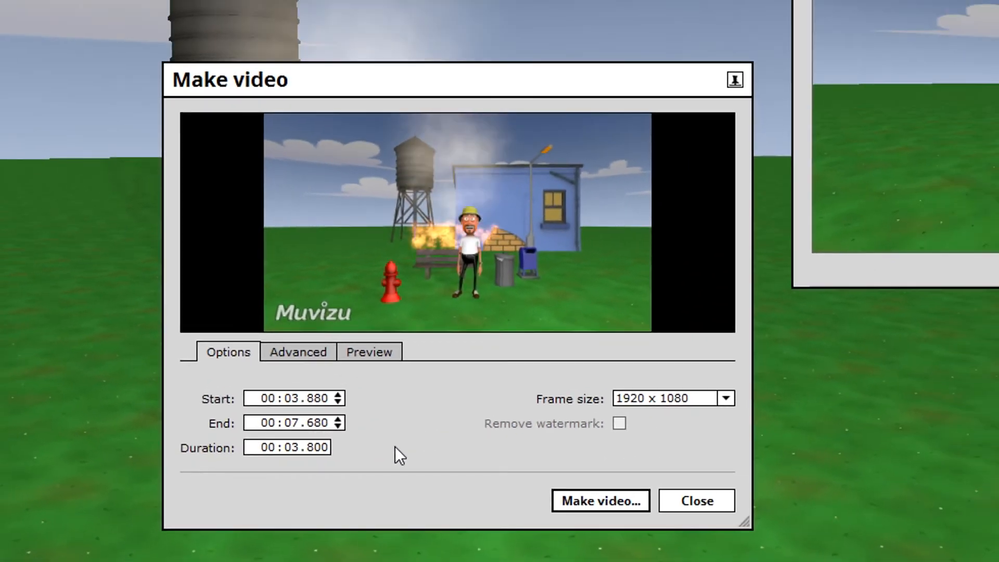
click(722, 398)
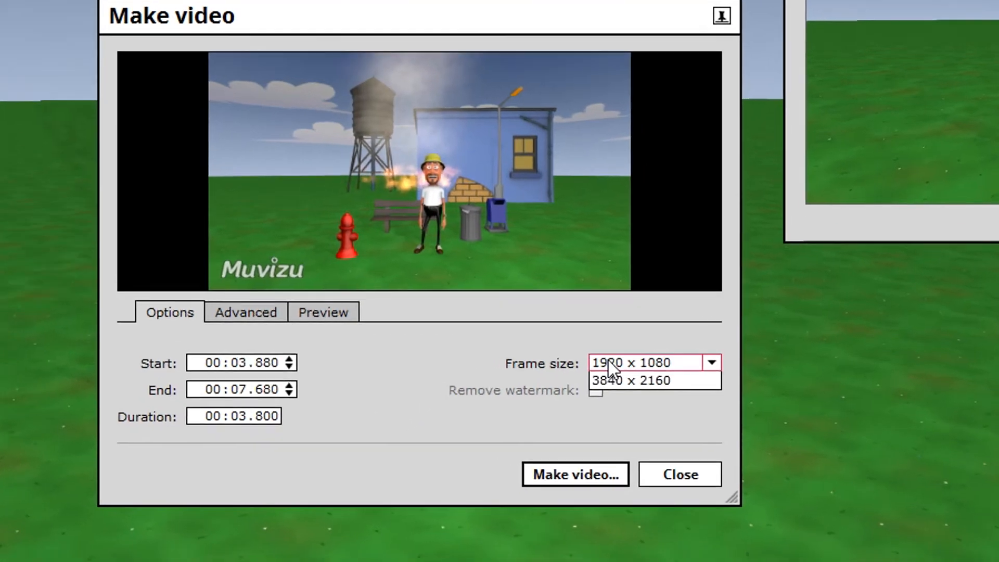
click(710, 363)
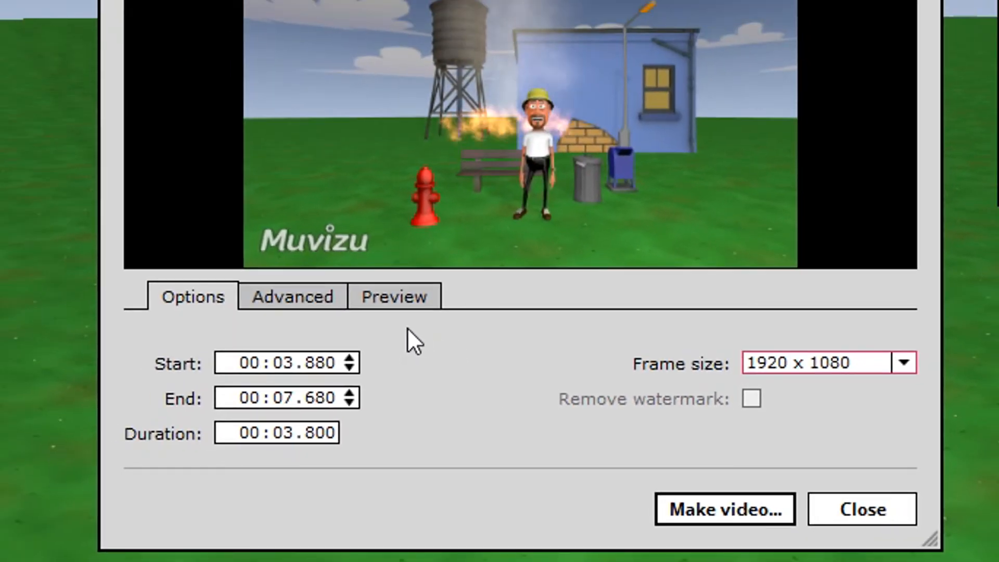
click(292, 296)
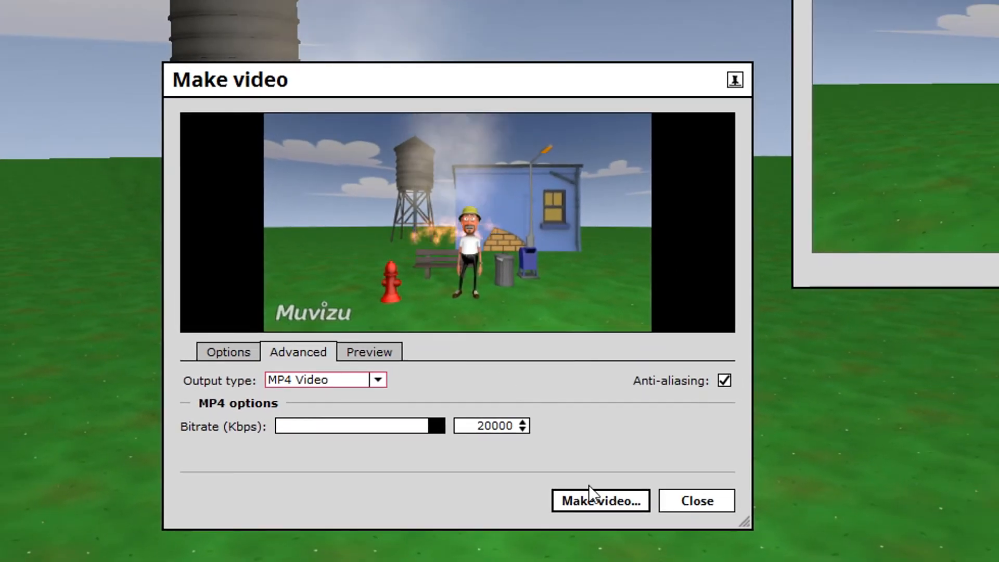
Render the first shot as the MP4 'Scene 1' and close the Make video window
click(599, 500)
text(S)
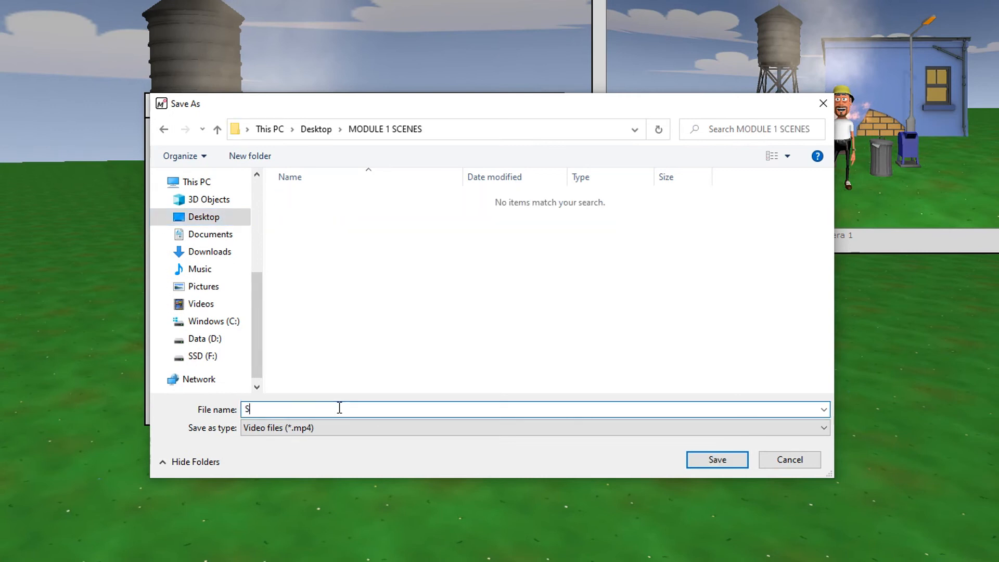
text(cene 1)
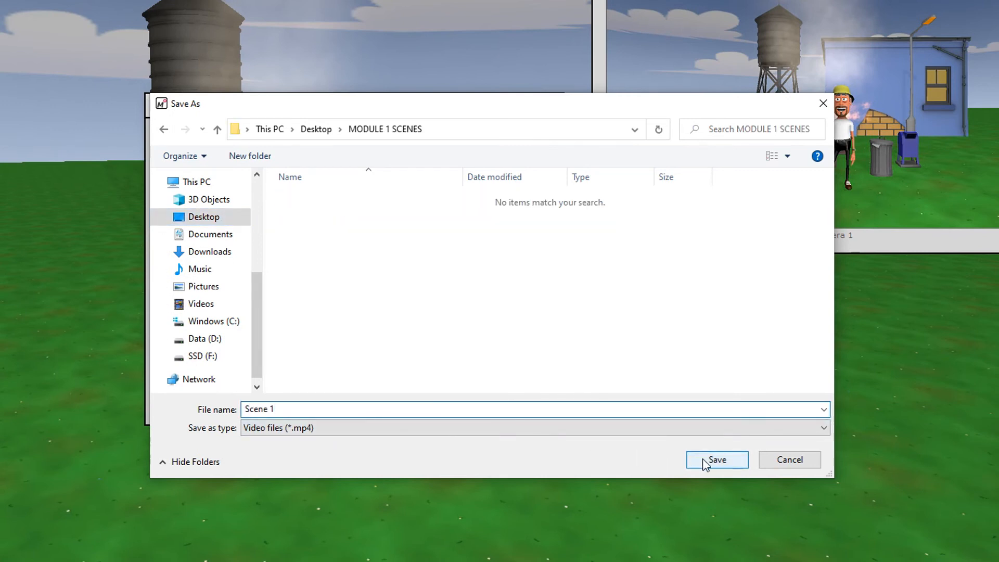
click(716, 459)
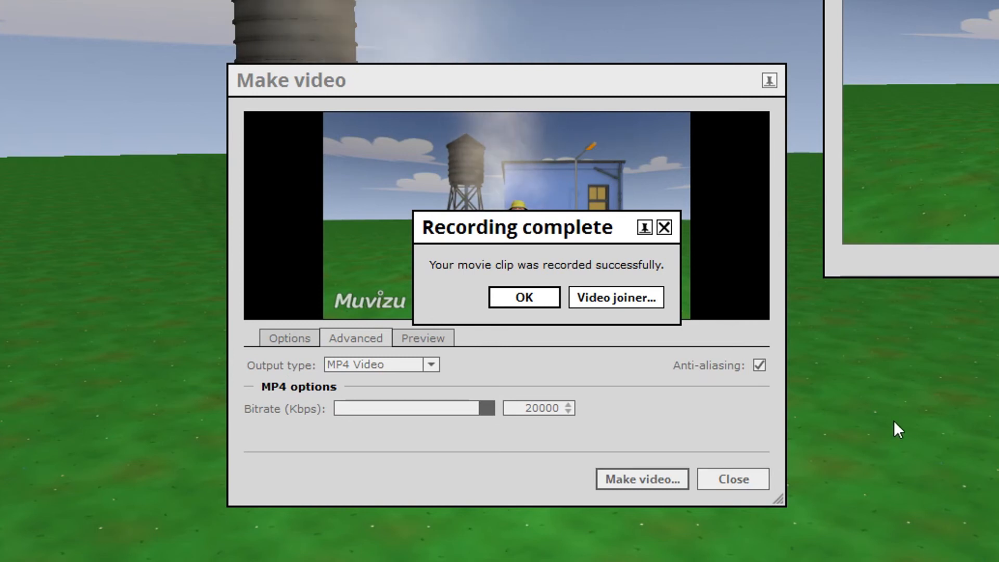
click(522, 297)
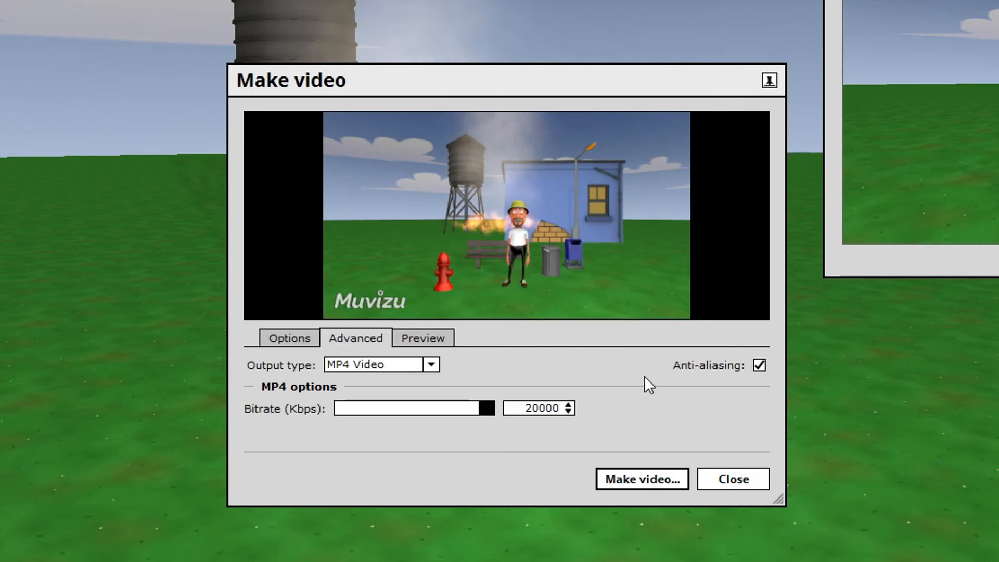
click(731, 479)
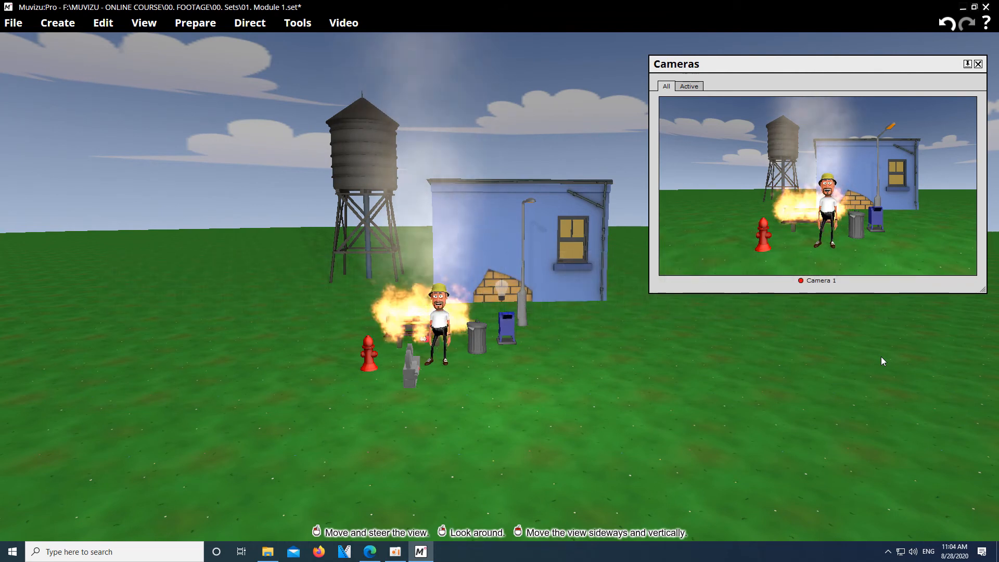
Add a second camera and move it close to the man
click(57, 22)
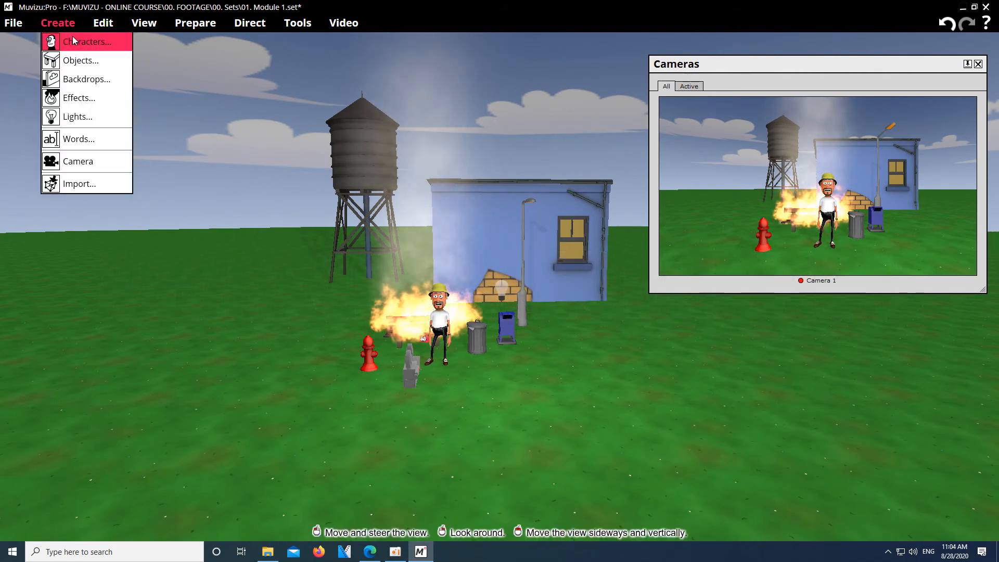
click(78, 161)
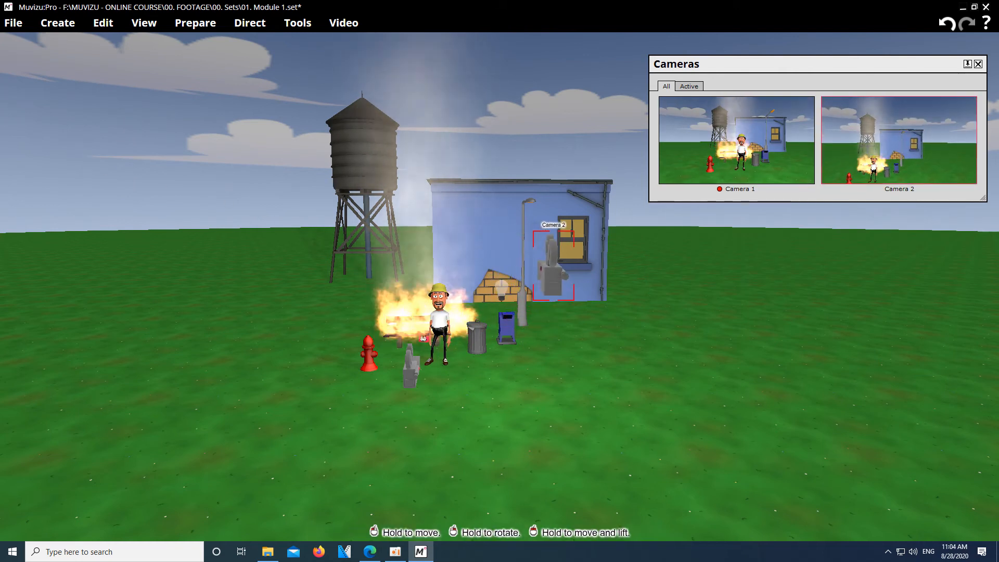
drag(552, 261, 625, 337)
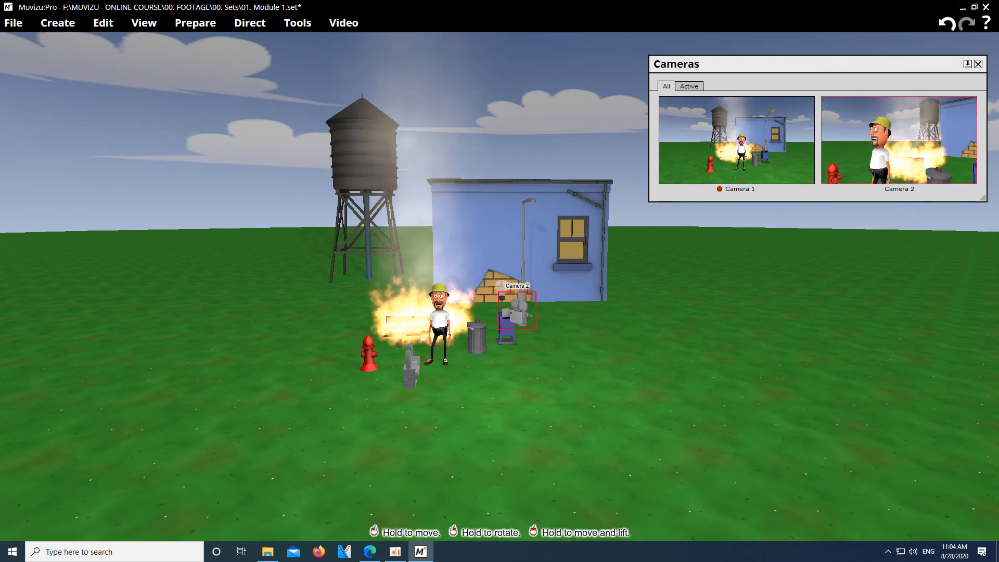
Set up camera cuts and switch to directing them live
click(195, 23)
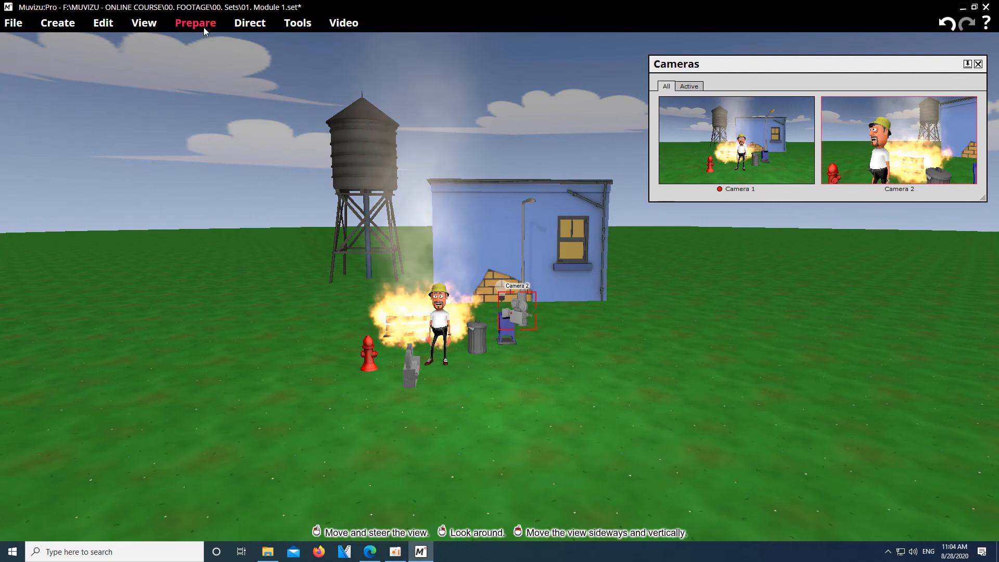
click(195, 22)
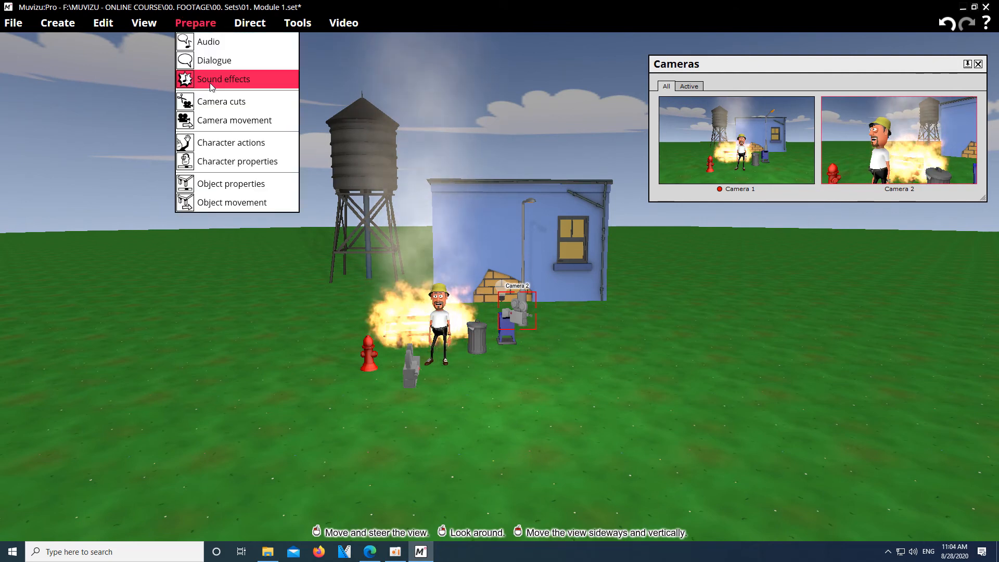
click(221, 100)
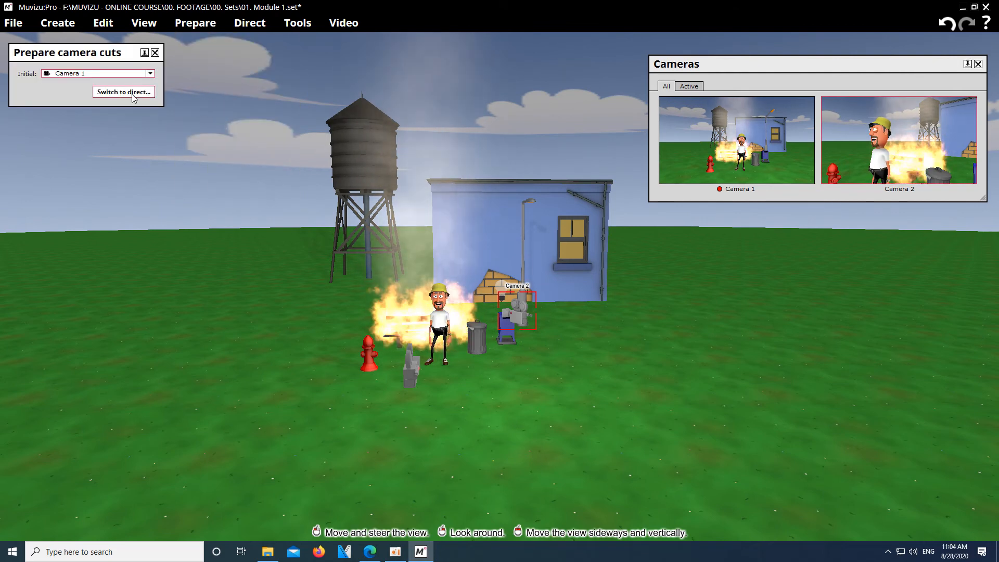
click(123, 92)
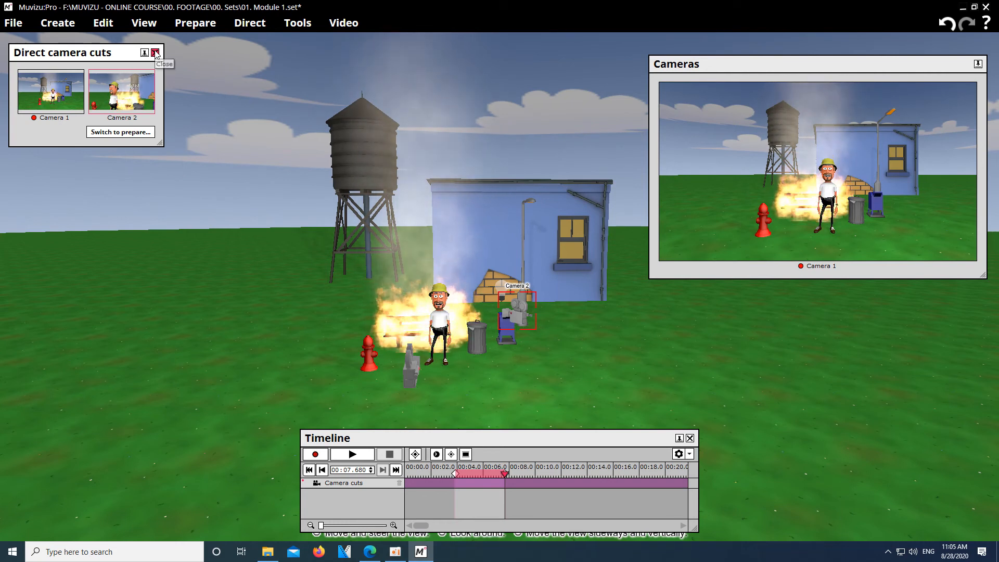
Close the cuts panel, save the close-up as 'Scene 2', and start quitting Muvizu
click(155, 52)
text(Scene 2)
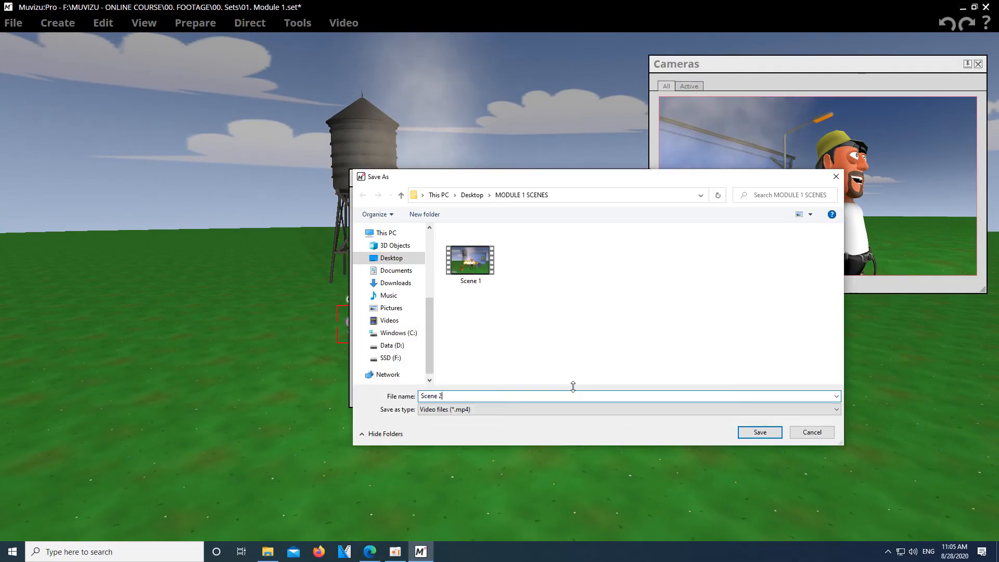
click(759, 432)
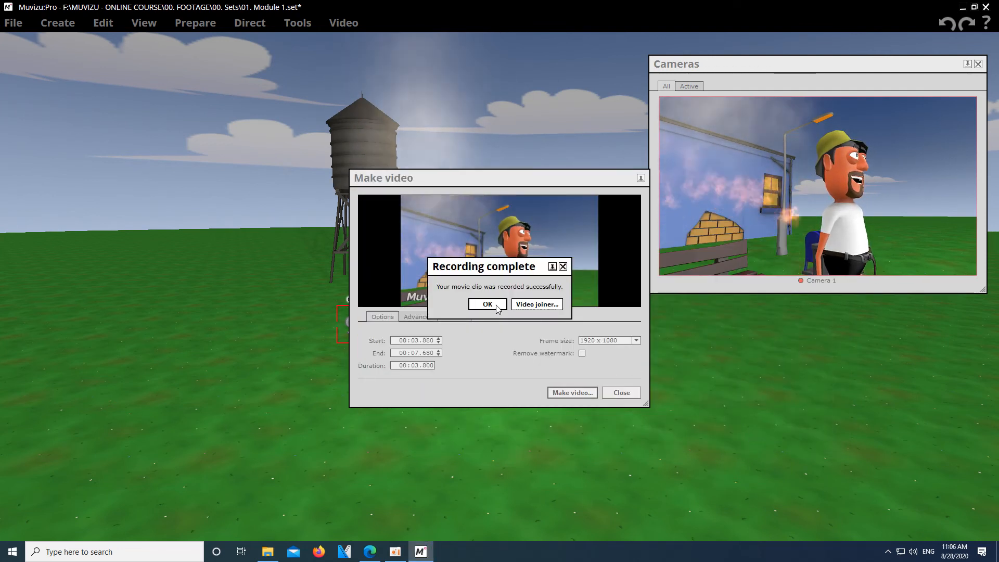
click(487, 304)
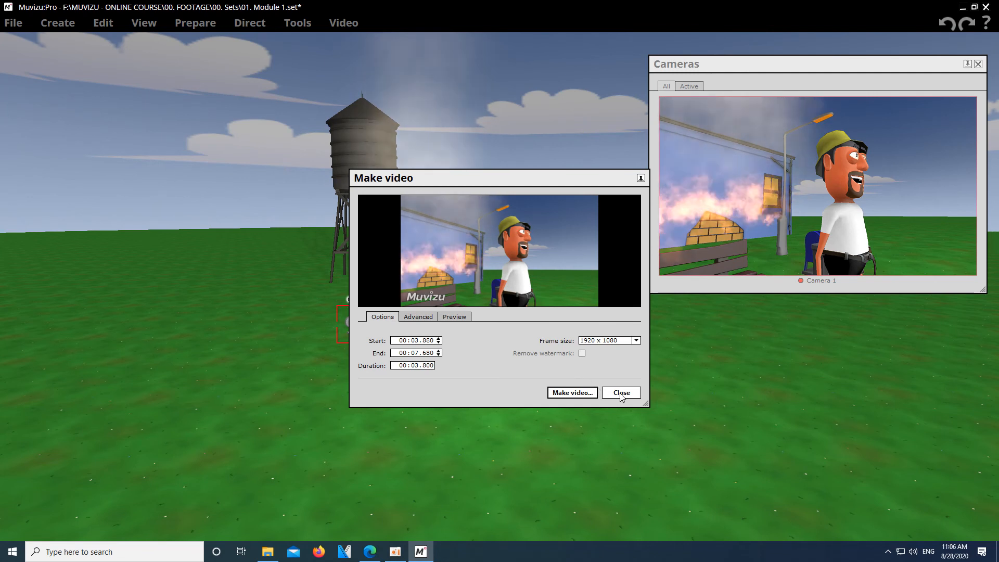
click(619, 392)
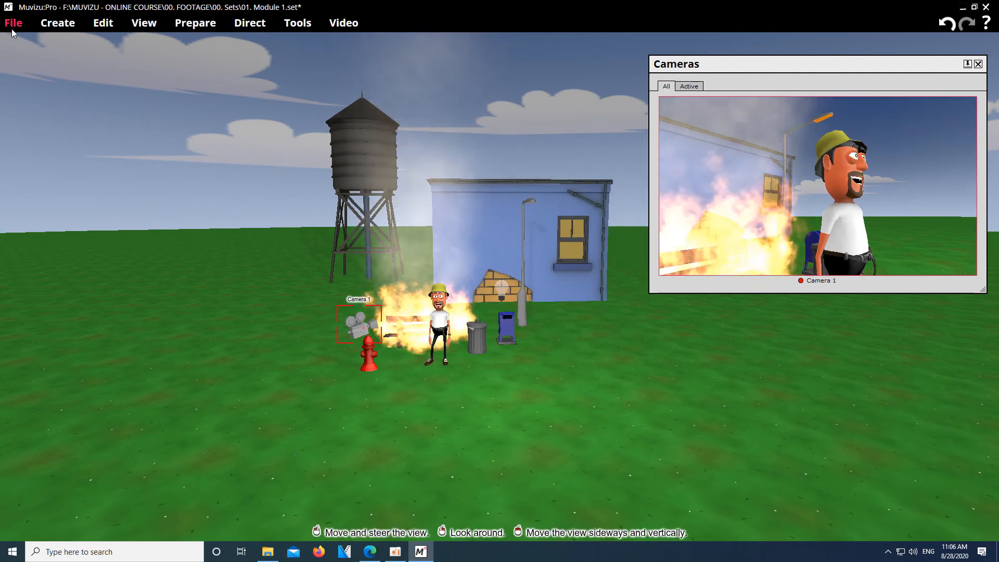
click(13, 22)
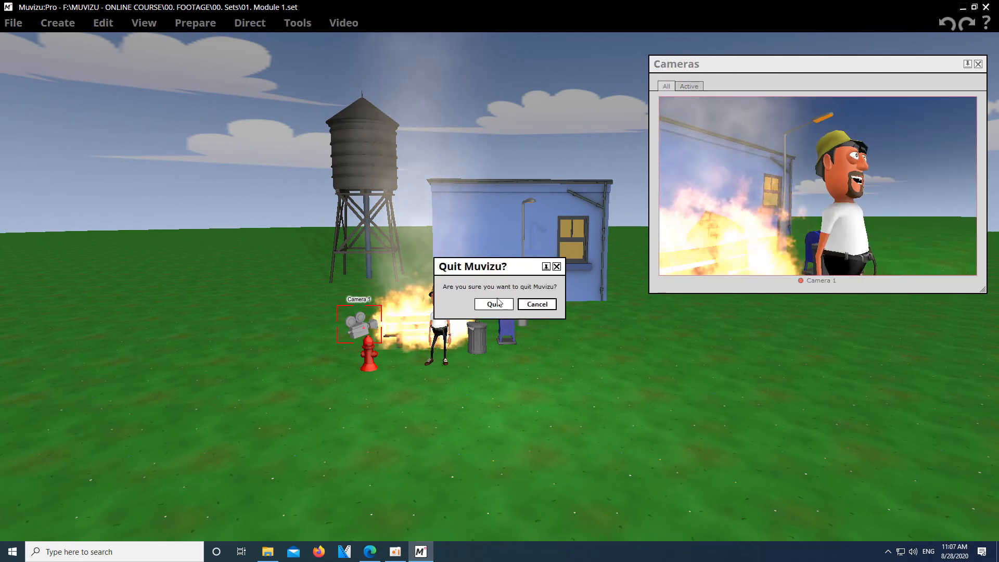
Quit Muvizu, import the Scene 1 and Scene 2 clips into VEGAS, and match project settings
click(493, 304)
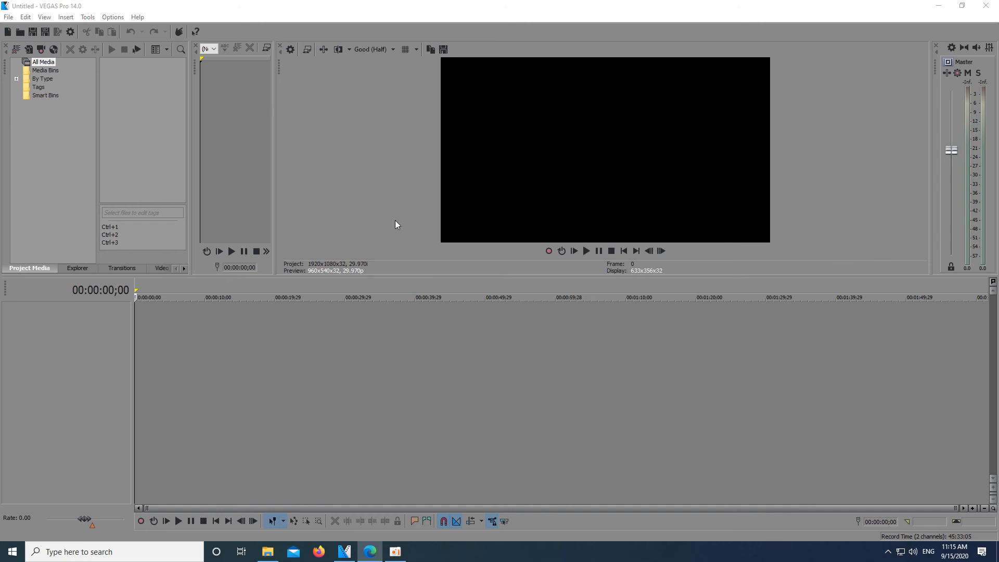
mouse_move(320, 320)
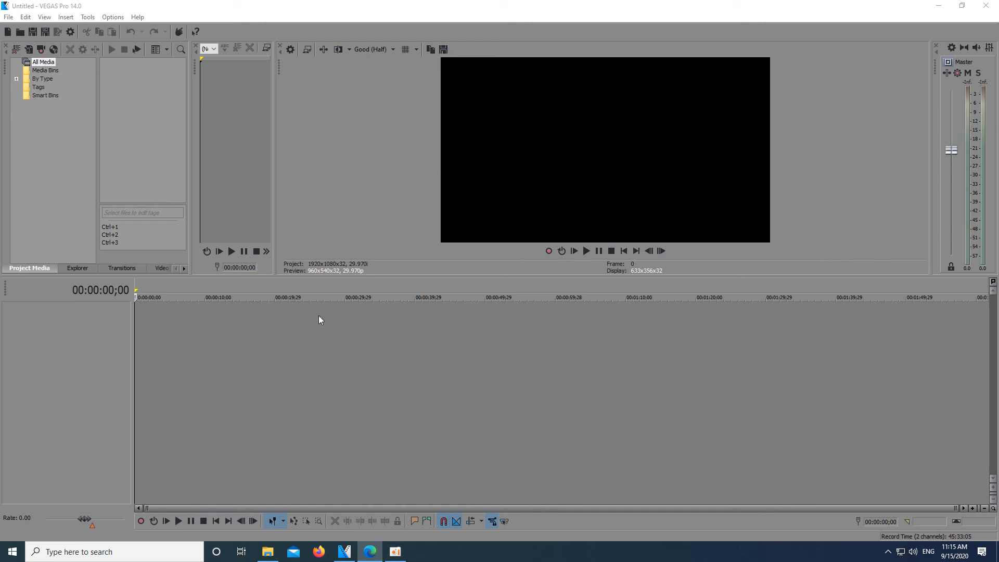
click(267, 551)
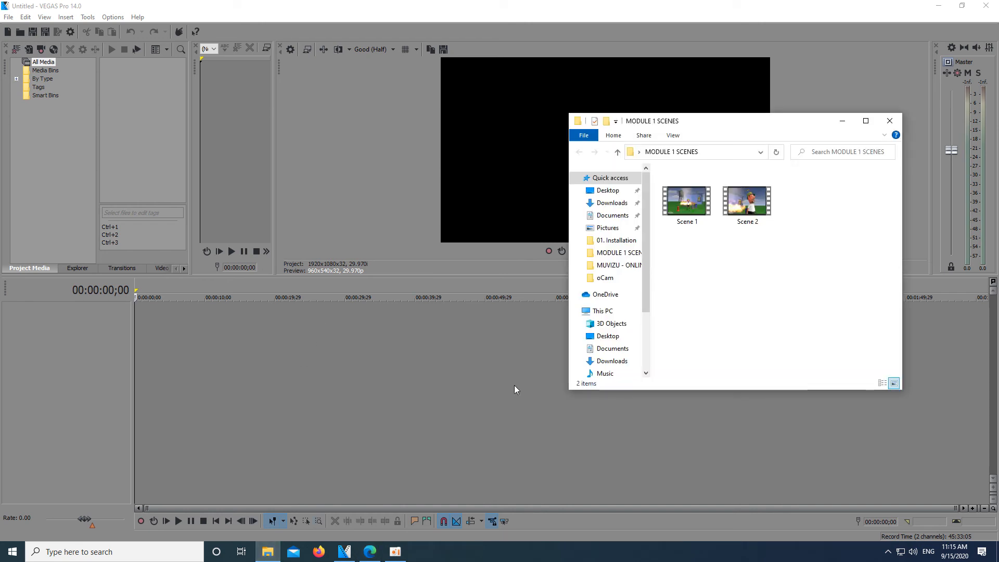
click(687, 201)
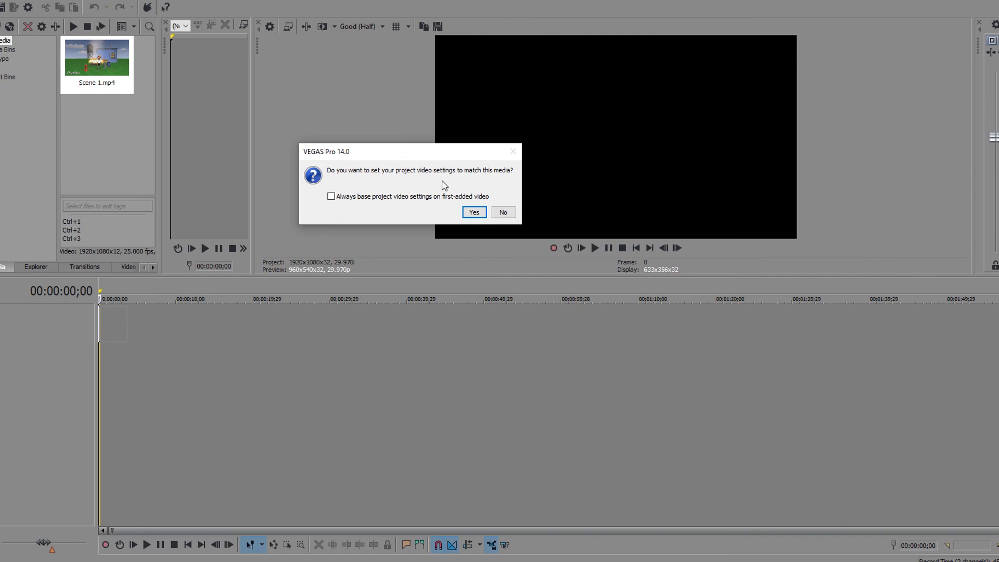
click(473, 212)
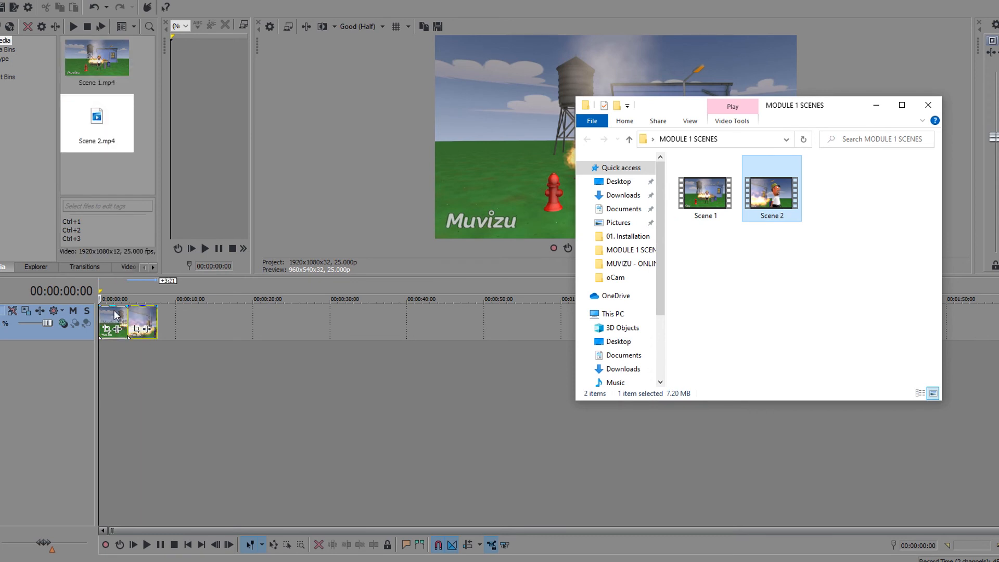
click(927, 105)
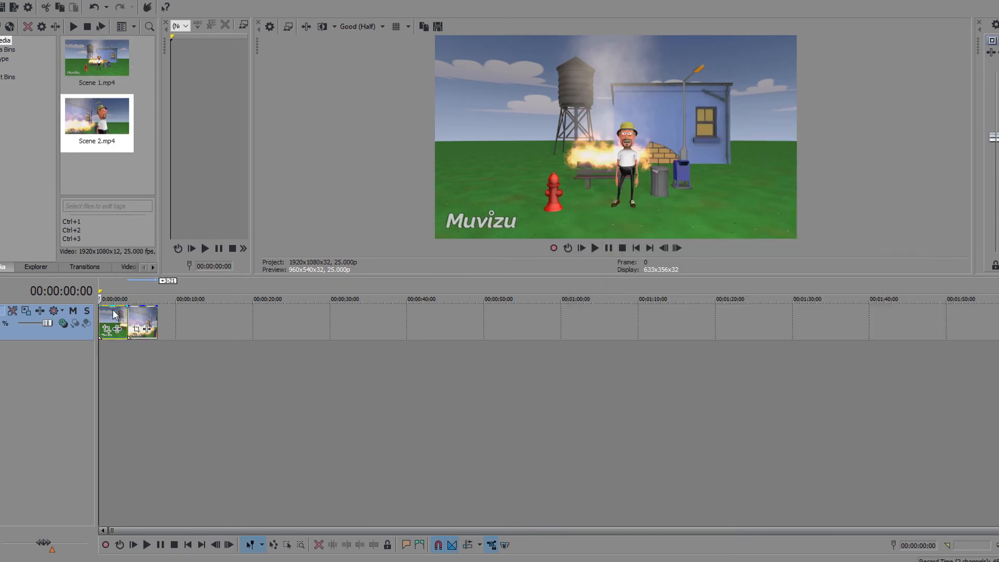
mouse_move(593, 247)
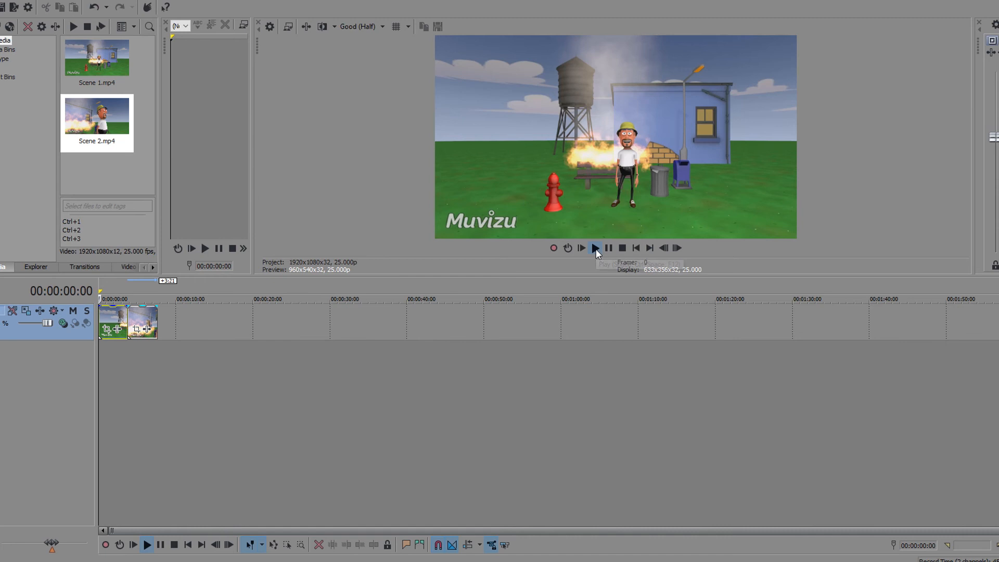
click(593, 248)
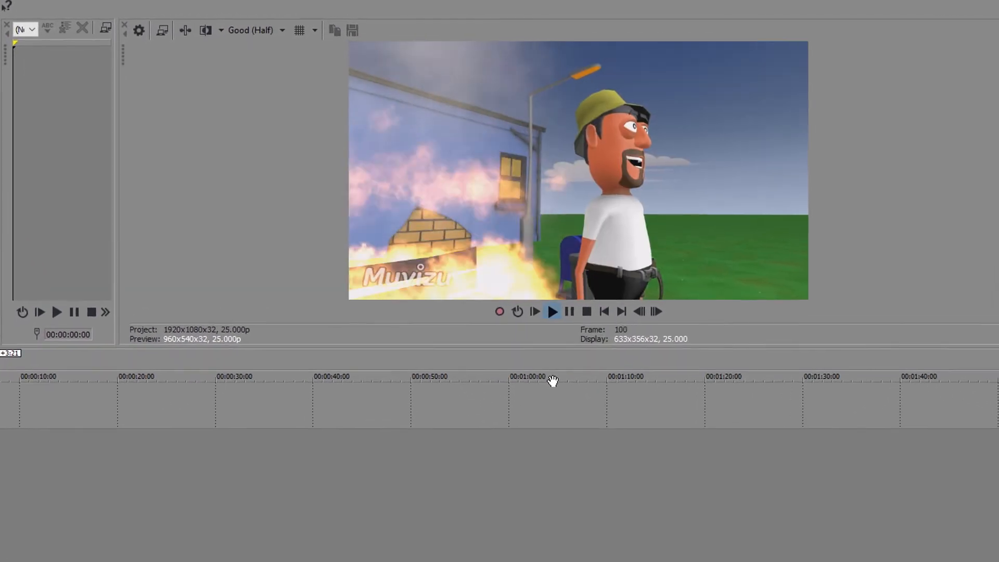
click(551, 312)
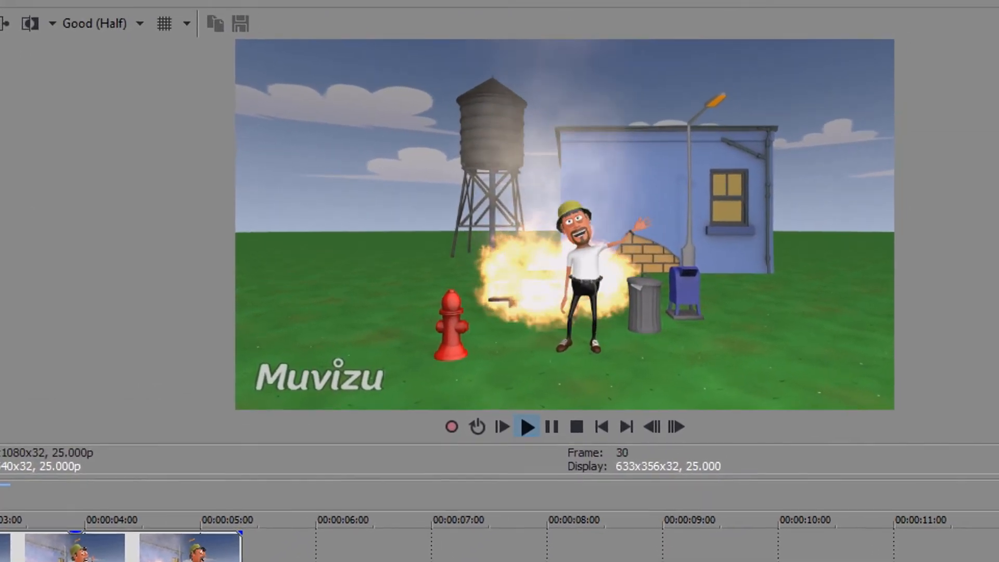
click(527, 427)
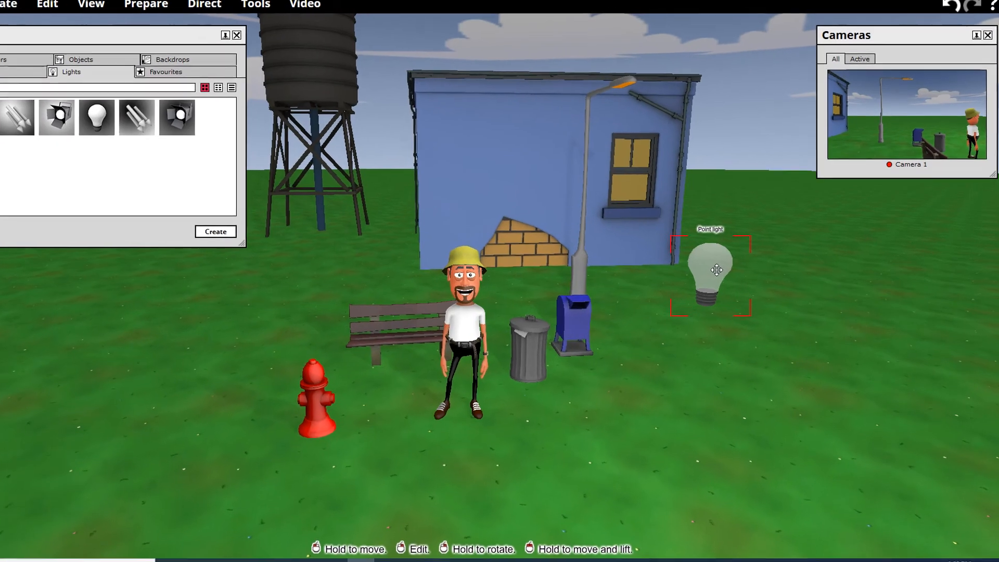
Edit the point light beside the house and direct actions for Boy
double_click(710, 267)
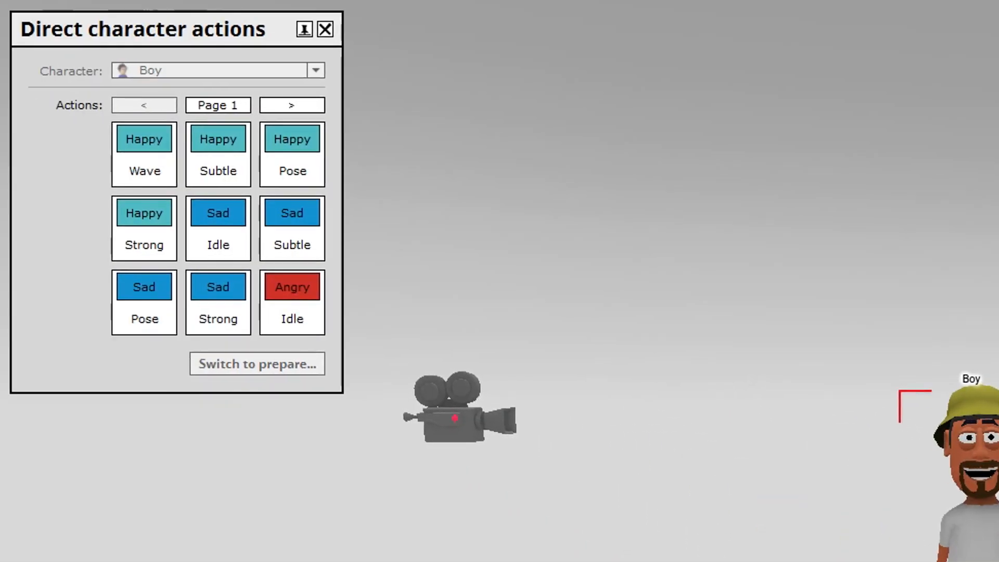
click(144, 138)
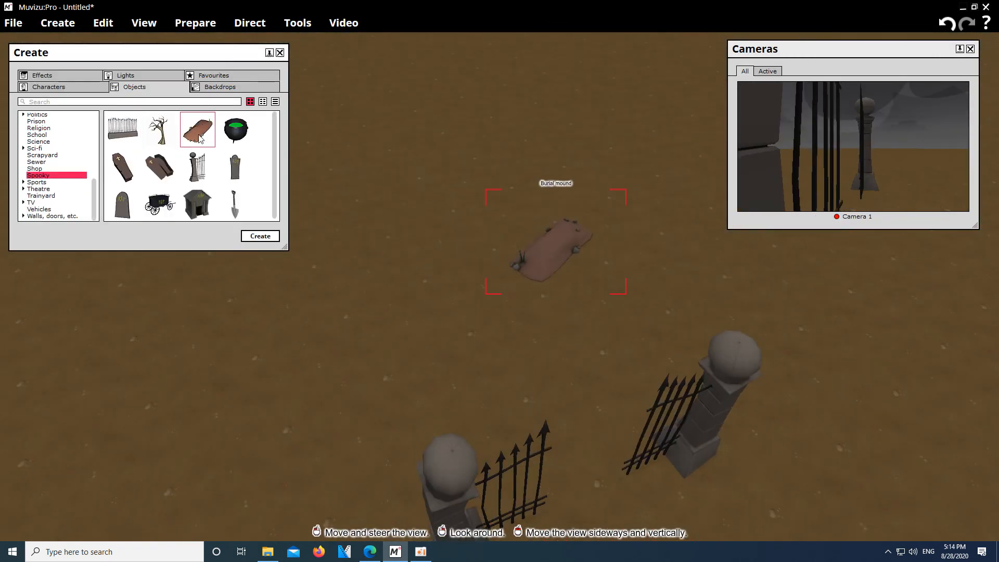
Place a burial mound and give the Skeleton the Breakdance action
click(160, 129)
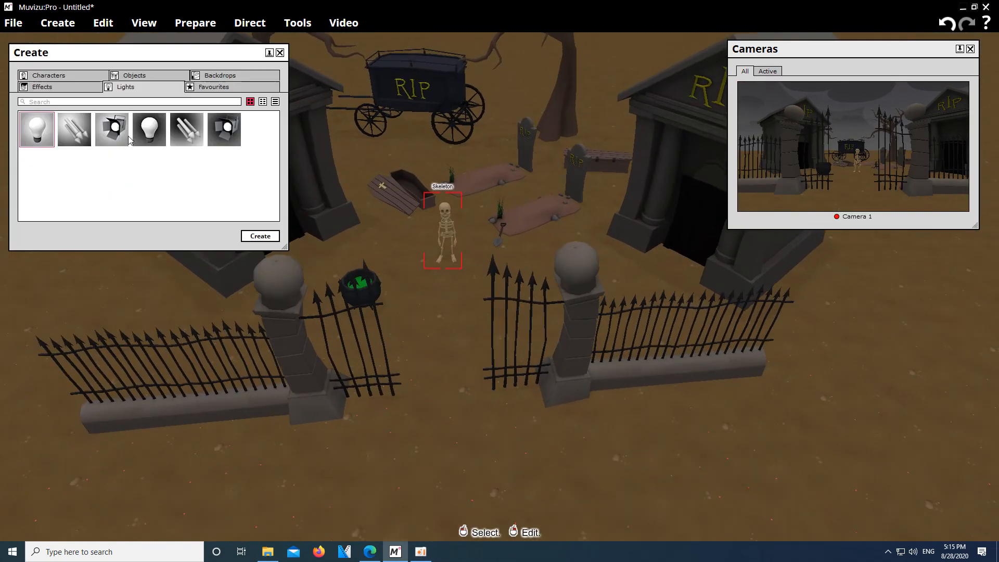
click(780, 314)
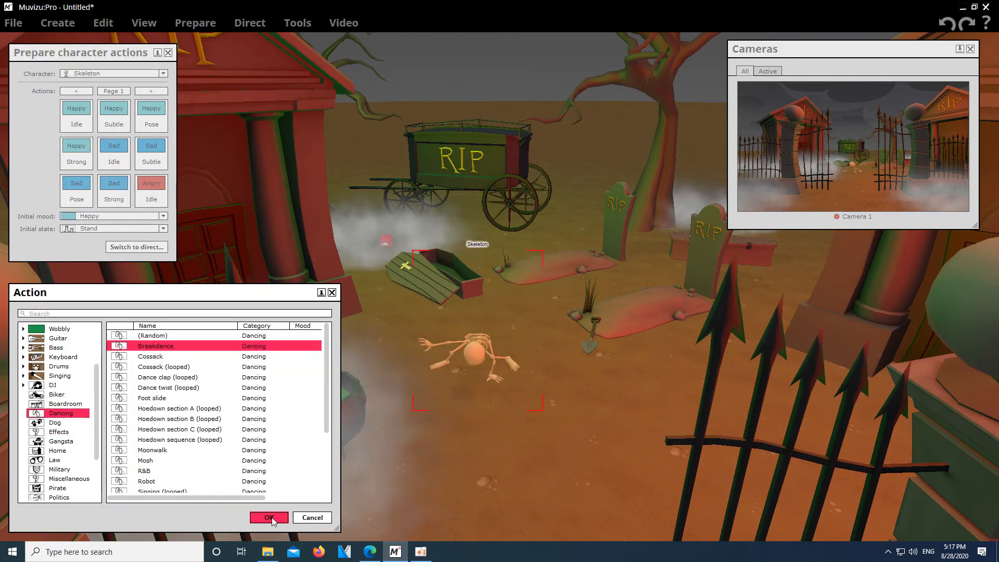
click(269, 517)
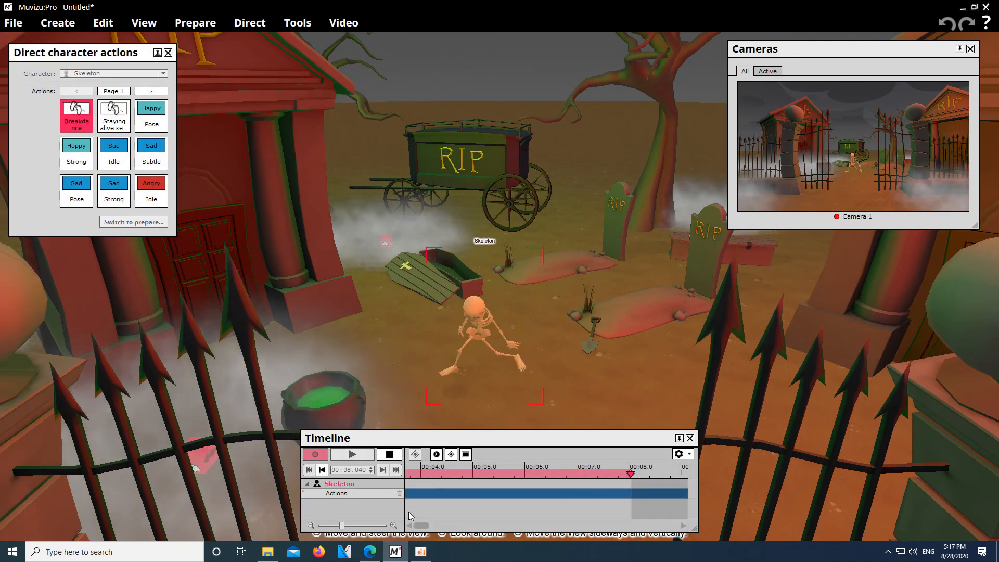